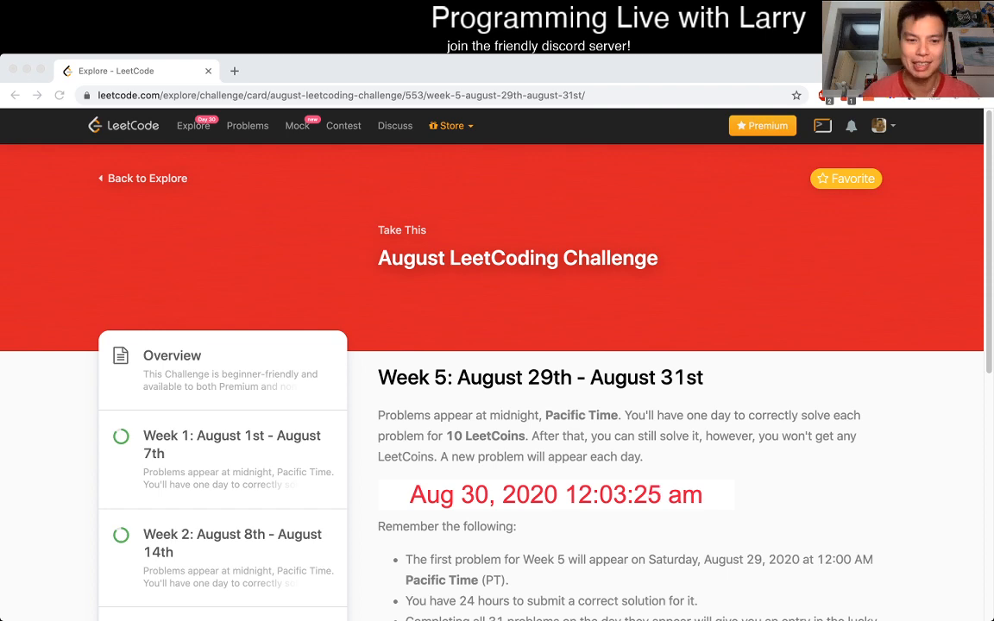
Open 'Largest Component Size by Common Factor' from the August challenge's Week 5 card.
scroll(down, 3)
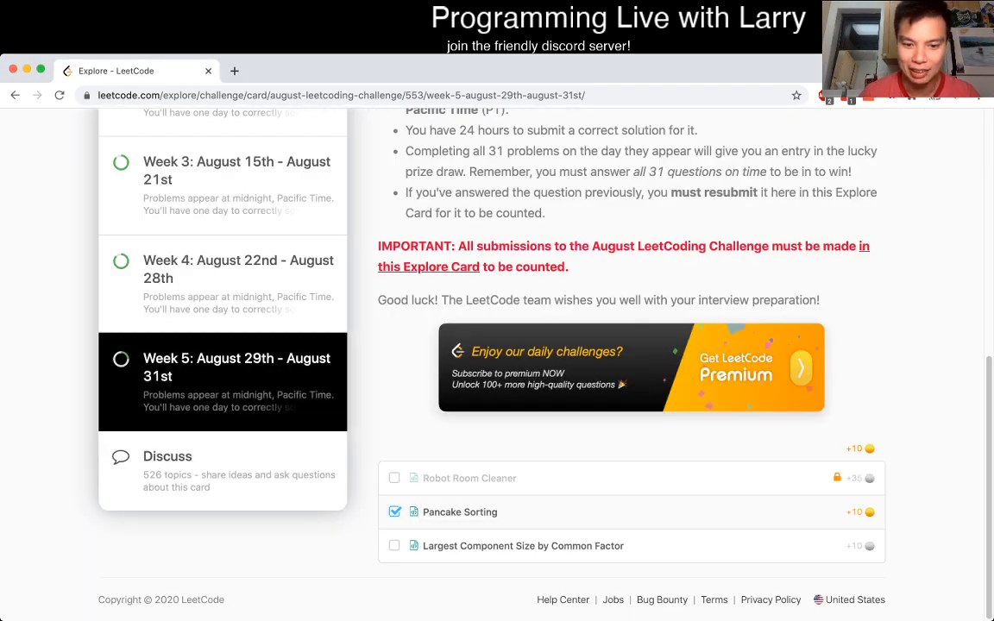
click(525, 546)
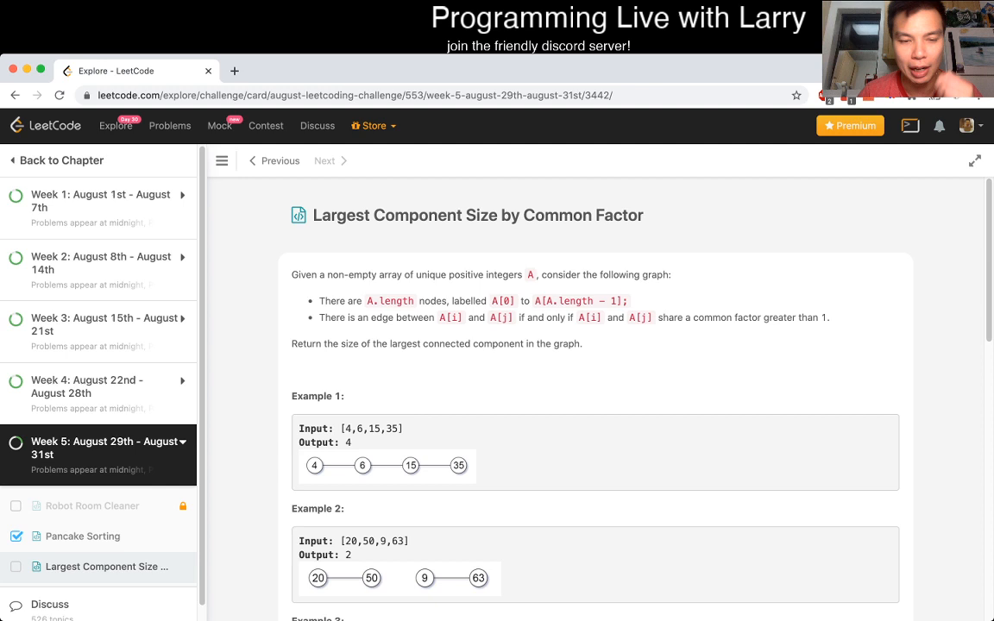
Read through the problem description, examples and constraints.
scroll(down, 3)
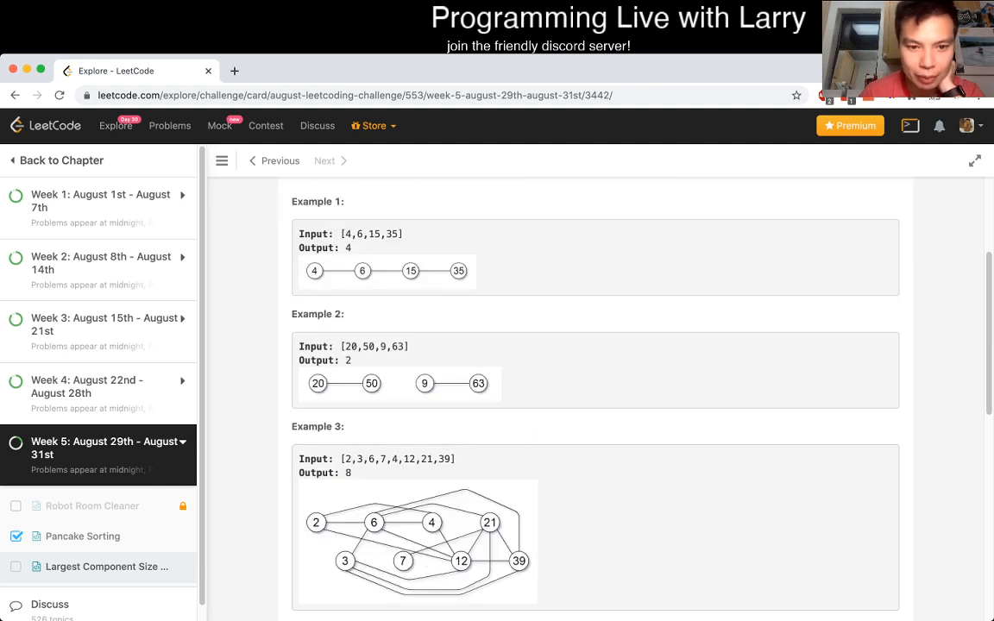
scroll(down, 3)
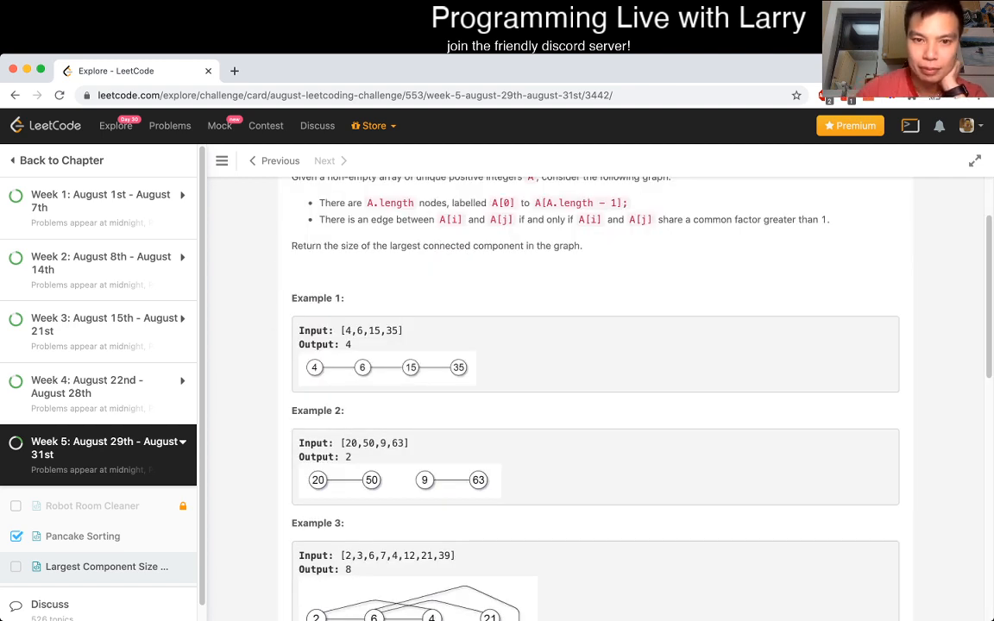
scroll(down, 3)
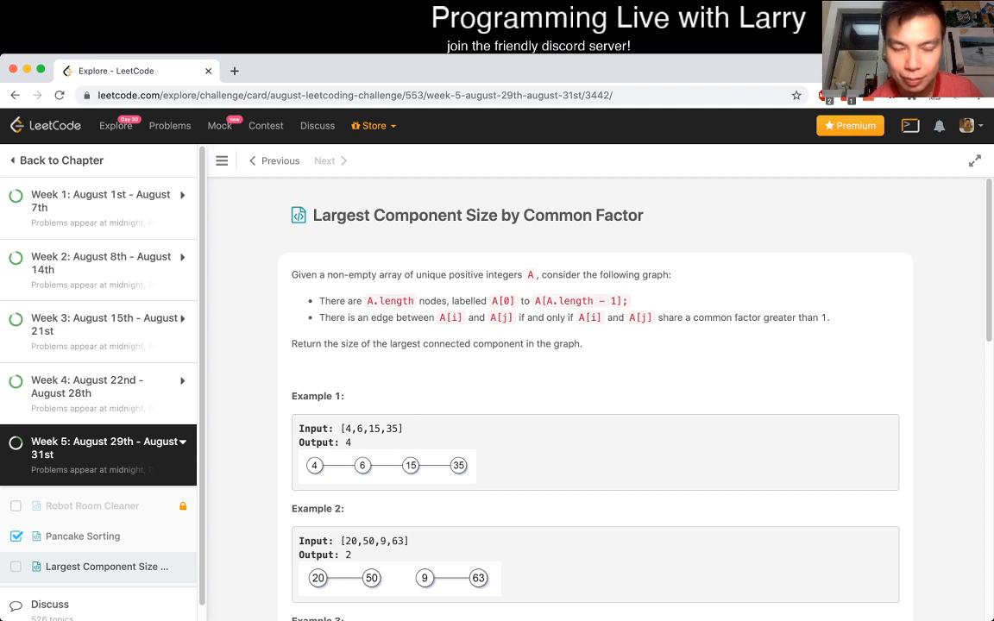
scroll(down, 3)
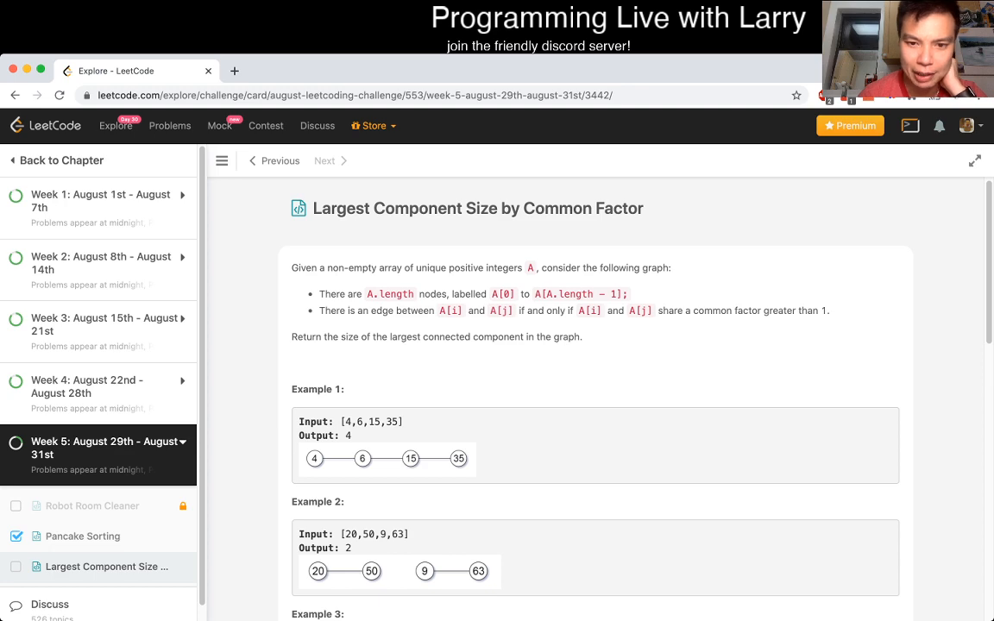
scroll(down, 3)
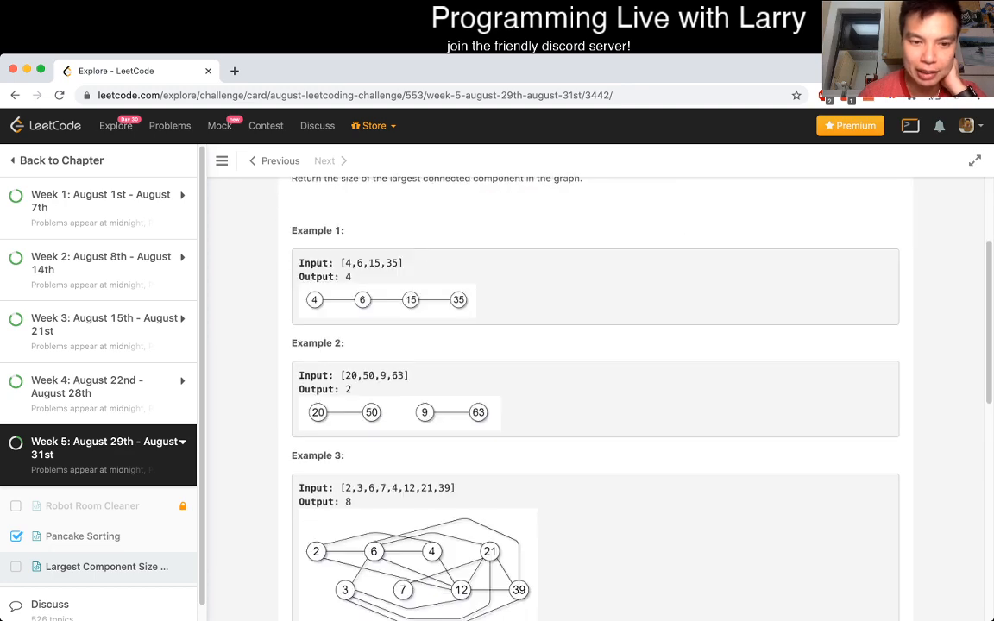
scroll(down, 3)
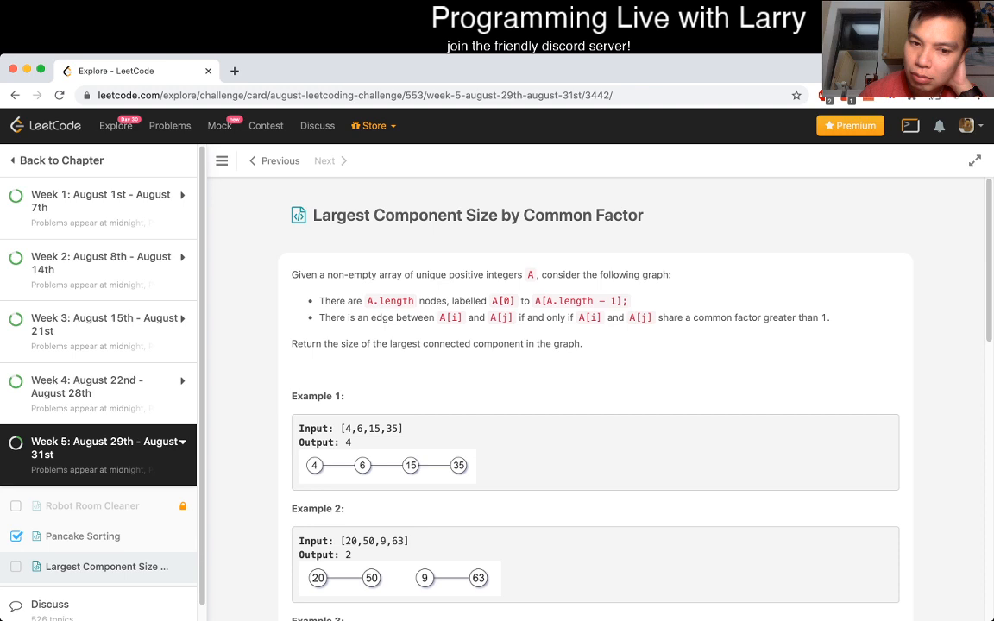
scroll(down, 3)
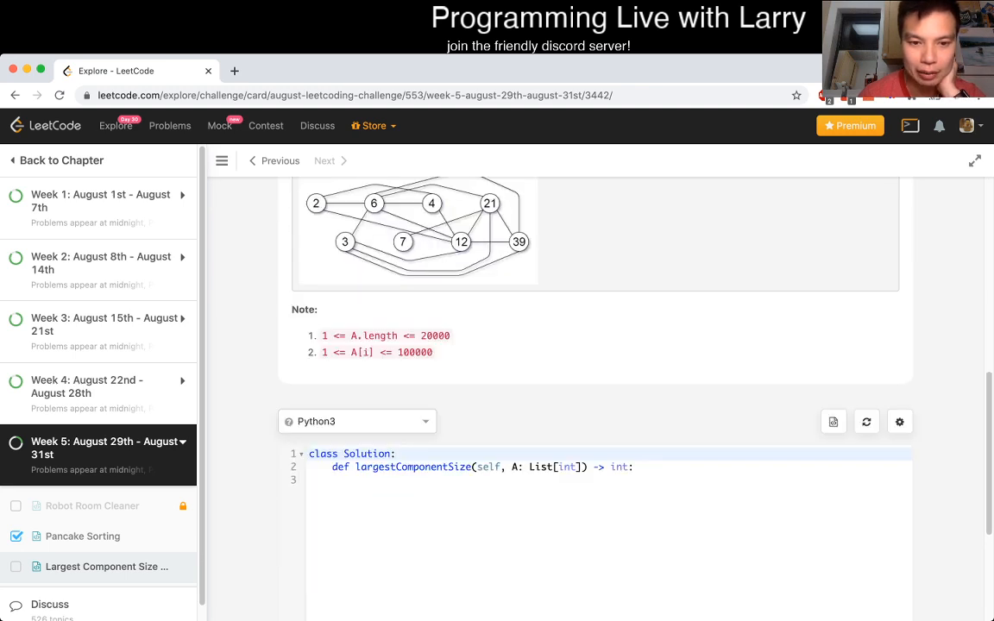
Highlight the 20000 array-length limit and begin a # comment in the largestComponentSize method.
scroll(up, 3)
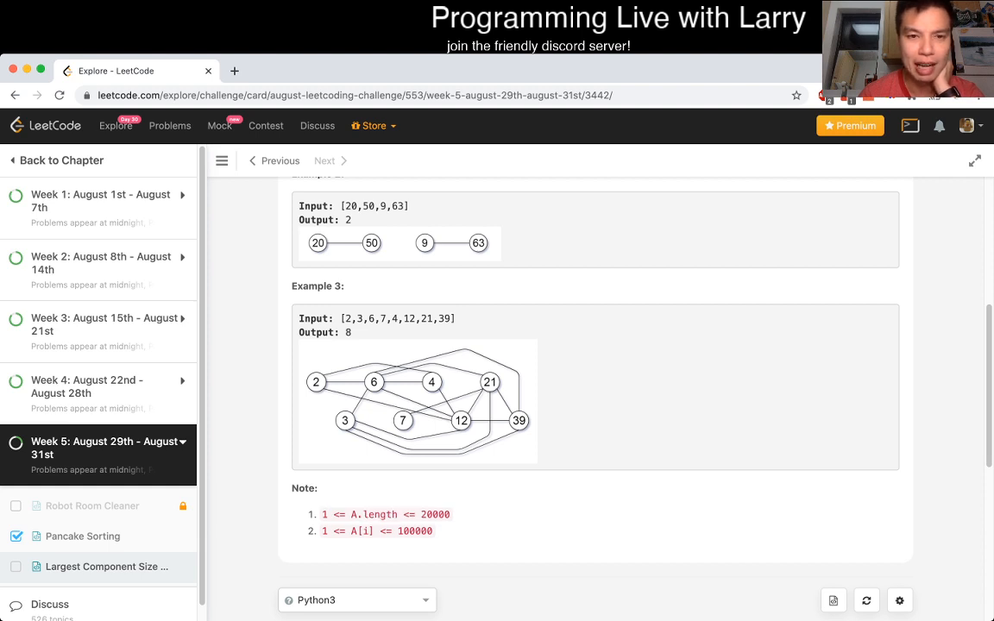
double_click(435, 517)
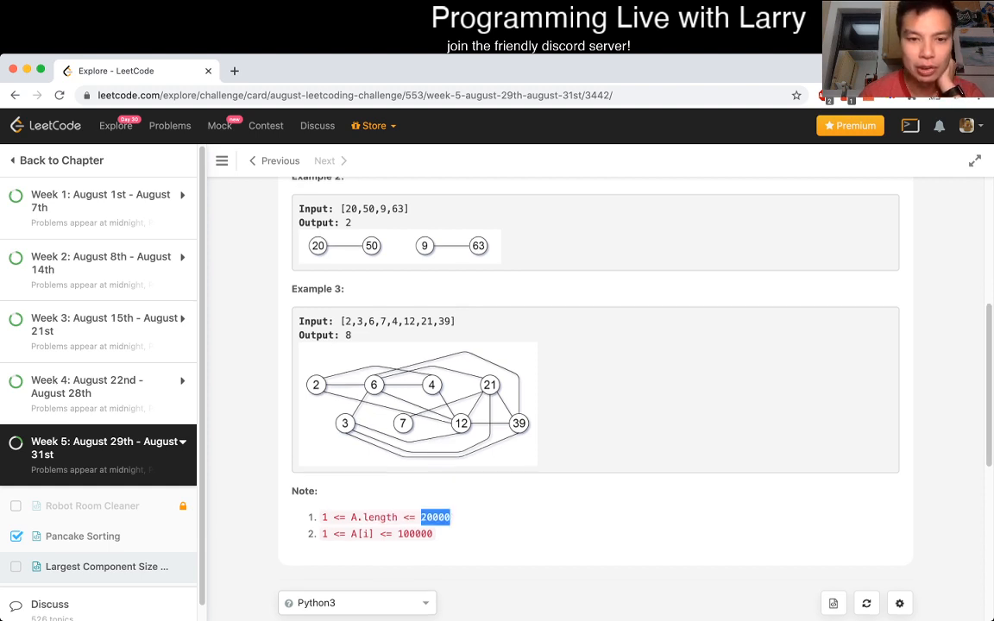
scroll(up, 3)
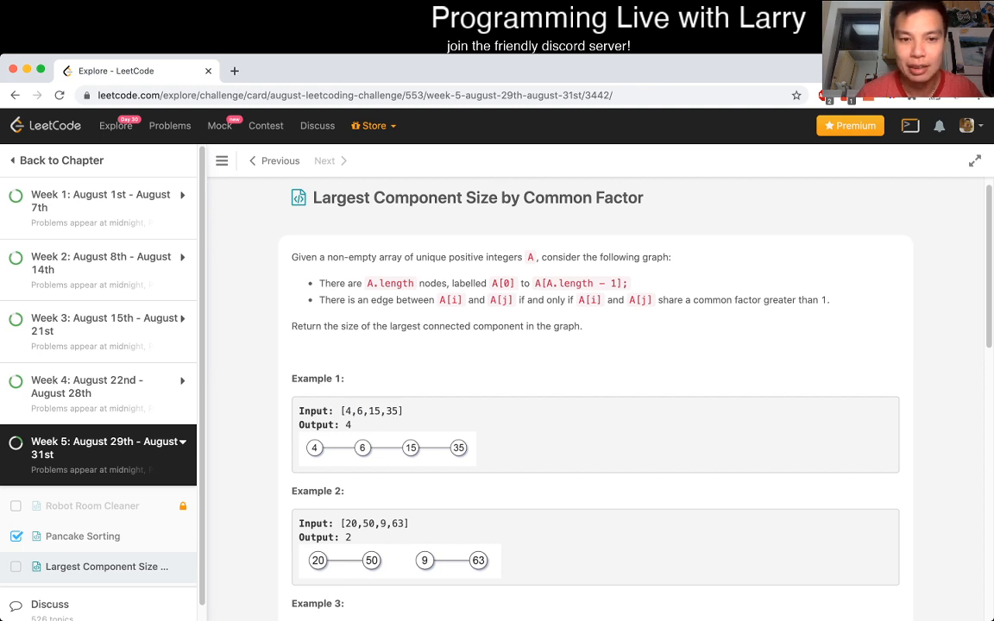
scroll(down, 3)
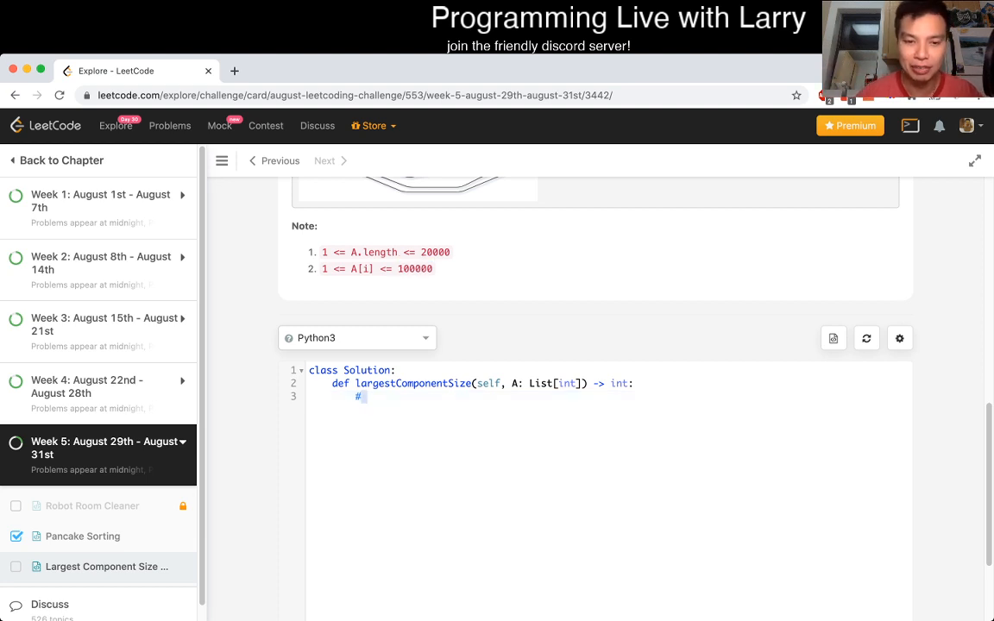
Write the comment '# 2, 3, 5, 7, 11, 13...' listing the primes under the method signature.
text(2,)
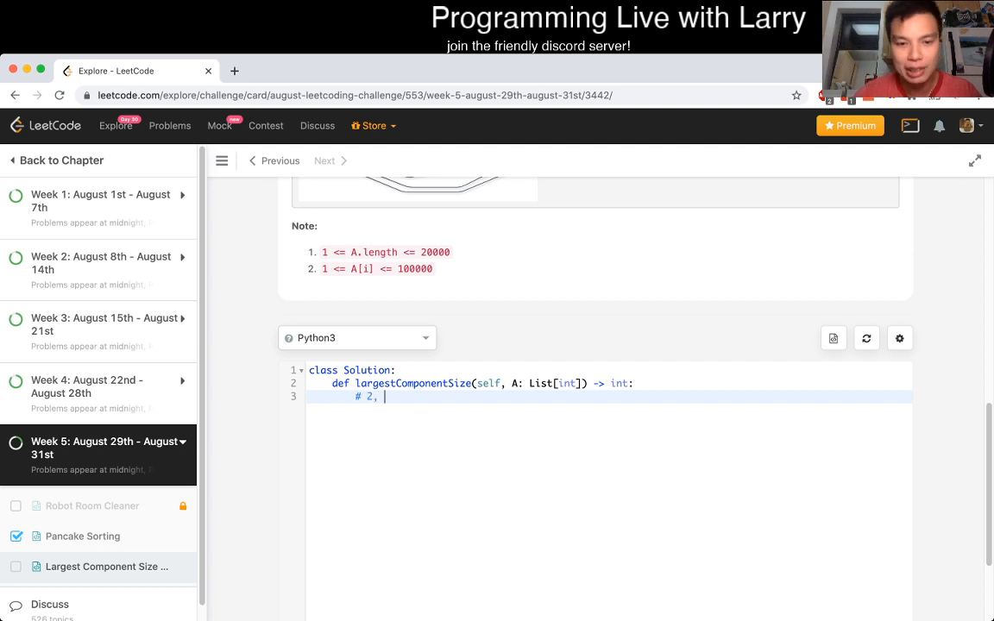
text(3, 5, 7,)
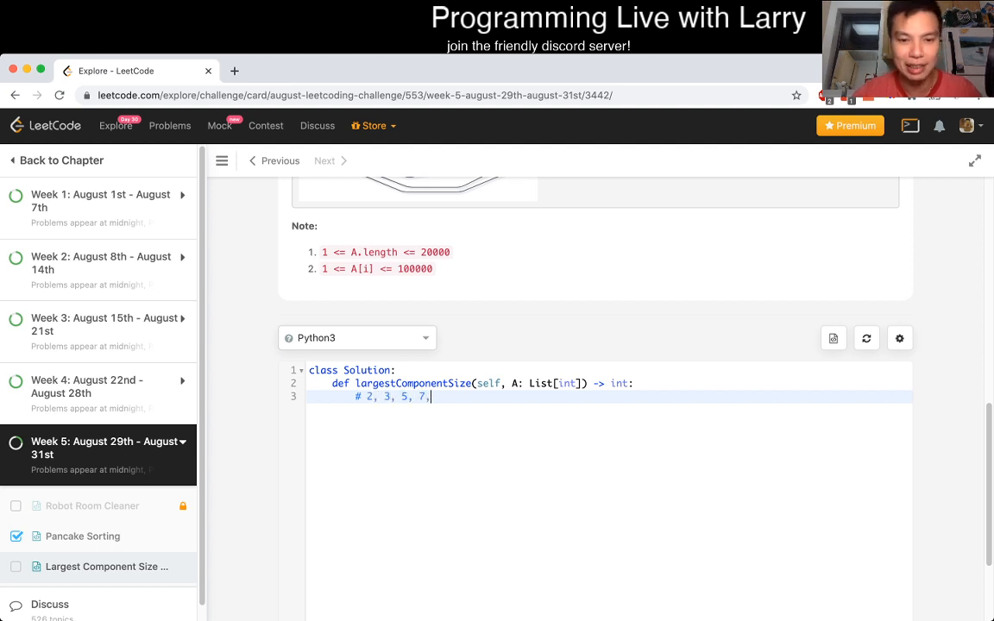
text(11, 13)
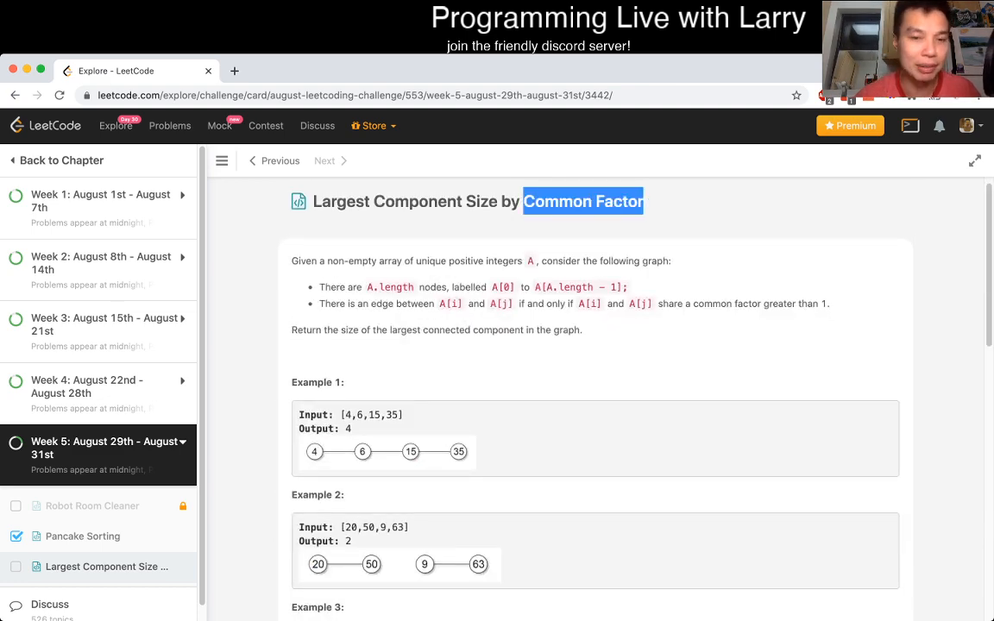
Try a '# 6' comment line, remove it, and re-read the problem examples.
scroll(down, 3)
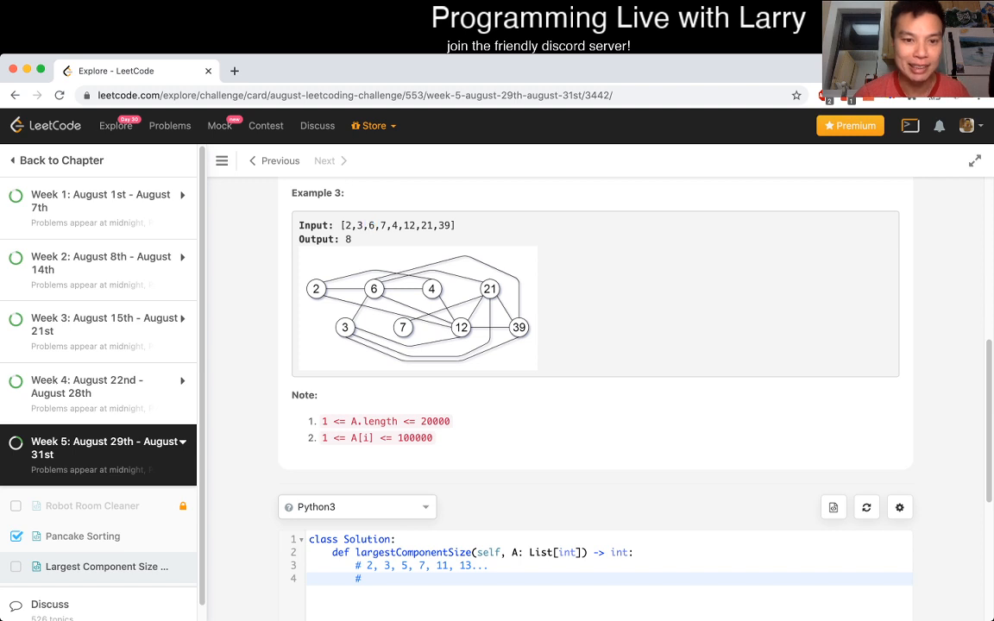
scroll(down, 3)
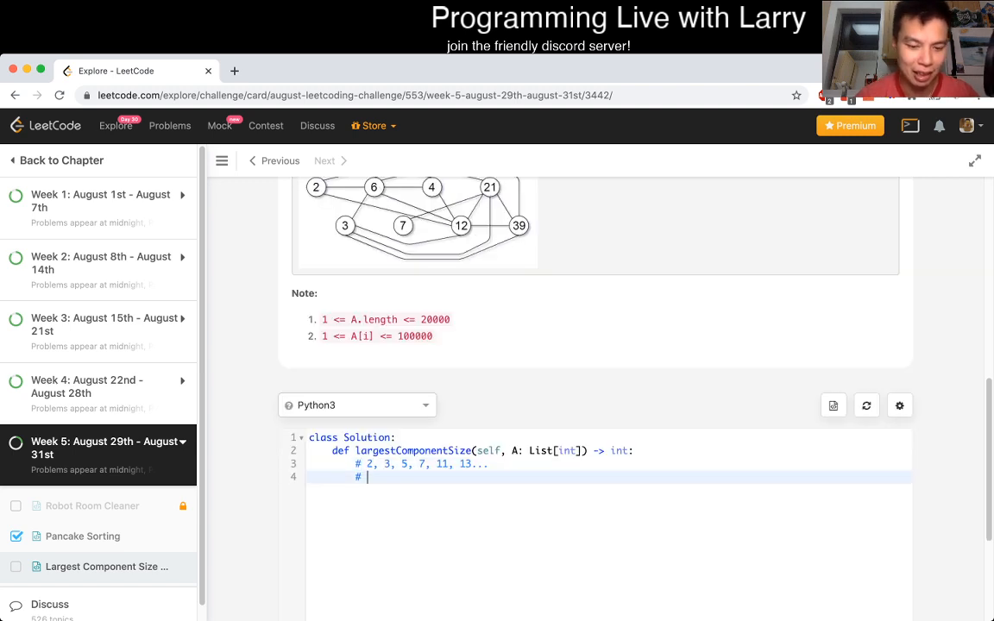
text(6)
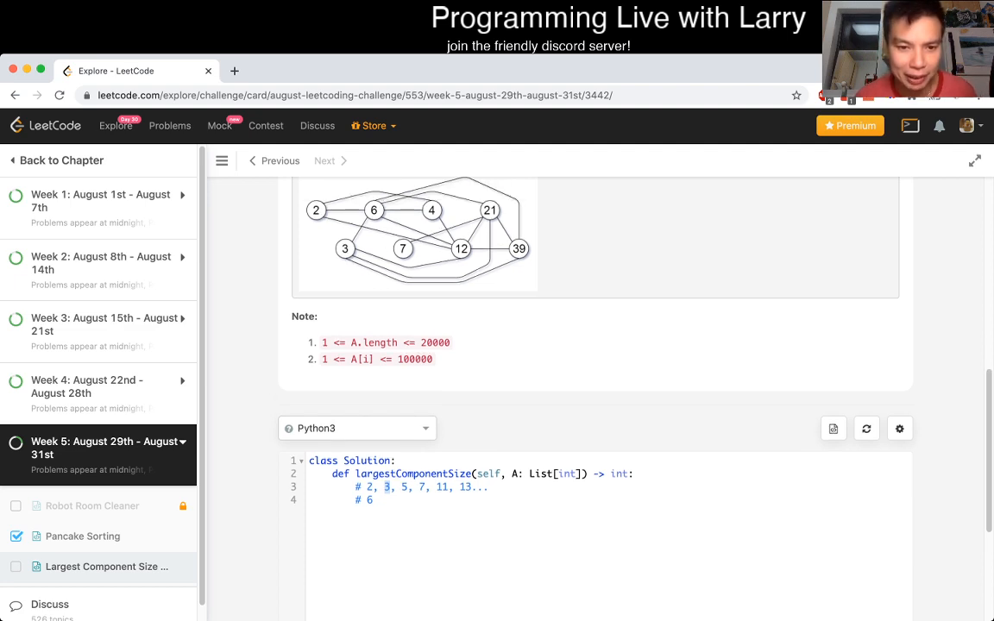
double_click(415, 359)
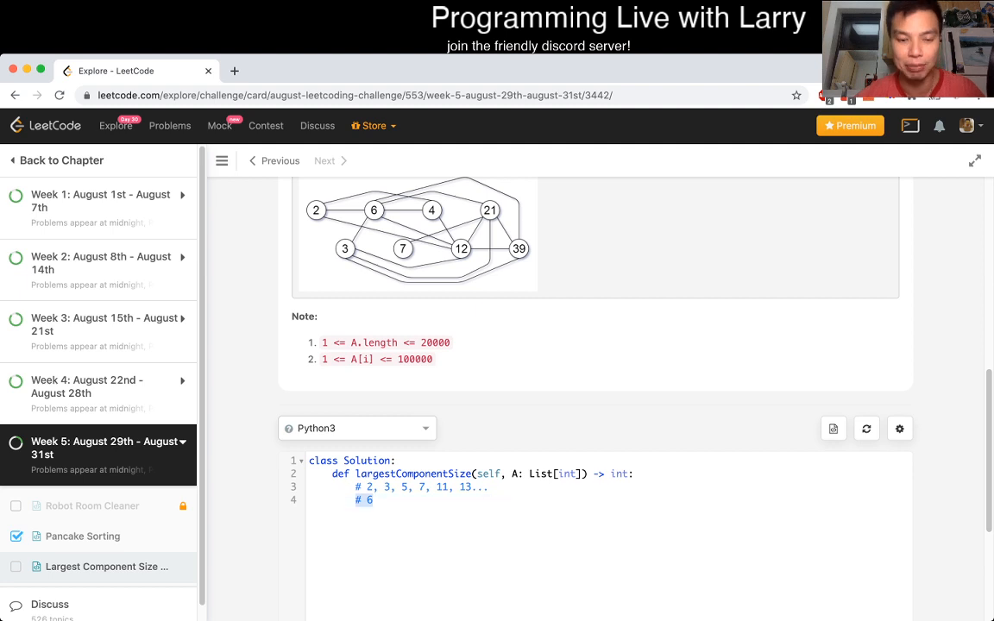
scroll(up, 3)
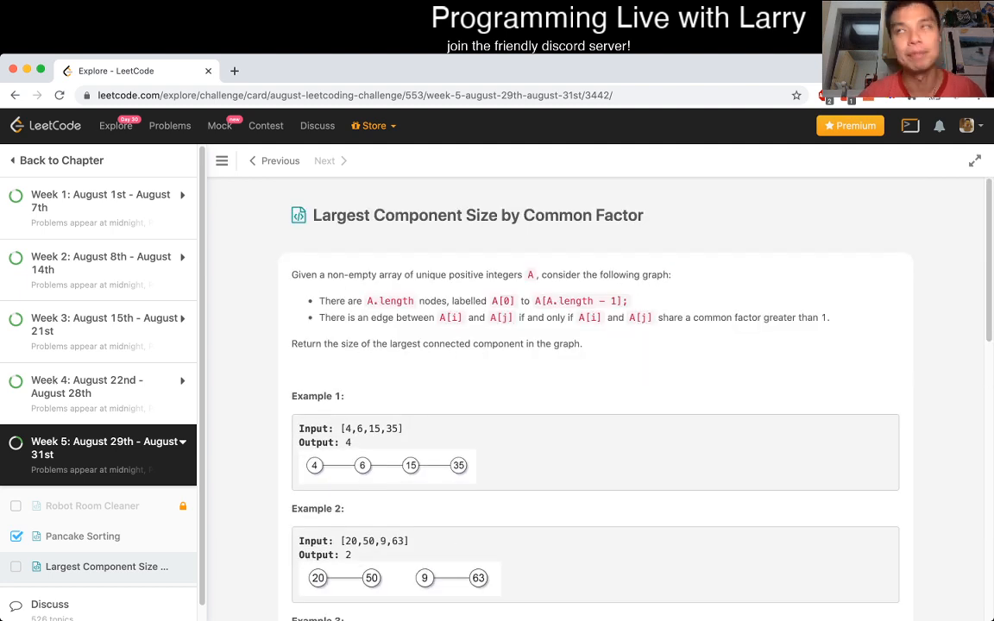
scroll(down, 3)
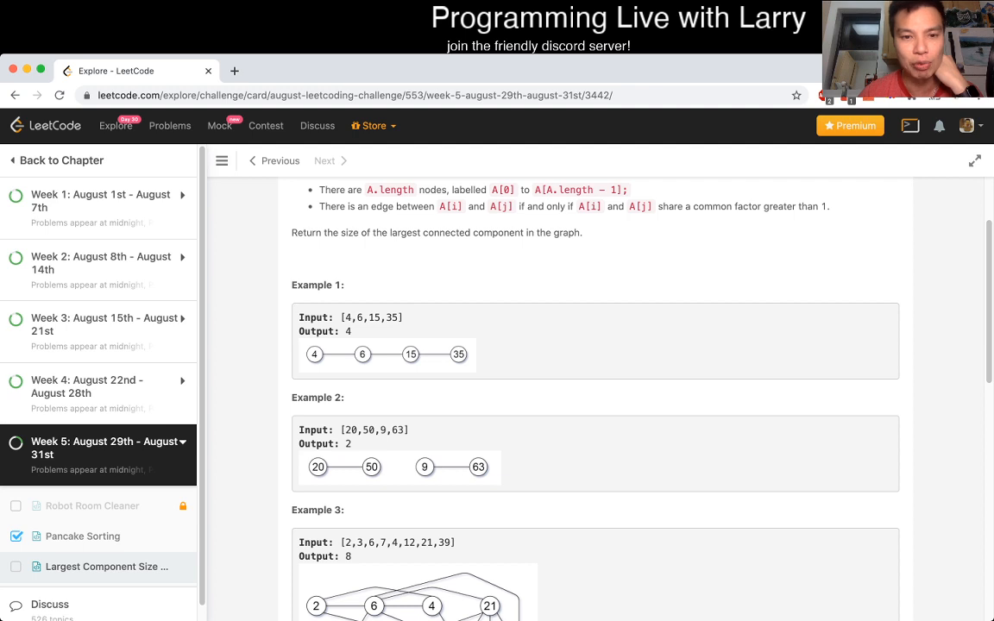
scroll(up, 3)
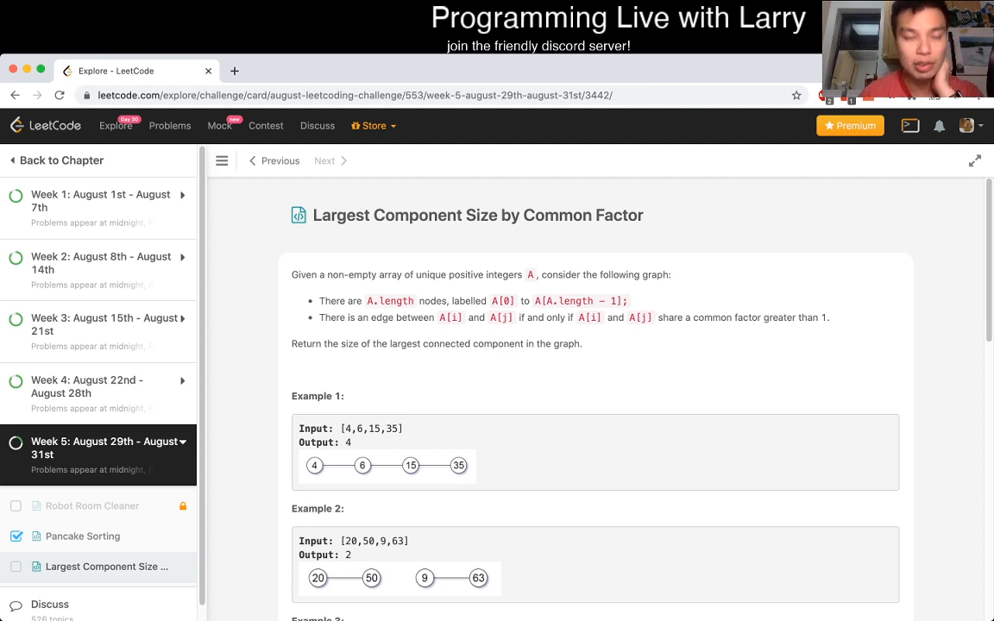
scroll(down, 3)
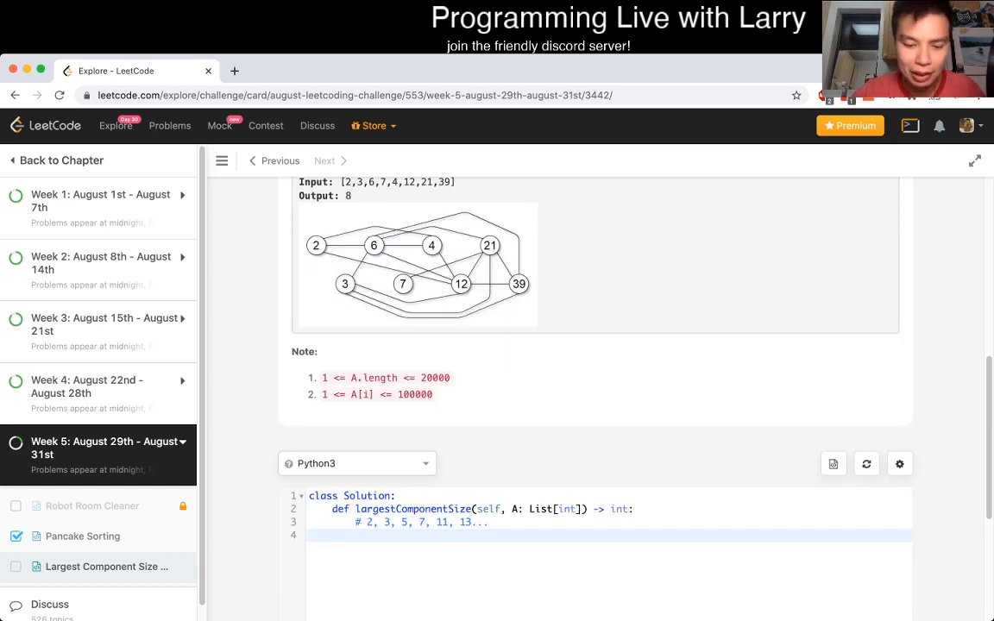
Declare parent as collections.defaultdict(lambda: -1).
text(parent)
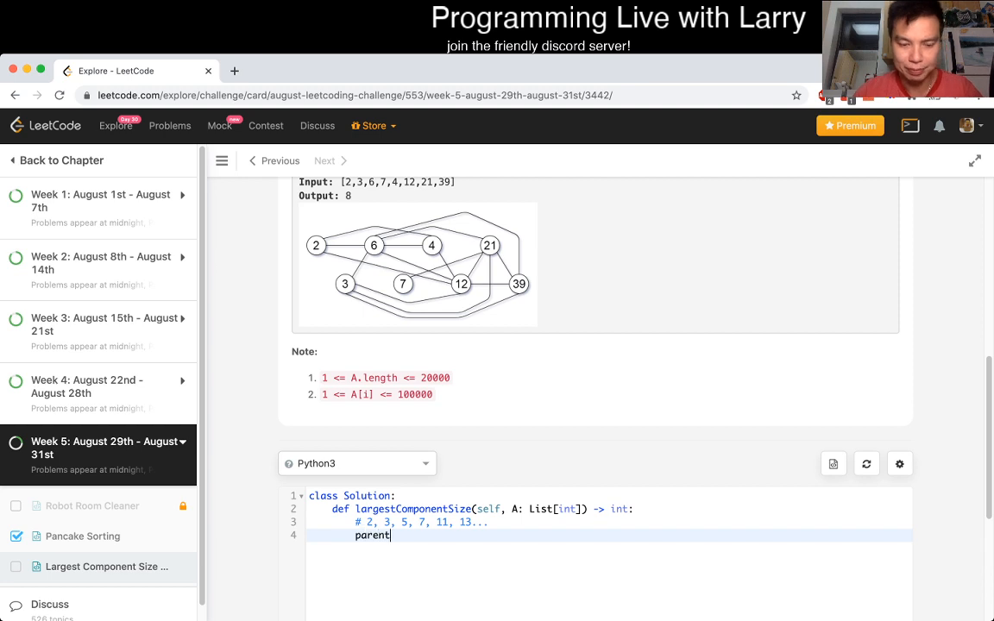
text(= {})
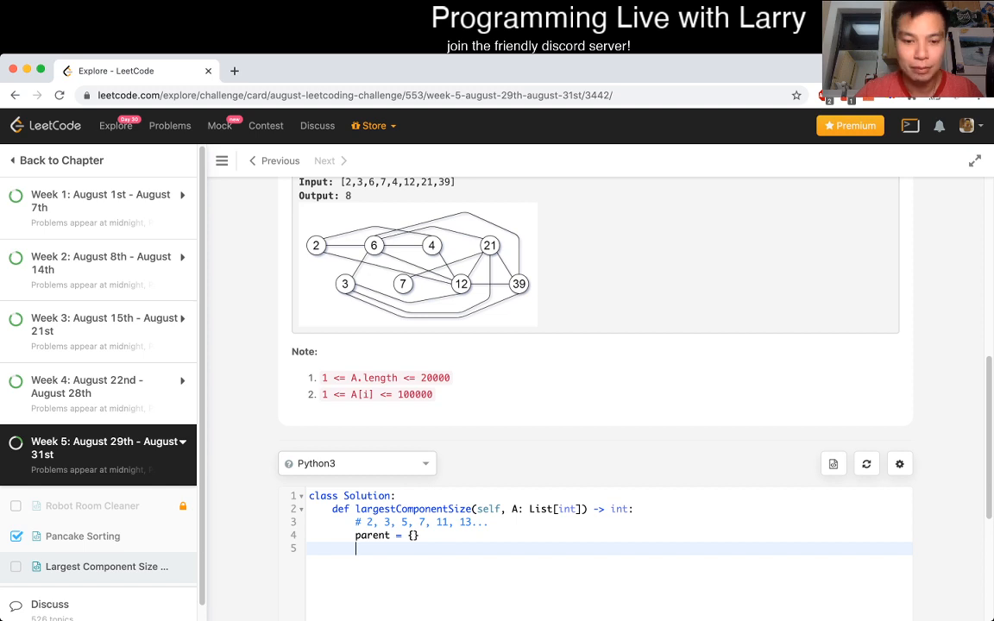
text(collections.defa)
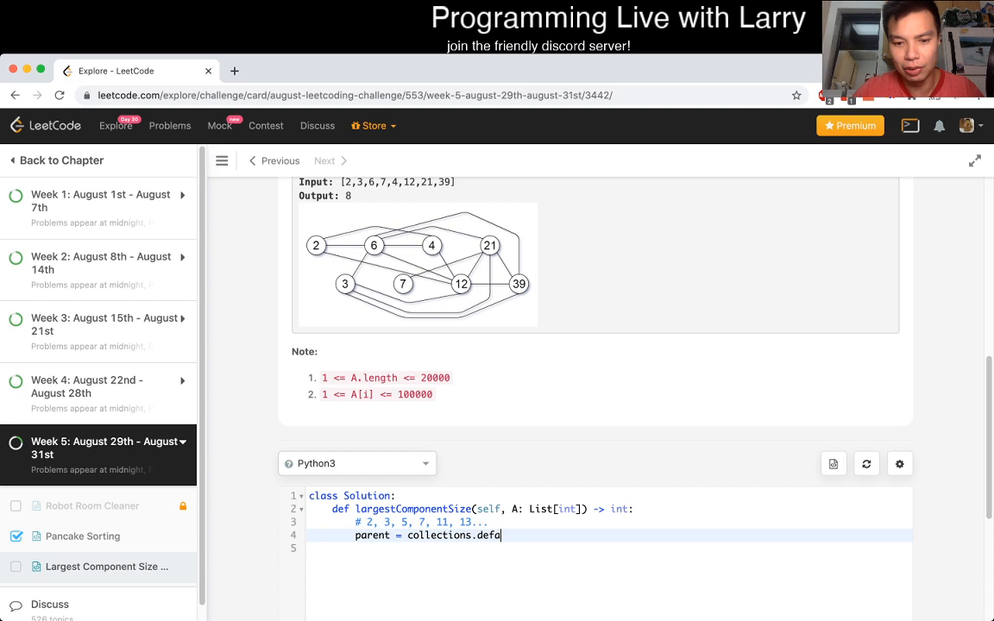
text(ultdict())
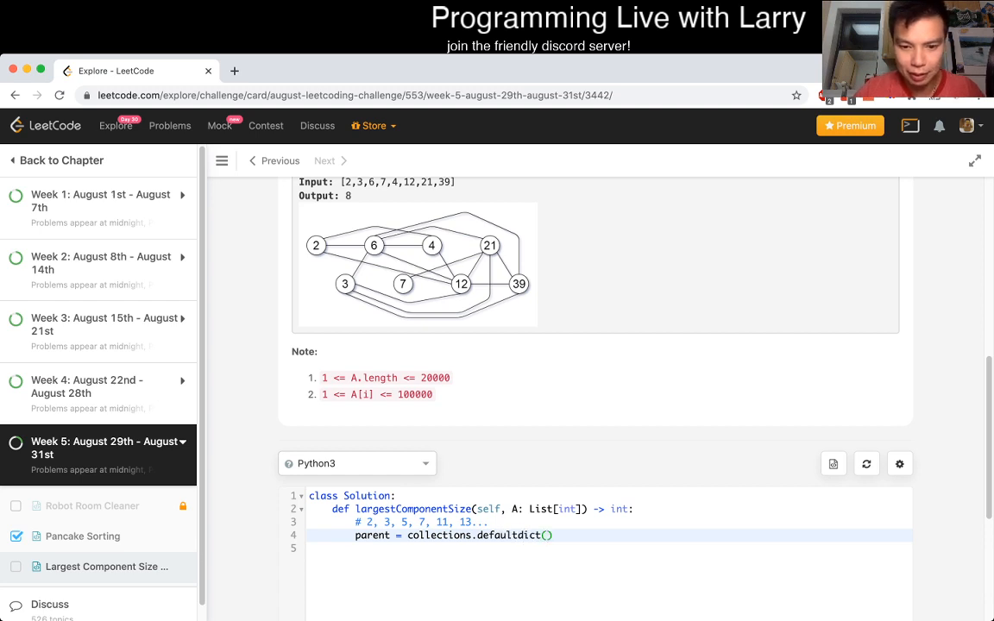
text(lamb)
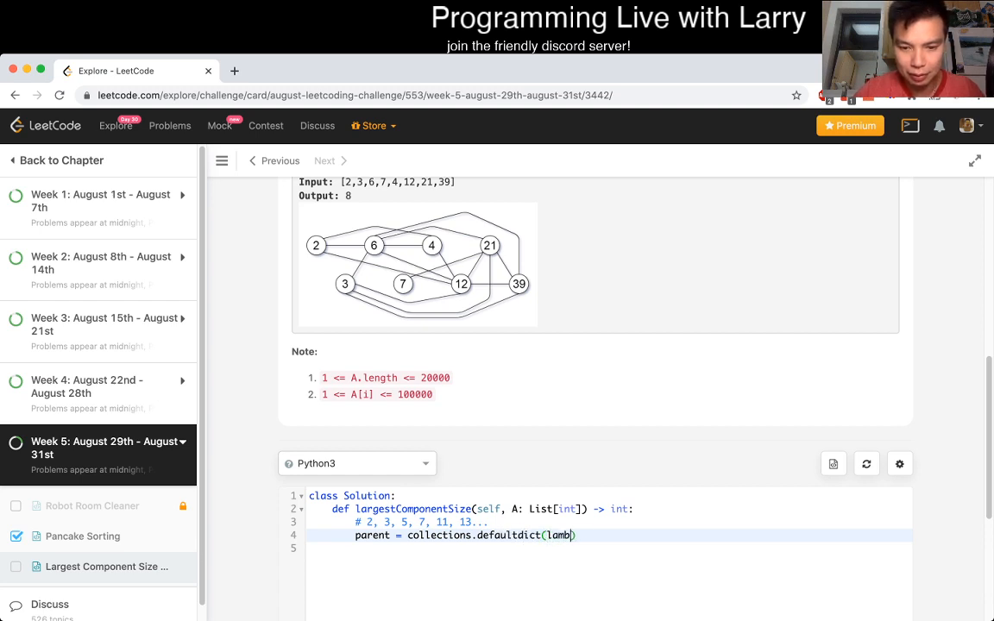
text(a: -1)
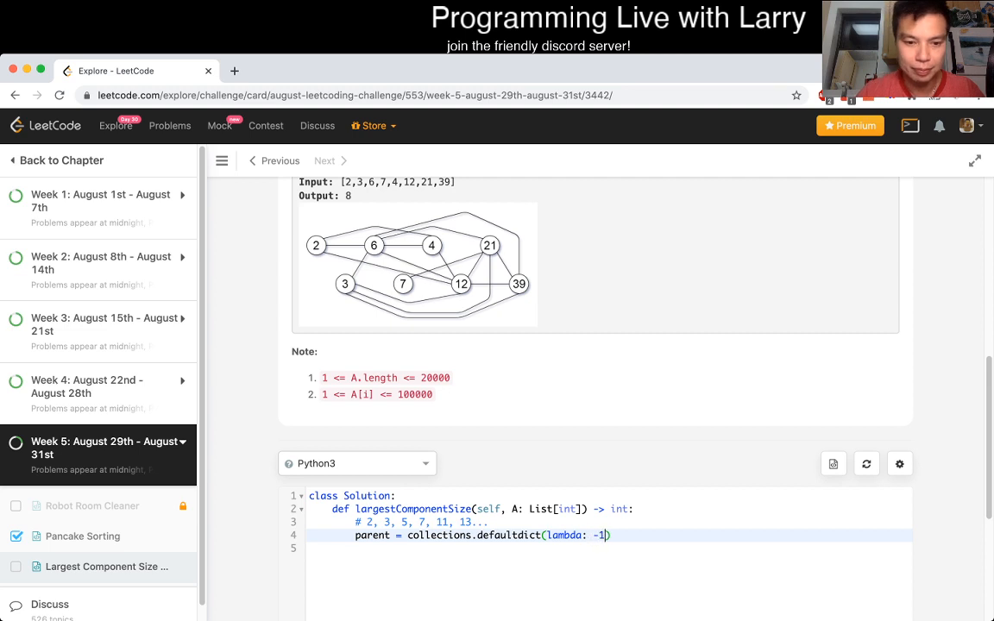
key(Enter)
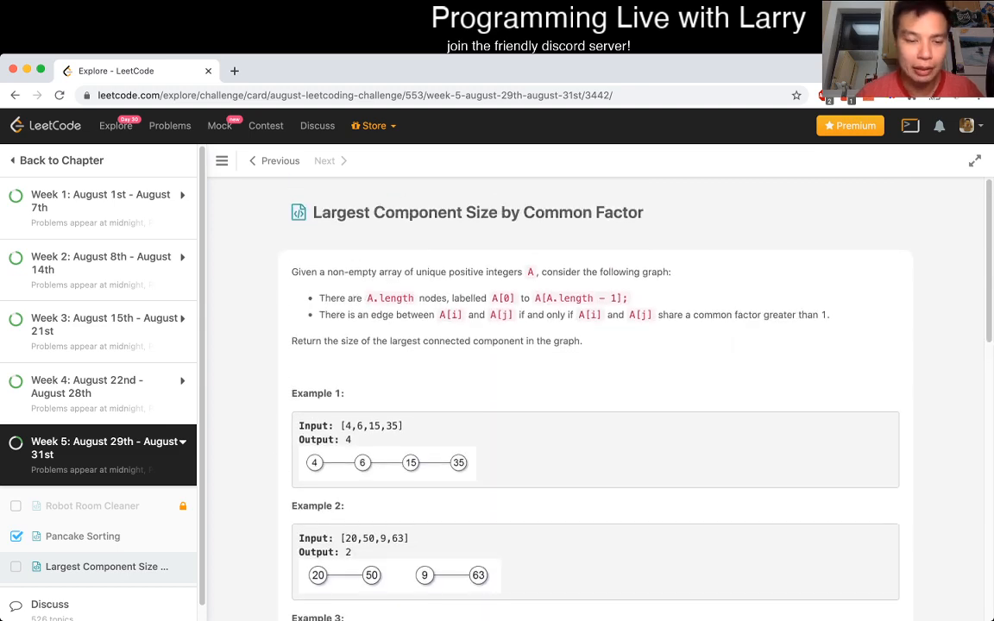
scroll(down, 3)
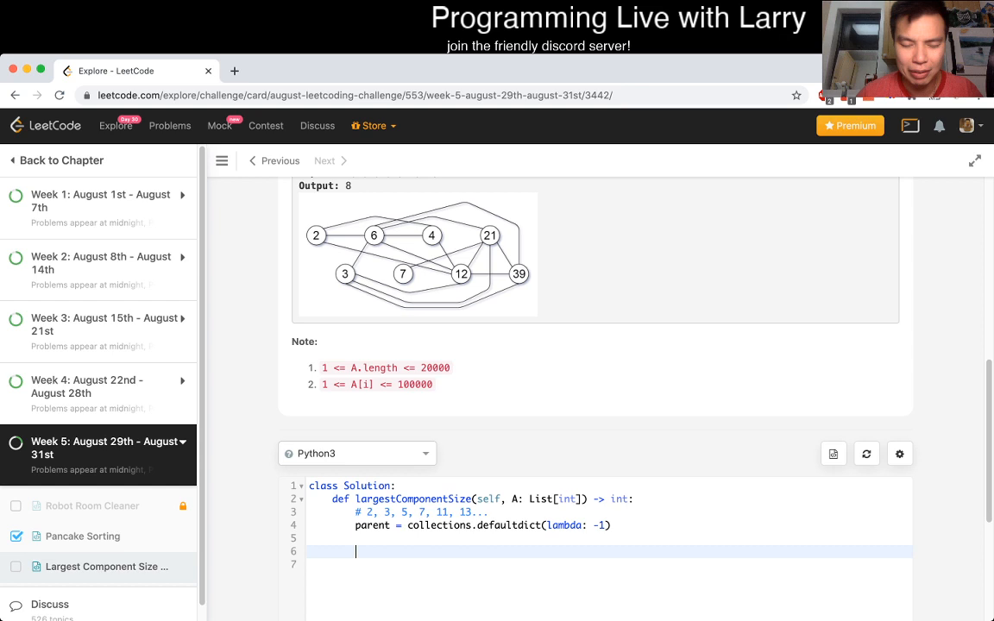
scroll(down, 3)
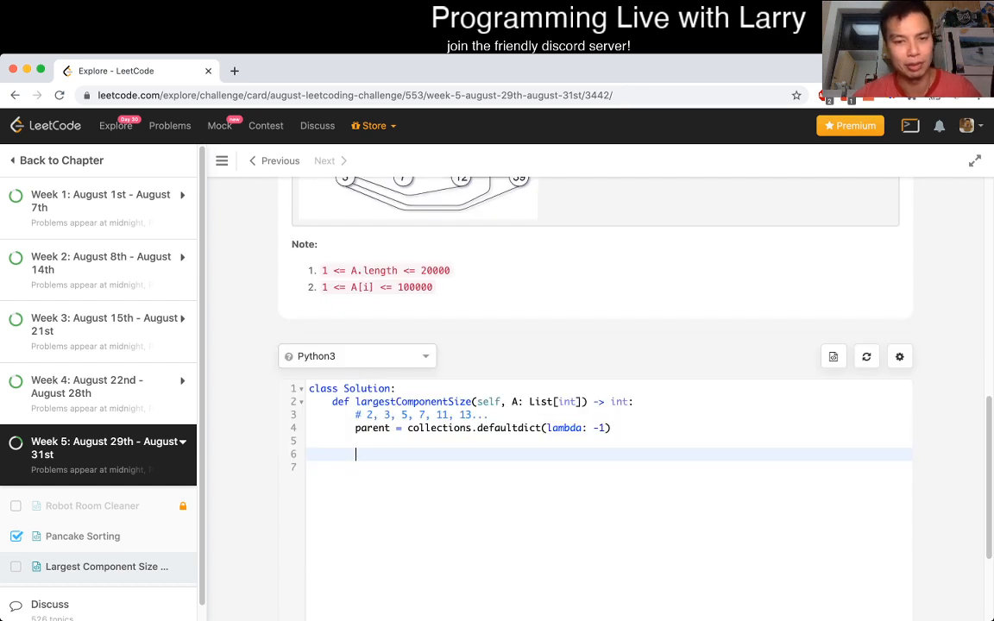
Add the def uunion(a, b): header.
text(d)
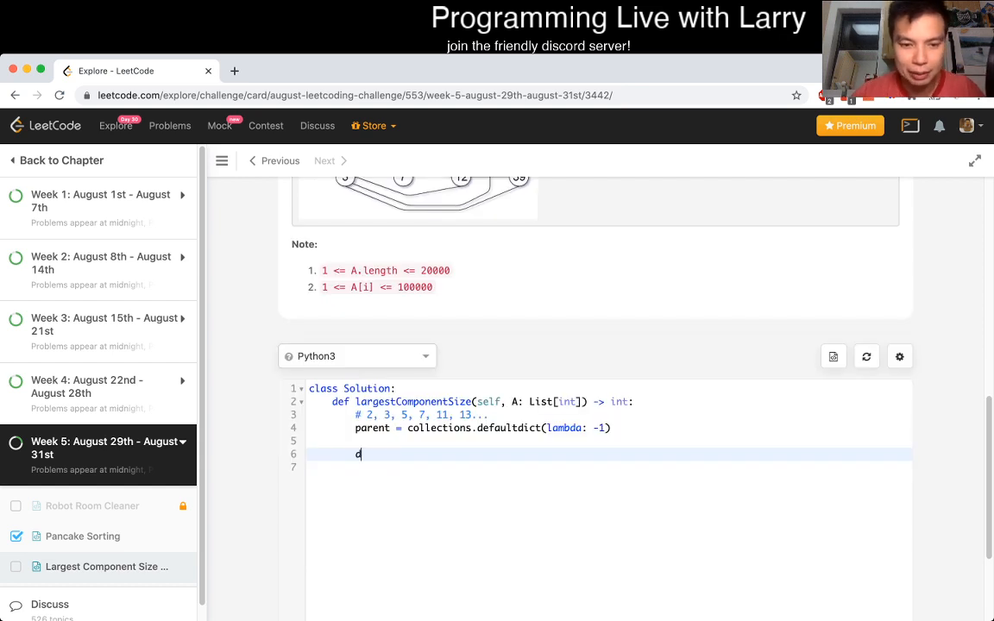
text(ef uunion)
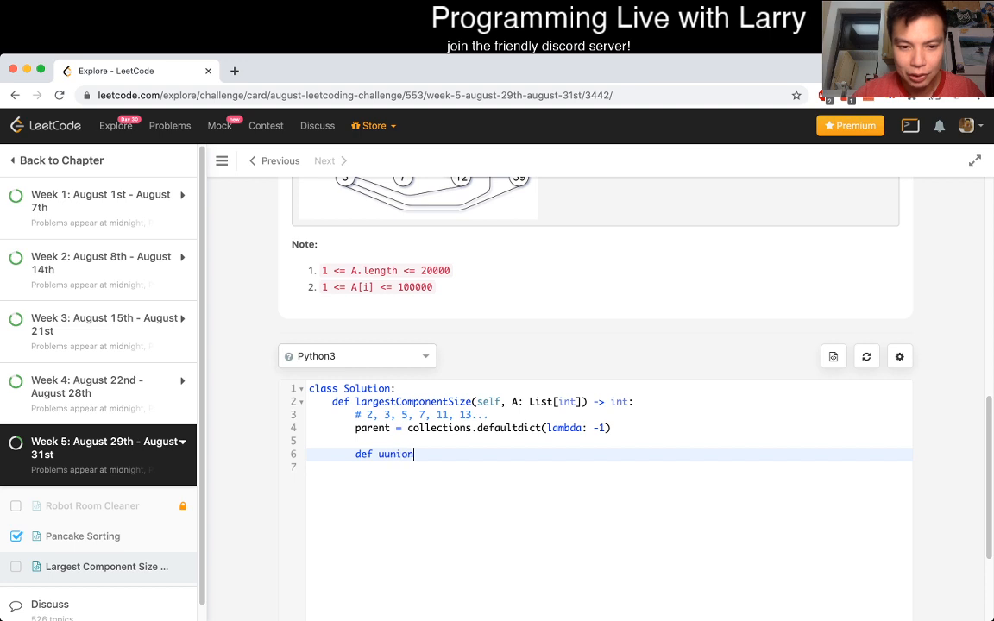
text(())
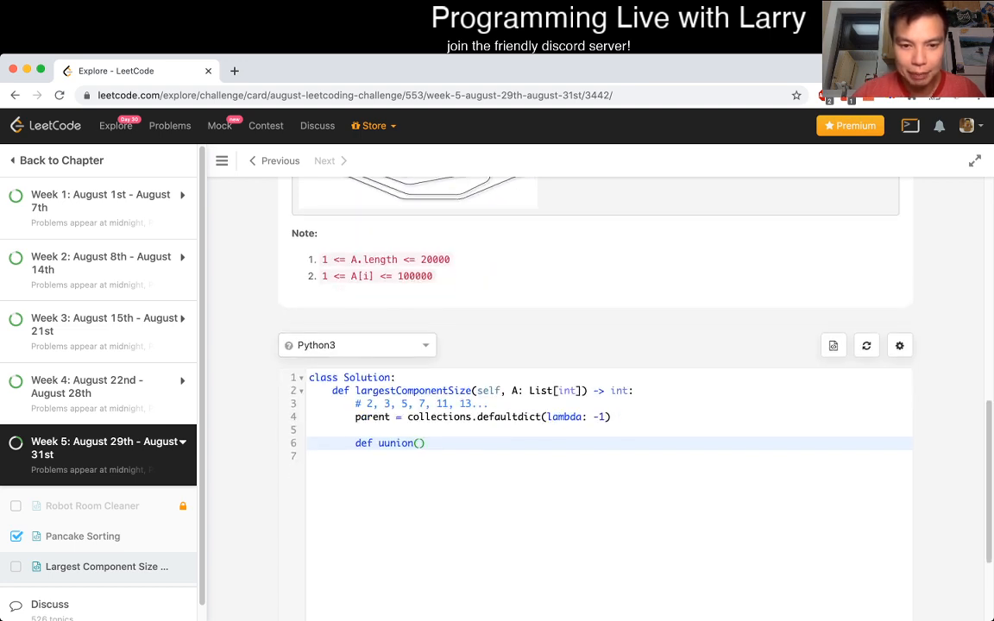
text(a, b):)
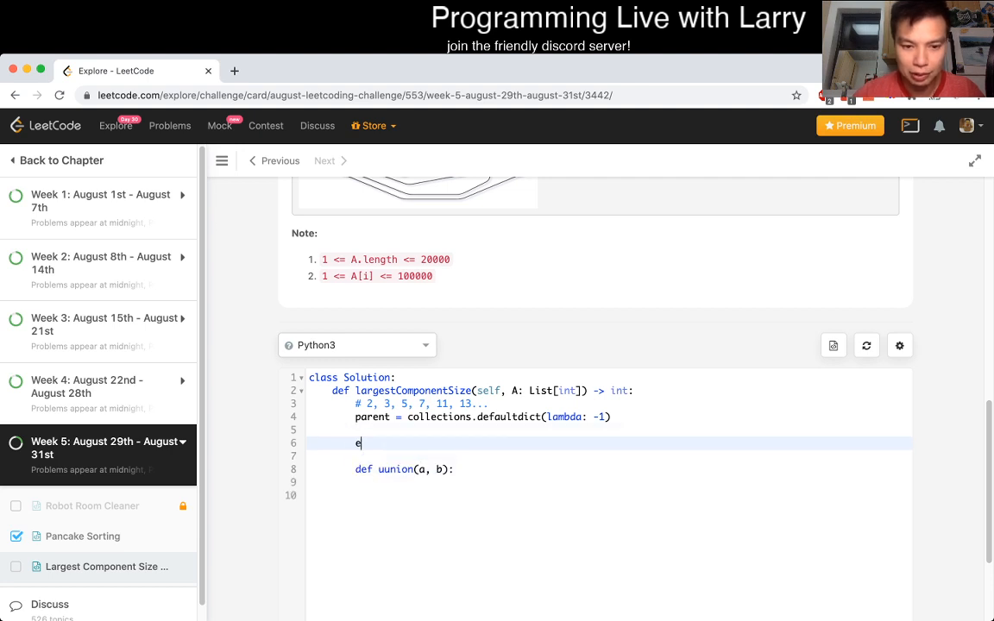
Write ufind(a) recursing on parent[a] when it differs from a, else returning parent[a].
text(ef ufind(a):)
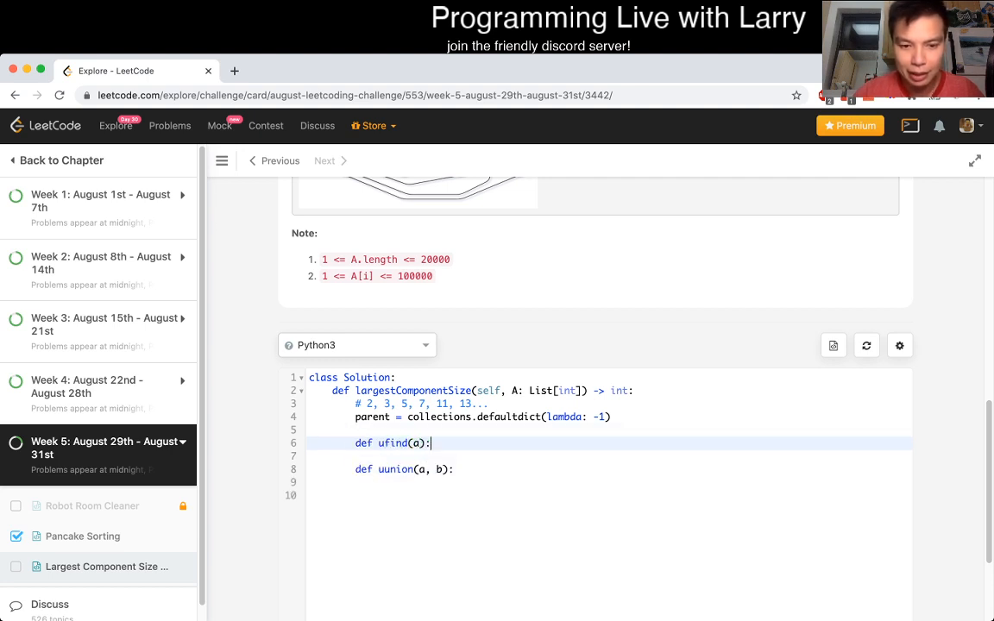
text(if p)
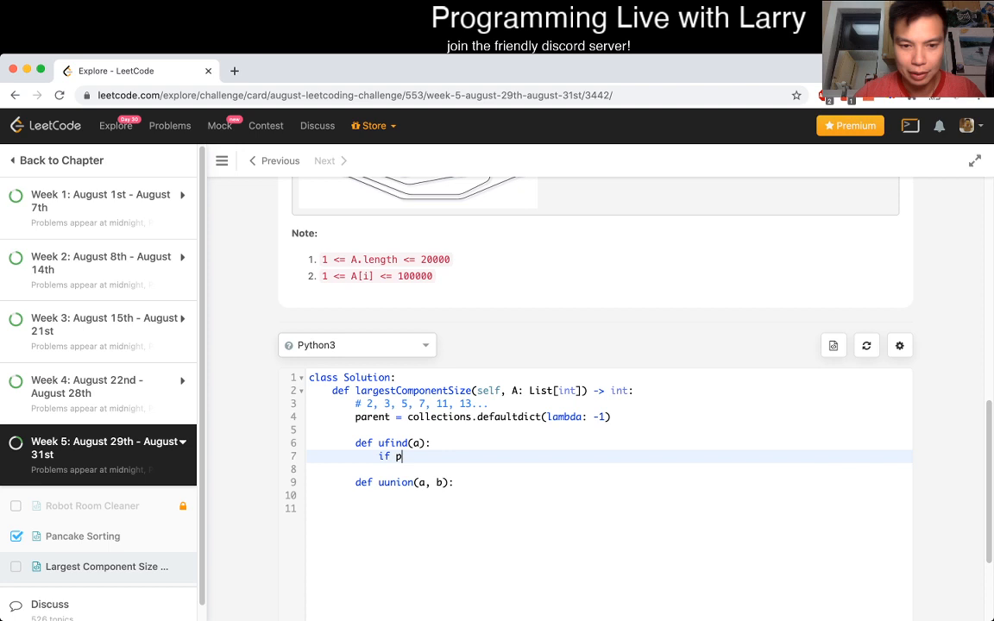
text(arent[a] !=)
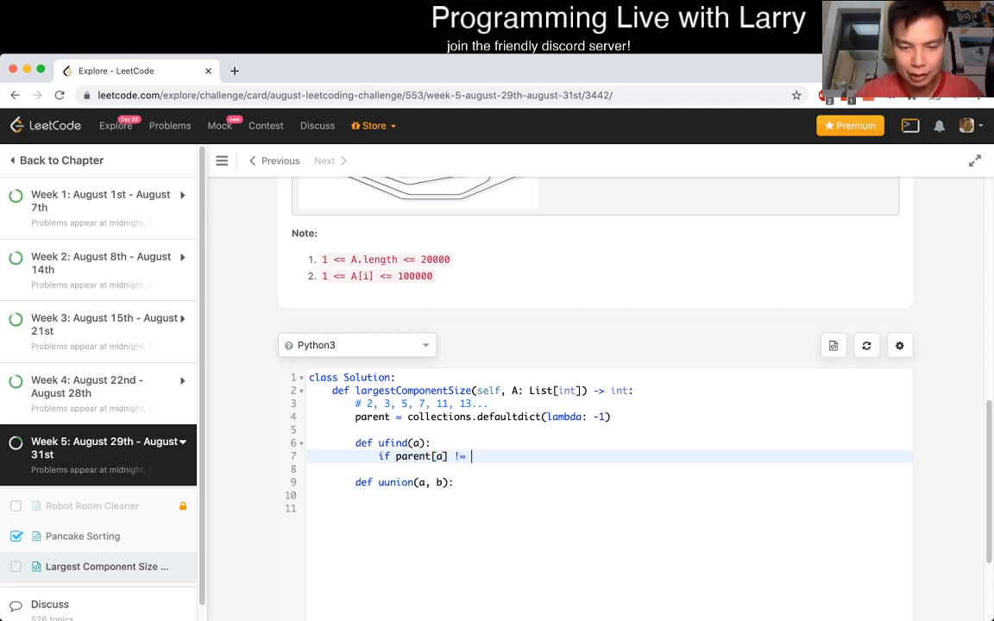
key(Backspace)
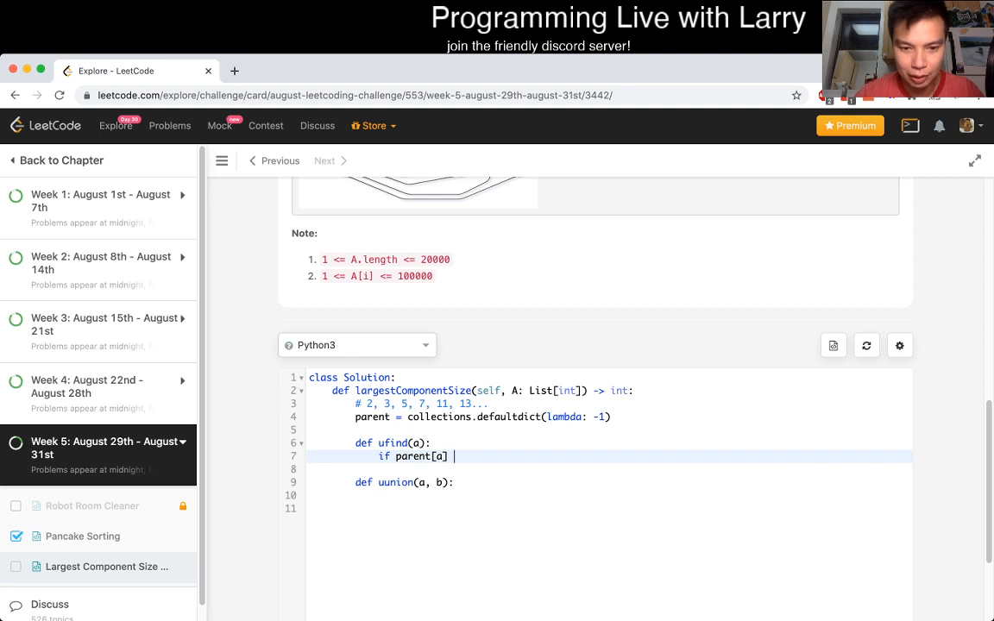
text(a !=)
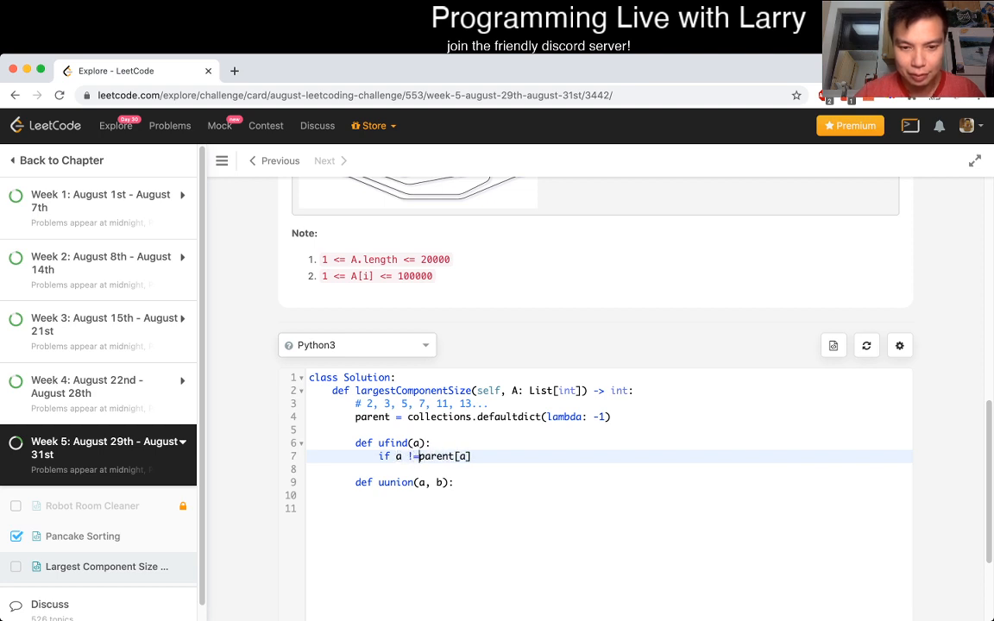
text(re)
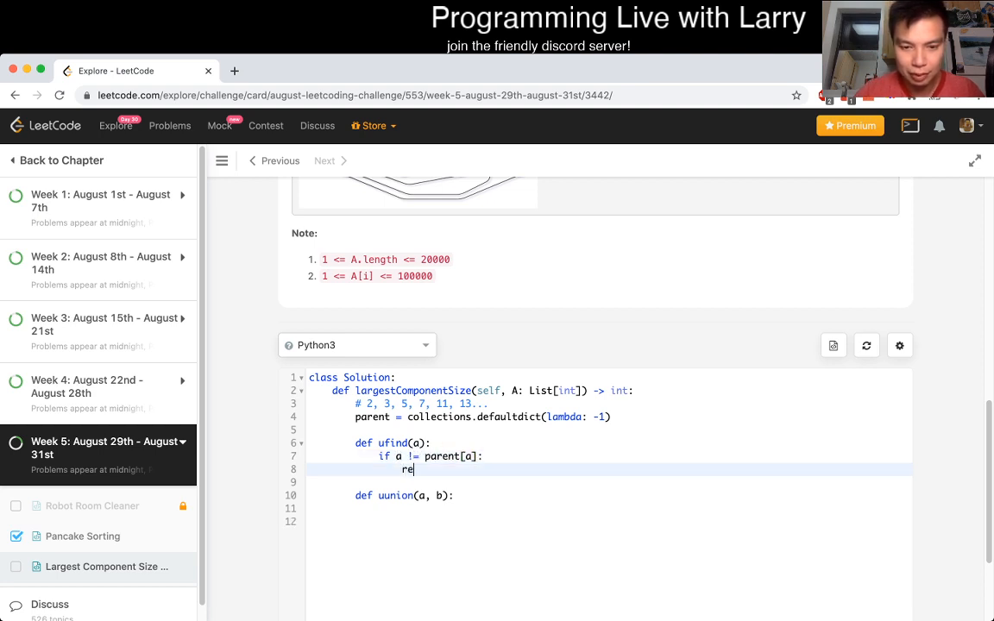
text(turn ufind(p)
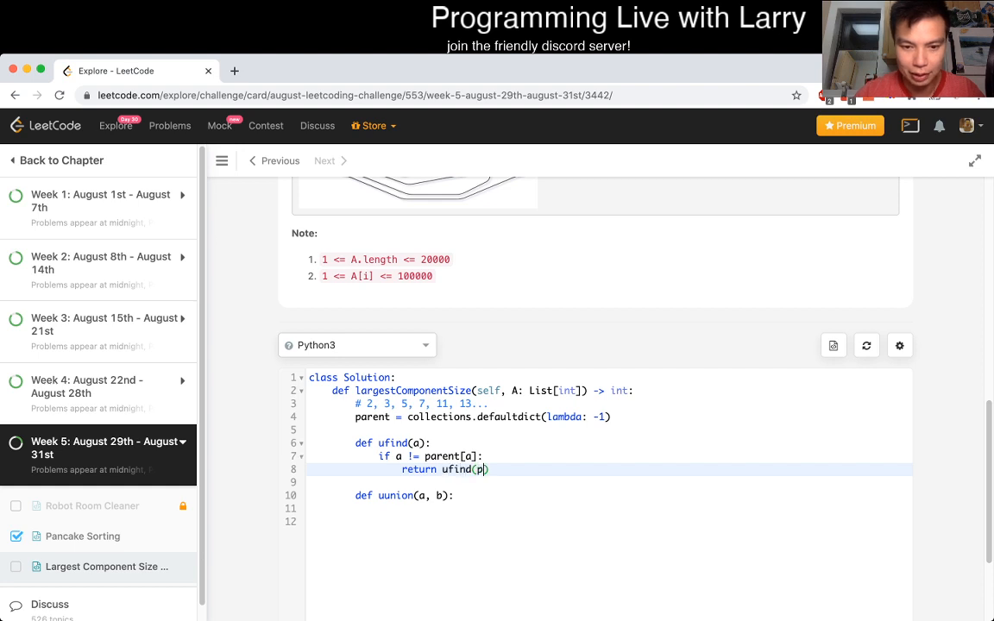
text(arent[a] =)
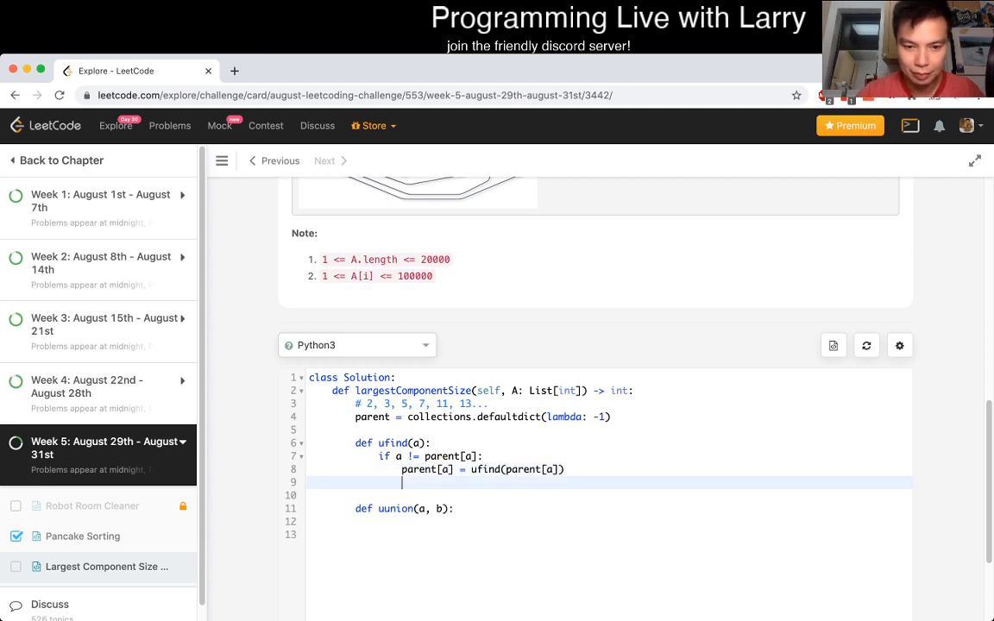
text(return parent[a)
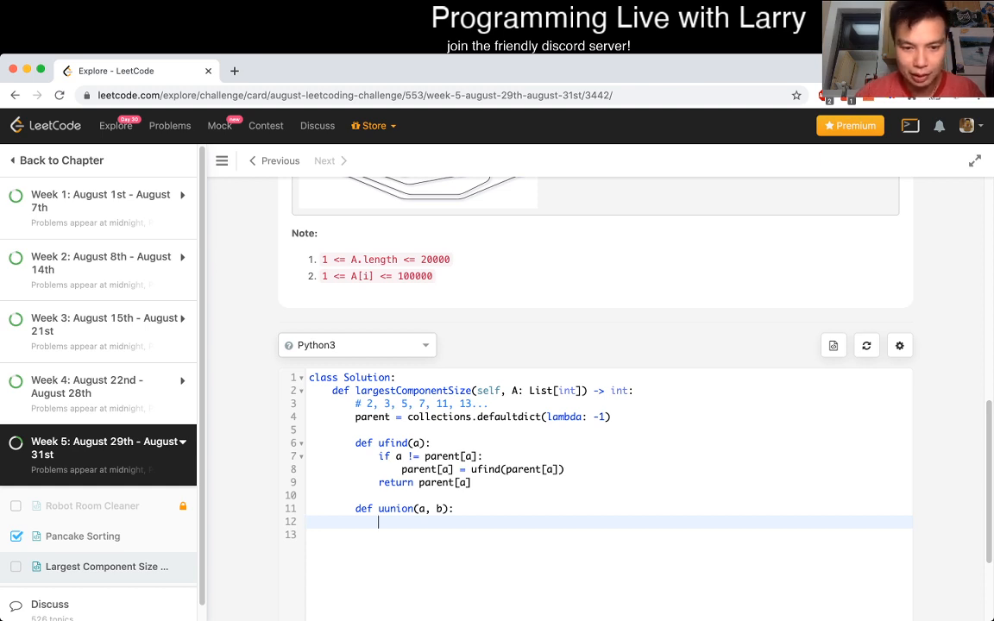
Fill uunion's body: find both roots and set parent[ua] to ufind(b).
text(ua = ufind(a)
text(ub = ufind(b)
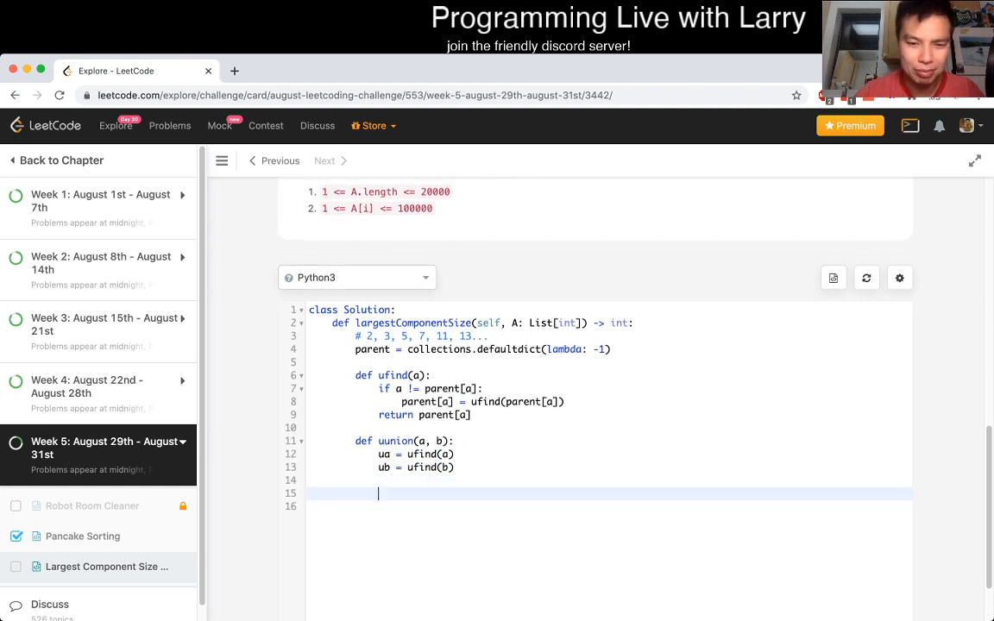
text(parent[)
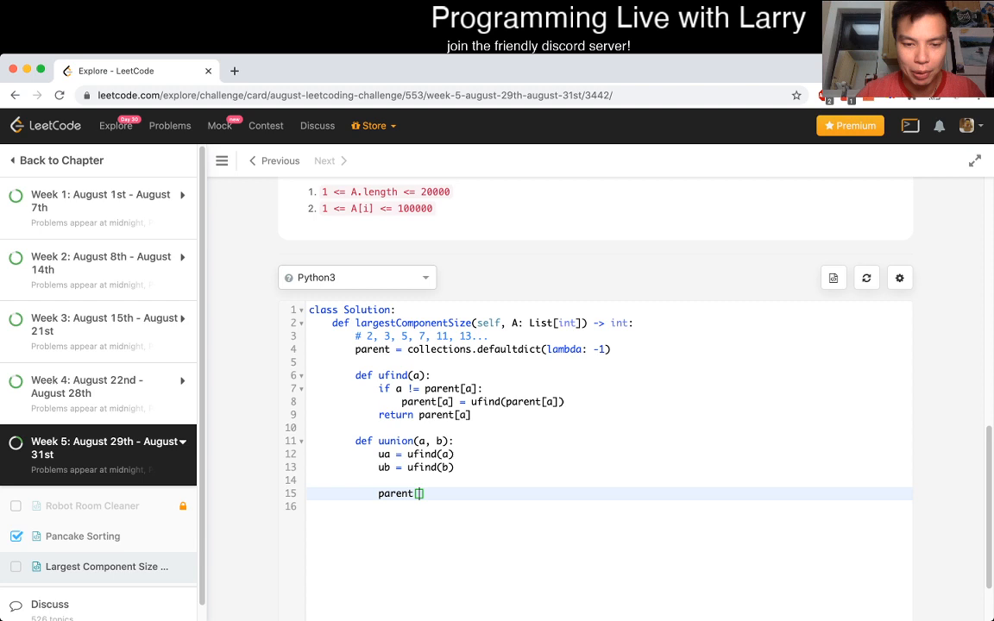
text(ua)
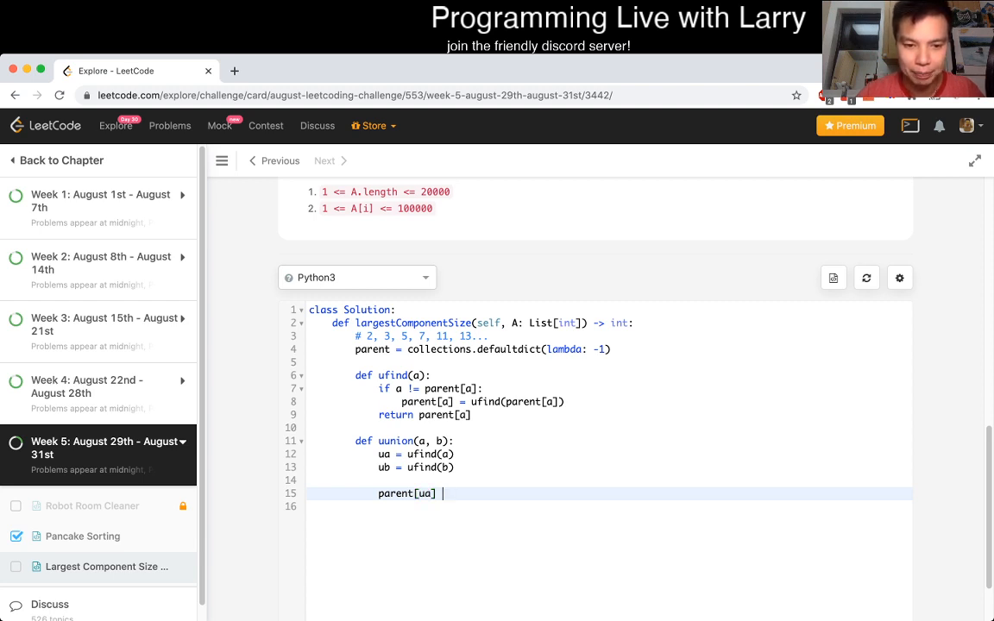
text(=)
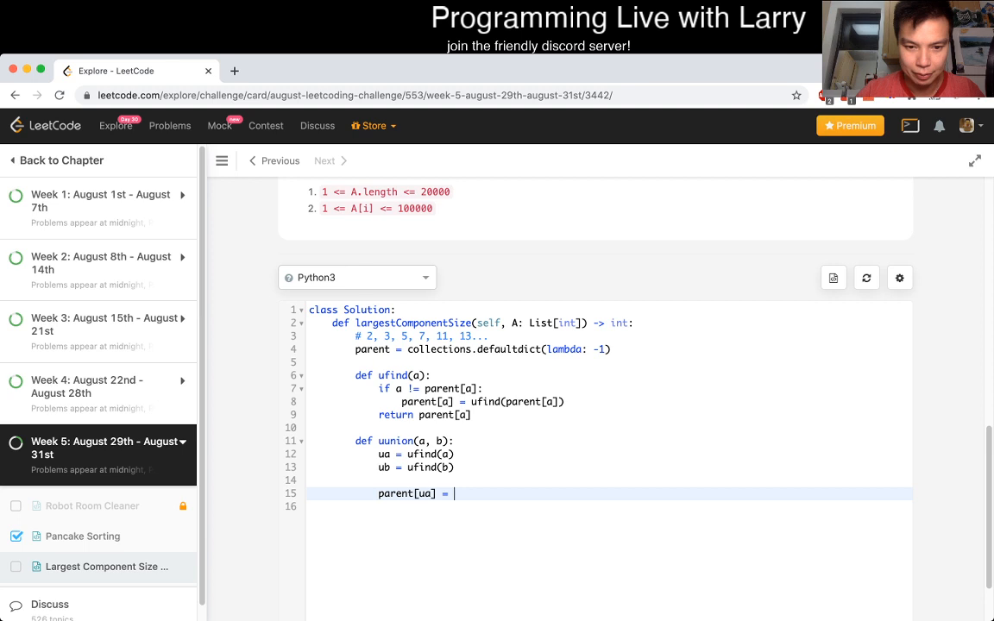
text(ufind()
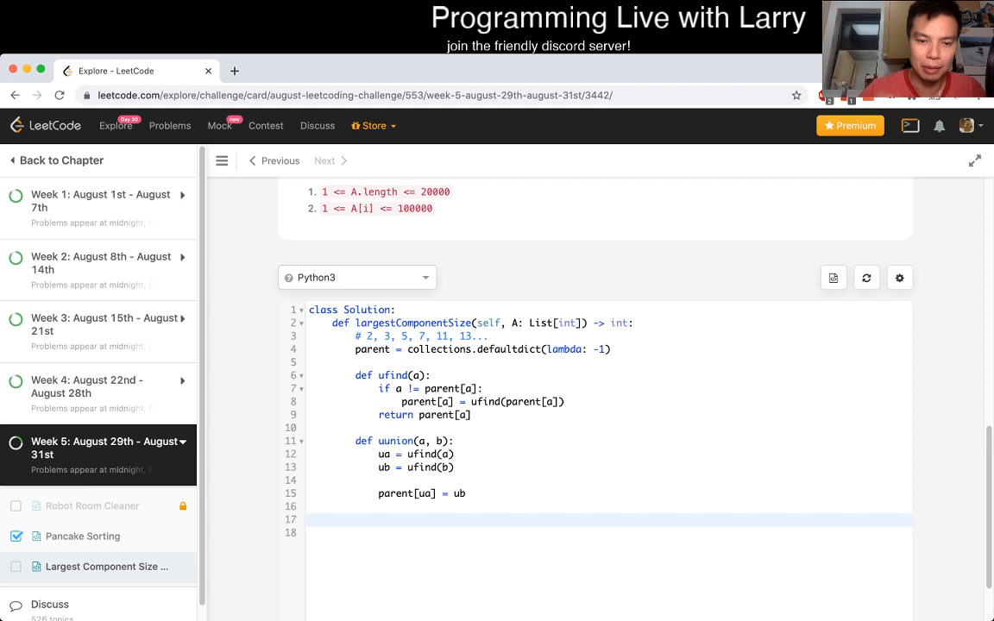
scroll(down, 3)
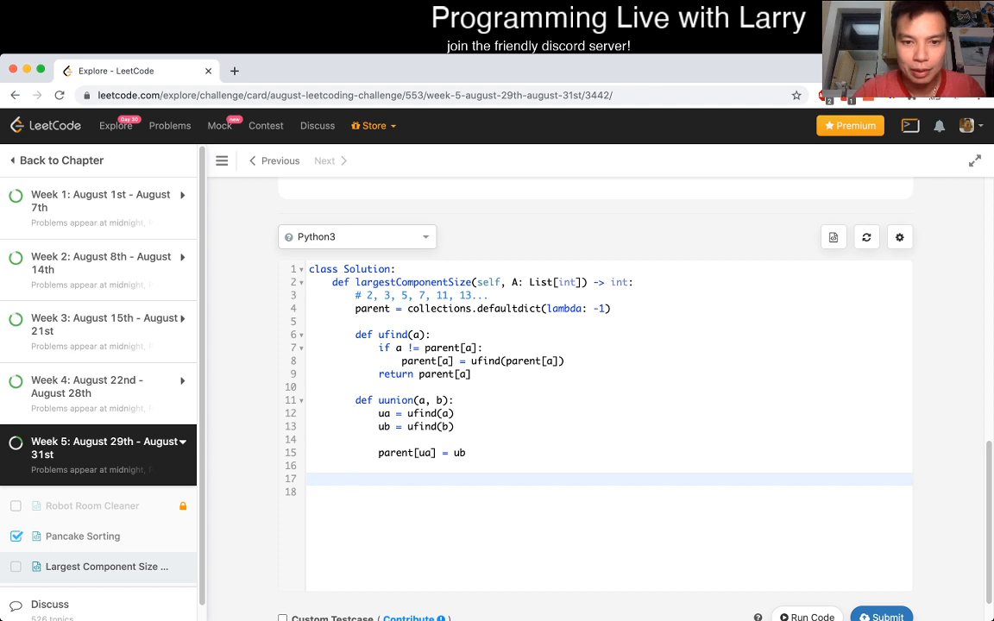
Loop over A with y = 2, dividing x by y with x //= y while y divides x and x > 1.
text(for x in A:)
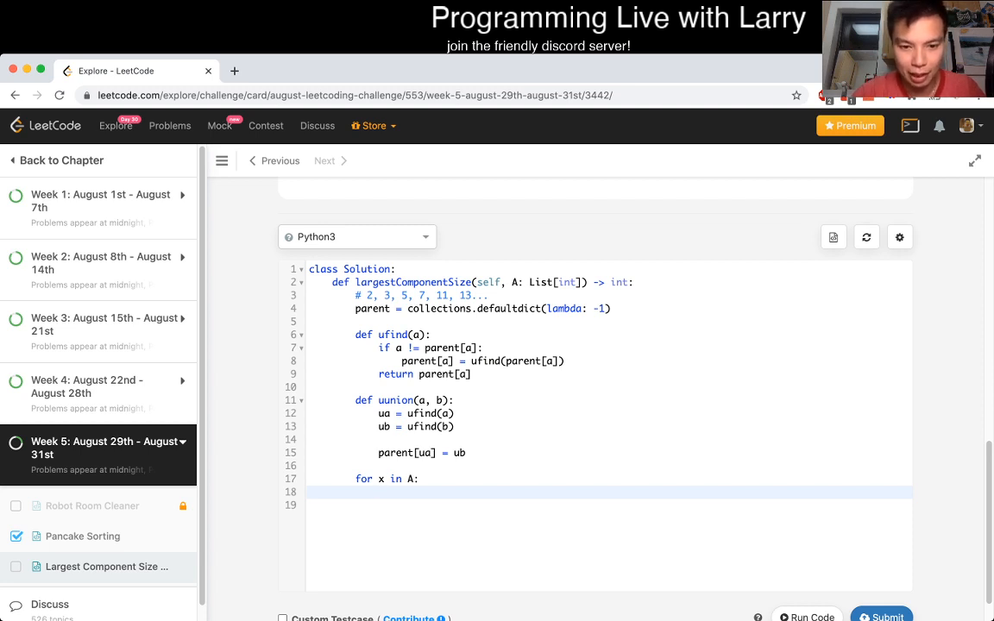
text(y = 2)
text(whi)
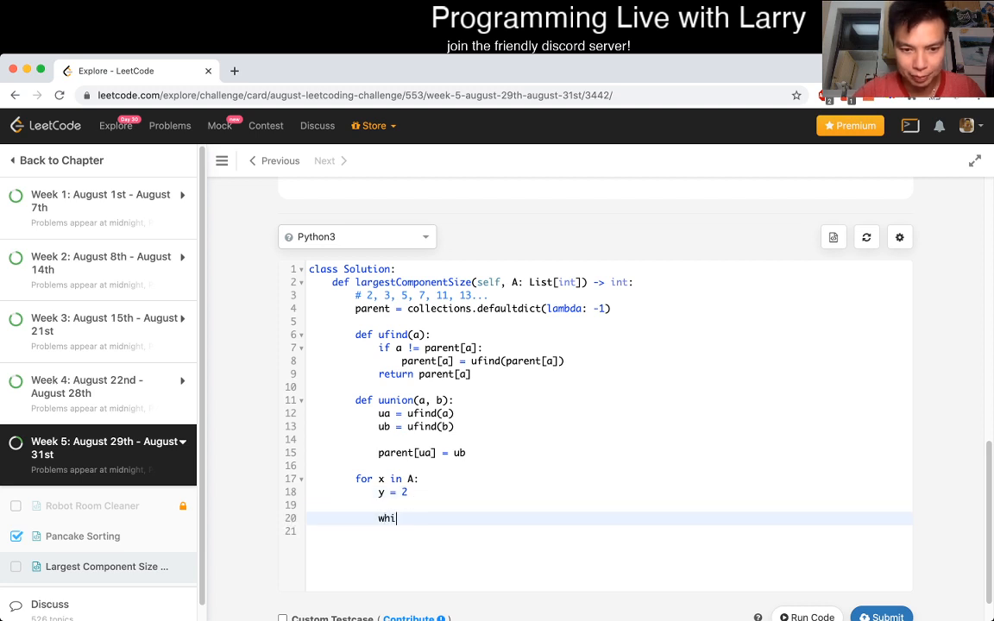
text(le x % y ==)
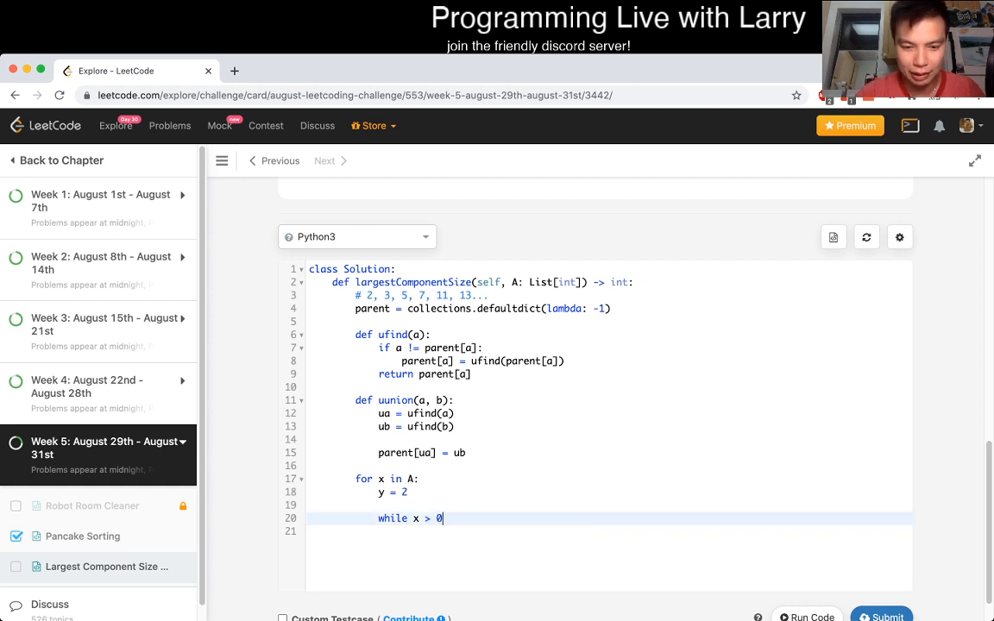
text(:)
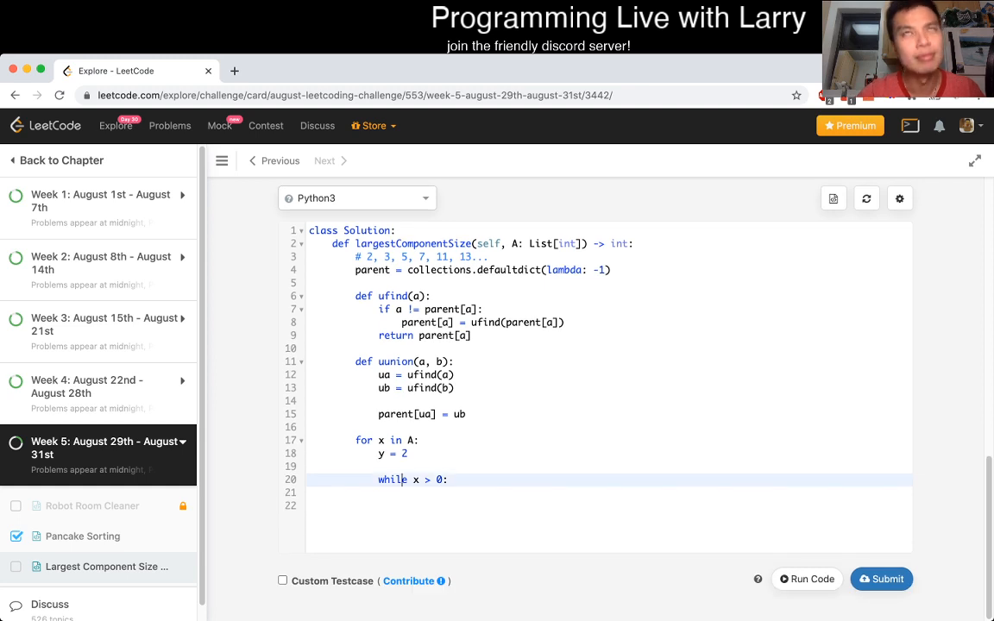
text(1)
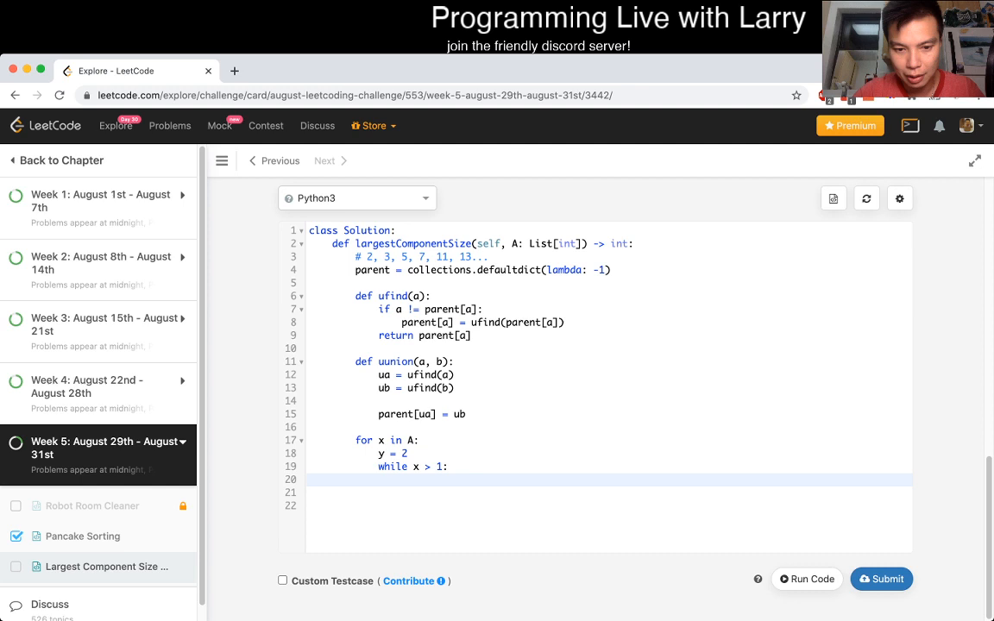
text(while x % y == 0:)
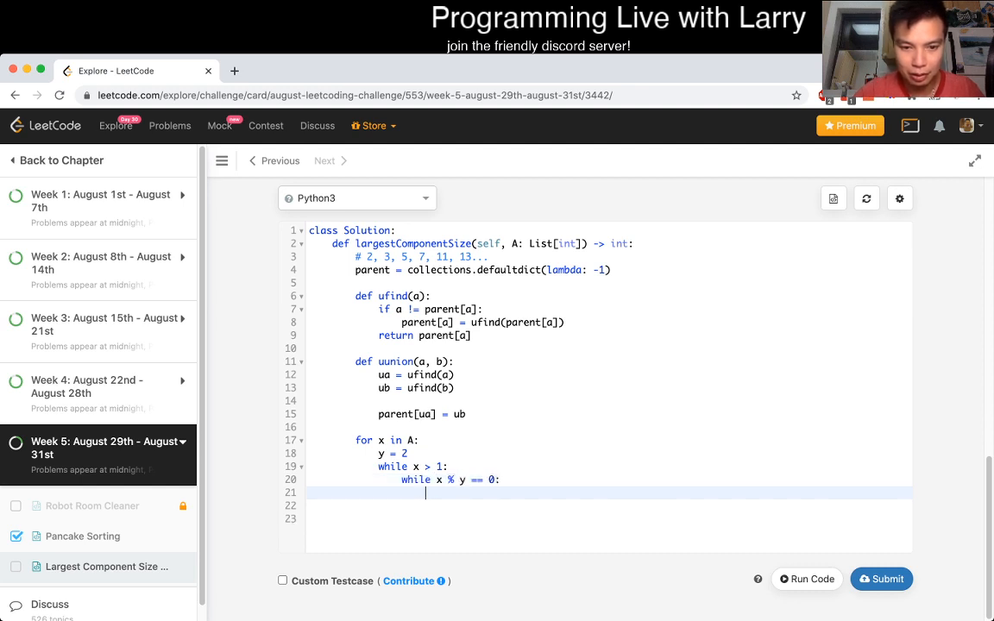
text(x /)
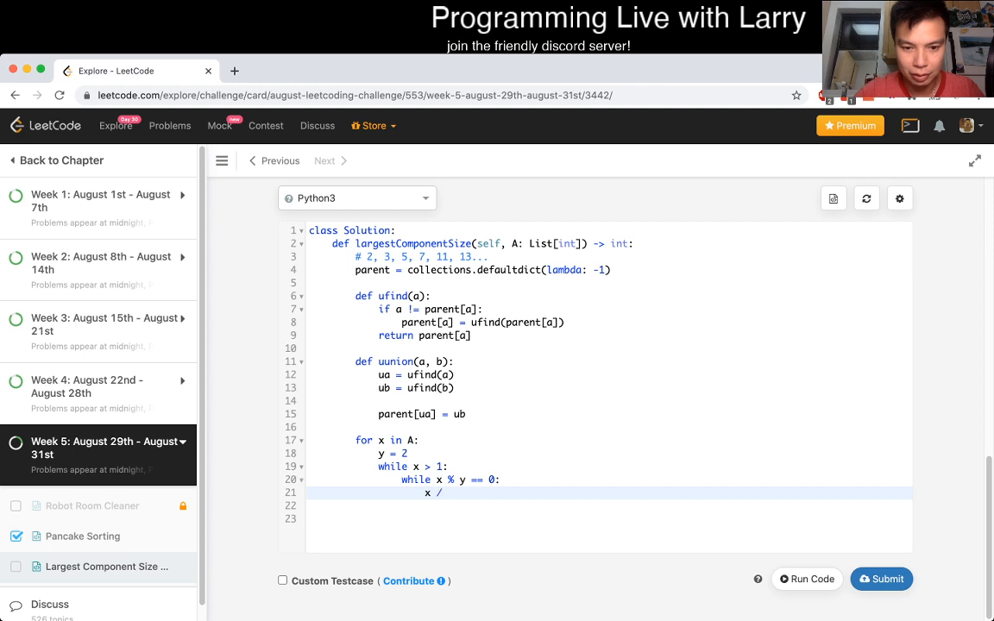
text(/= y)
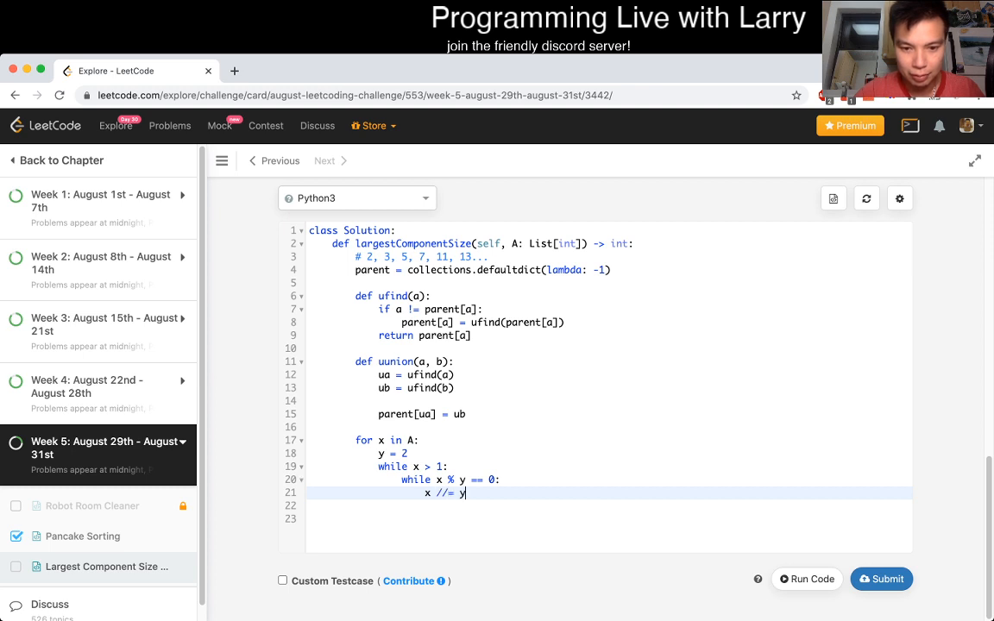
key(Enter)
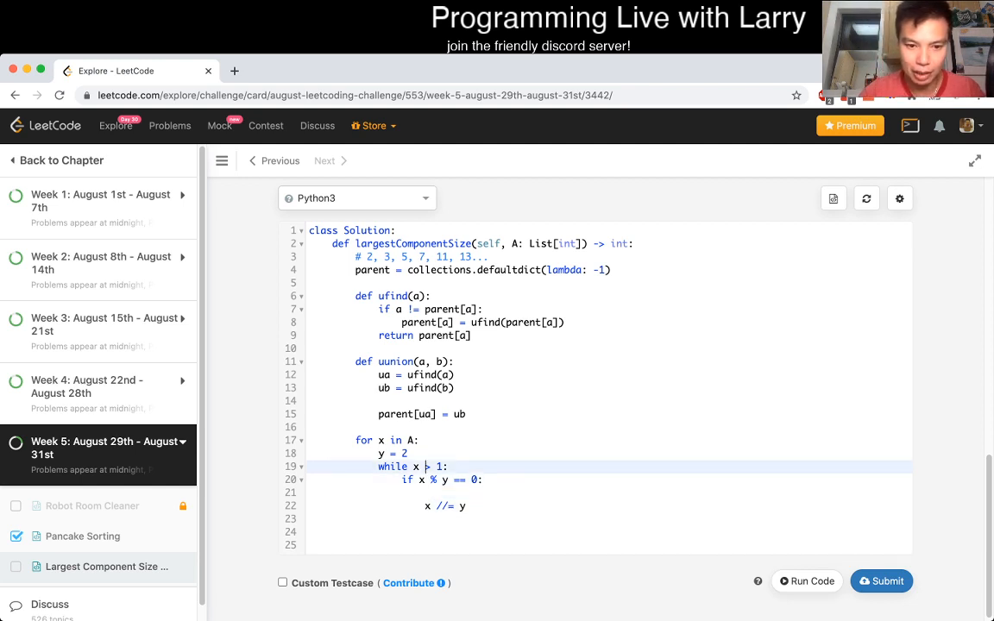
Add factors = [], append y on division, nest the repeated division and increment y += 1.
key(Enter)
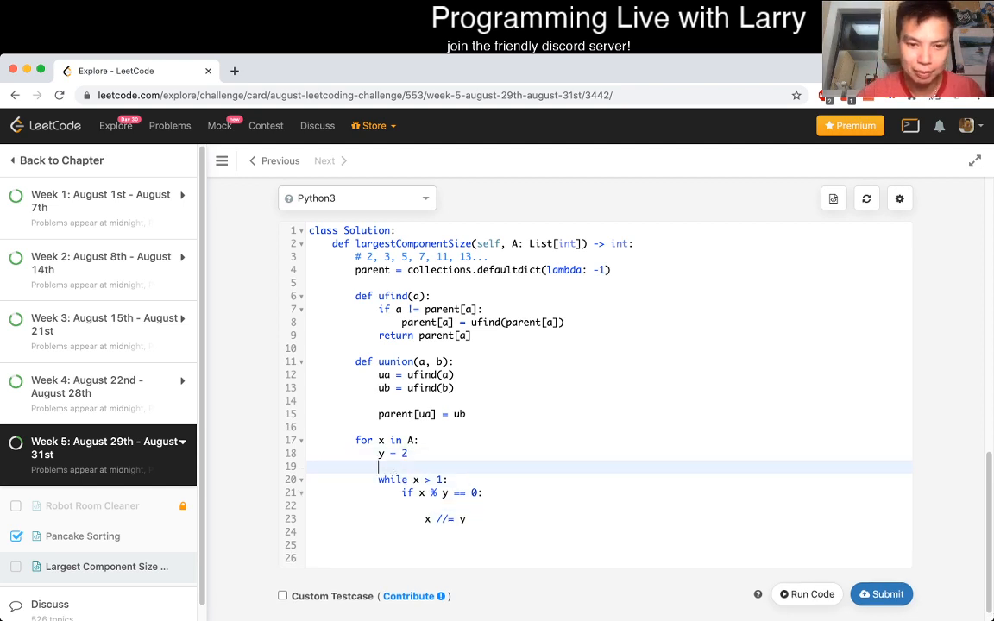
text(factors =)
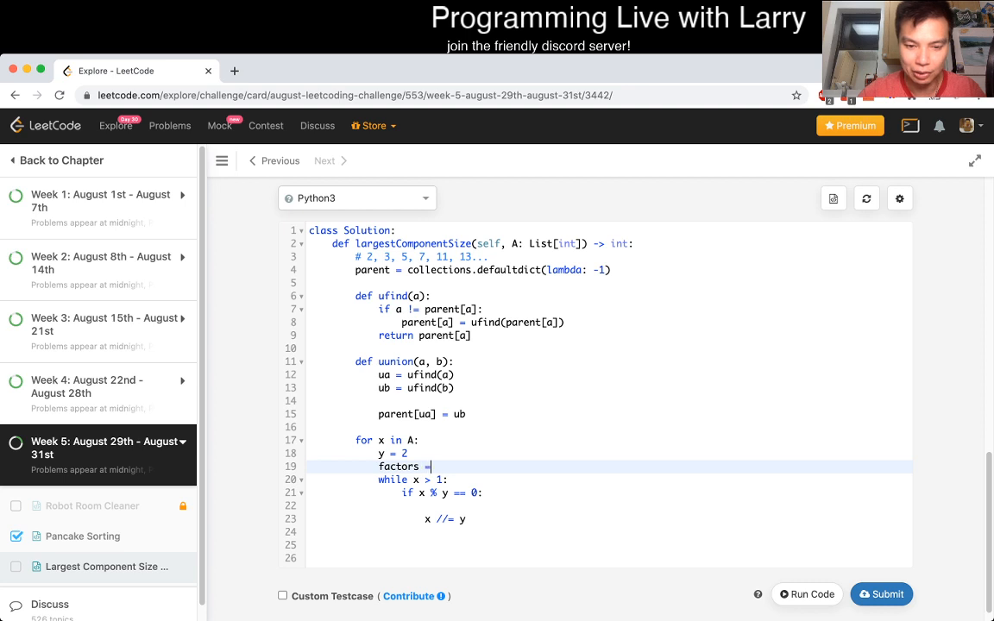
text([])
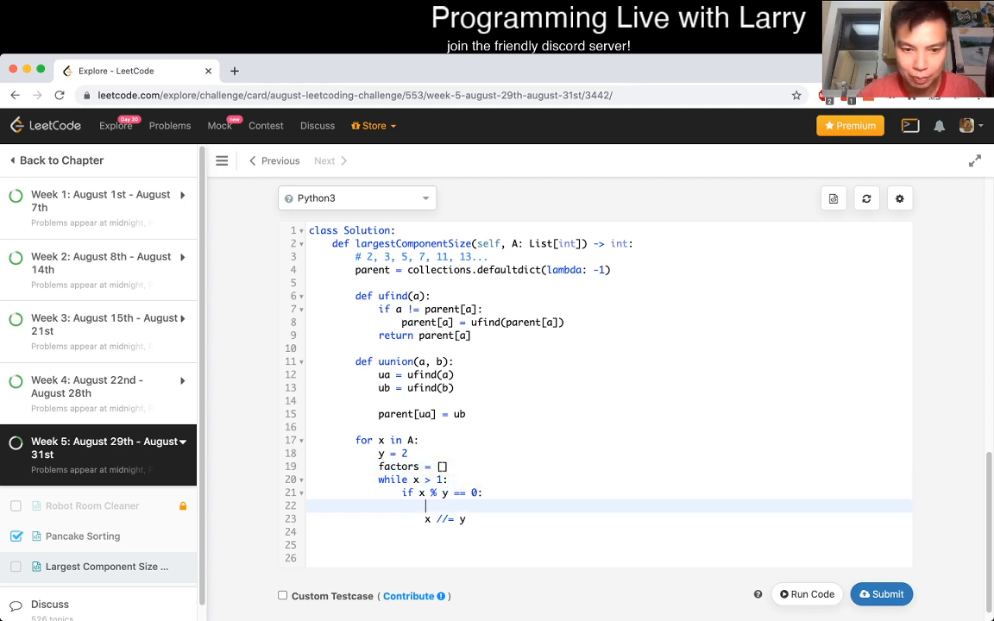
text(factors.app)
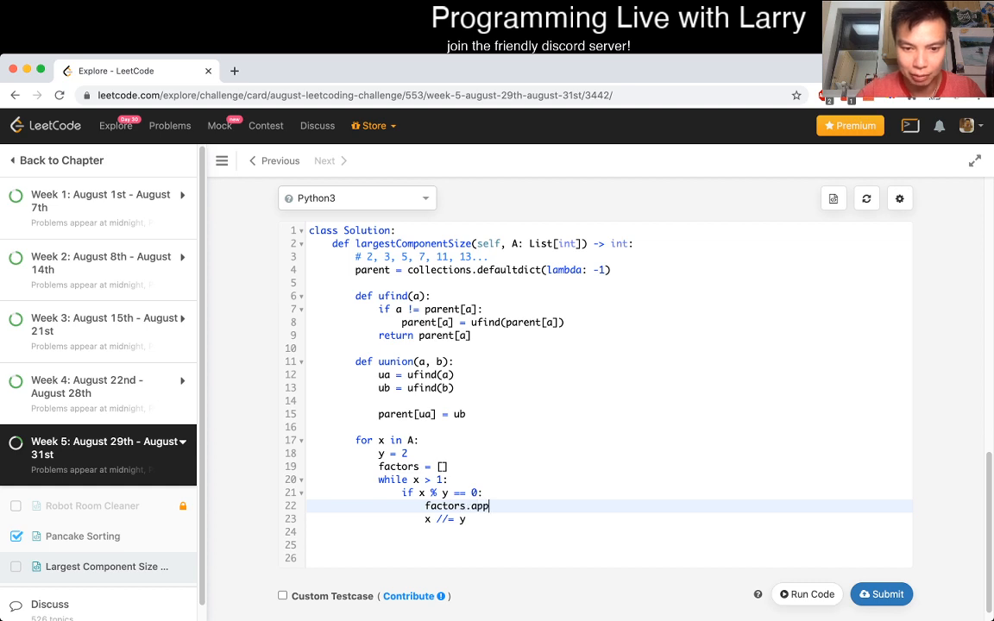
text(end(y))
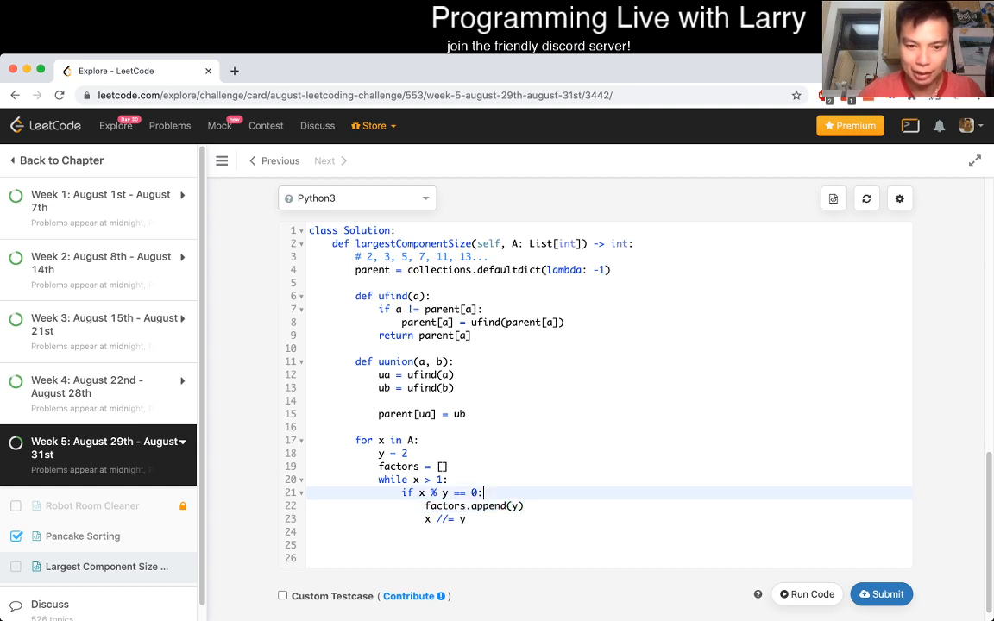
text(while x % y == 0)
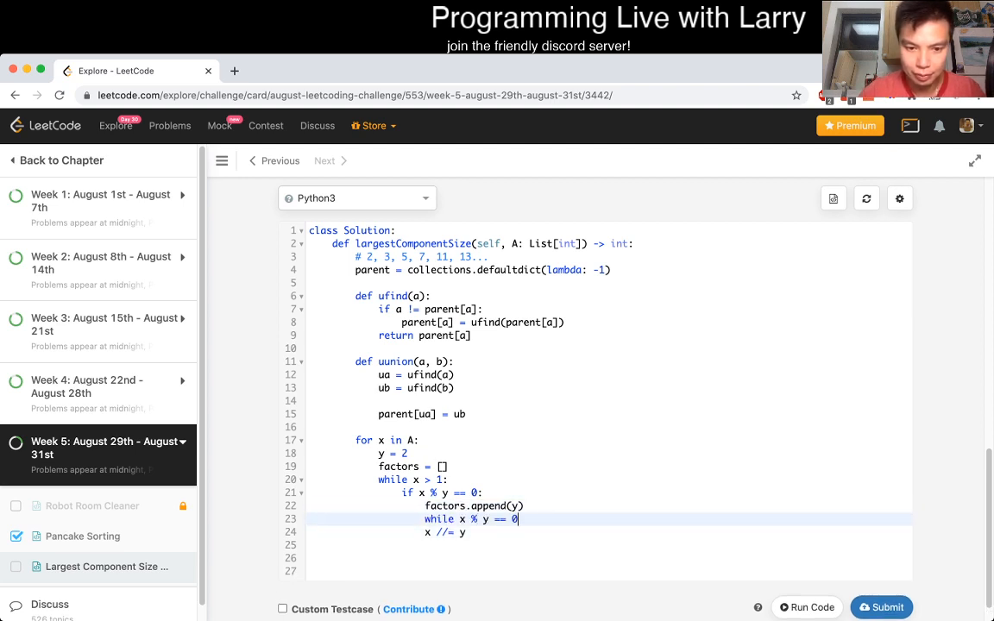
key(Enter)
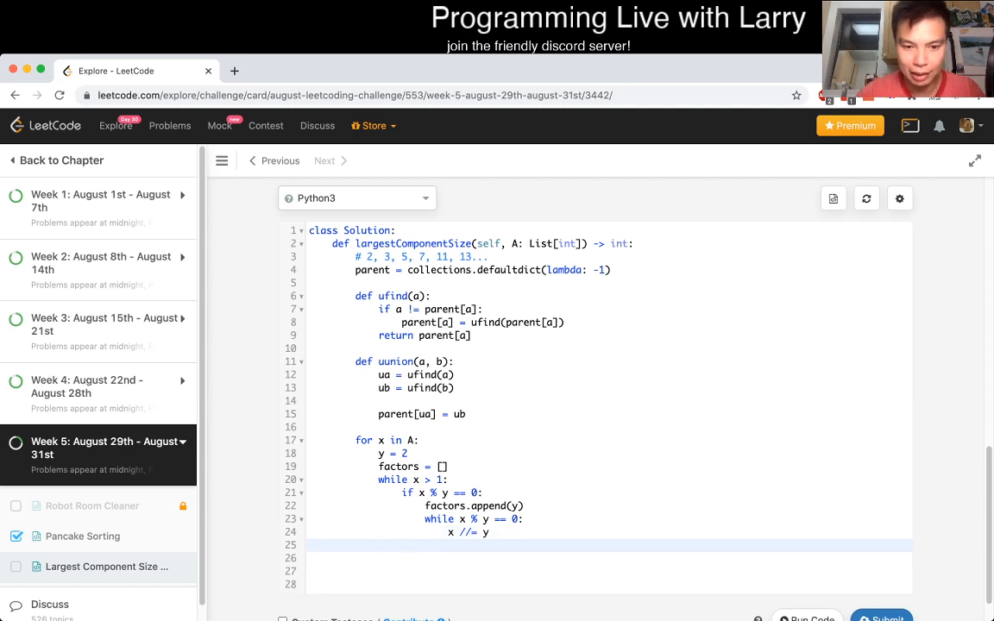
text(y += 1)
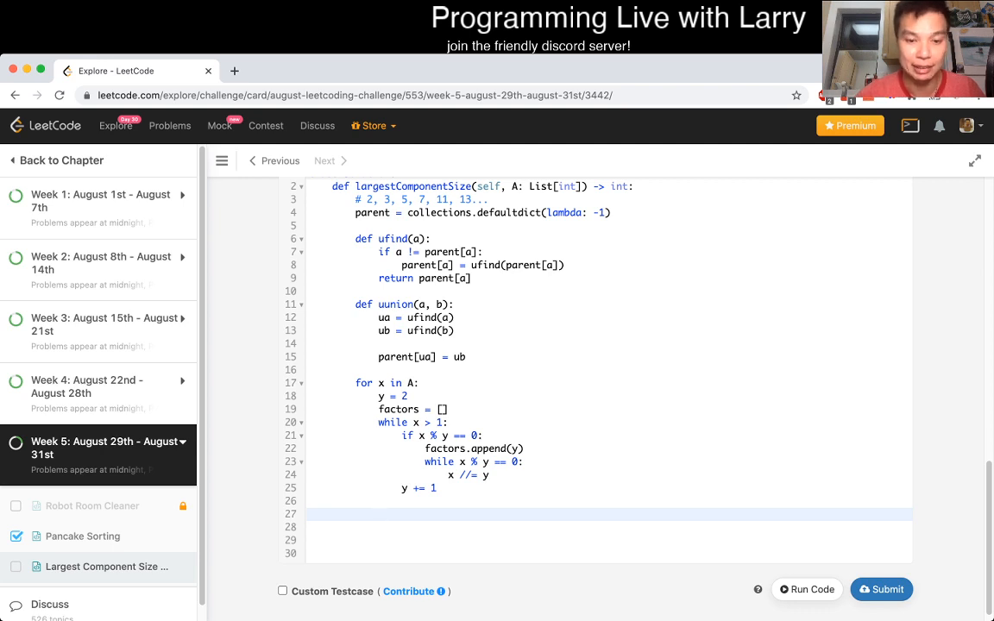
Union neighbouring factors with for a, b in zip(factors, factors[1:]): uunion(a, b).
text(for)
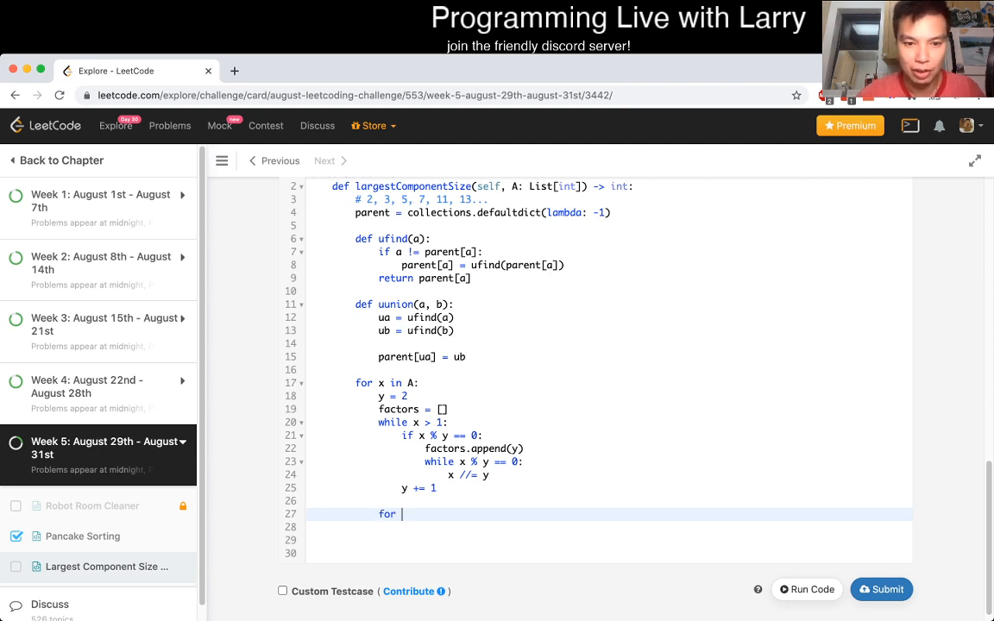
text(a, b in)
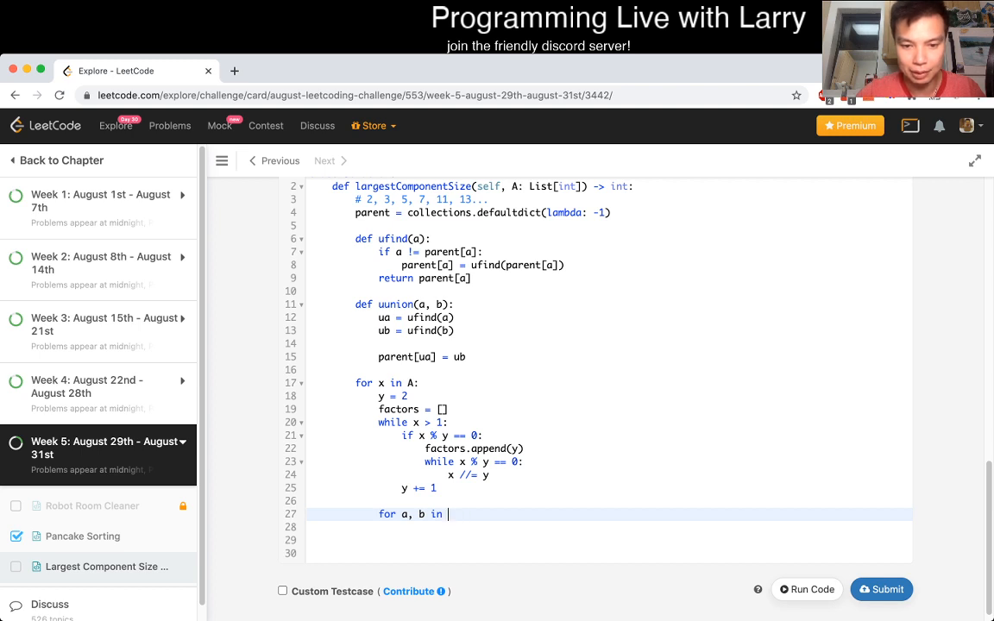
text(zip(factors, fators)
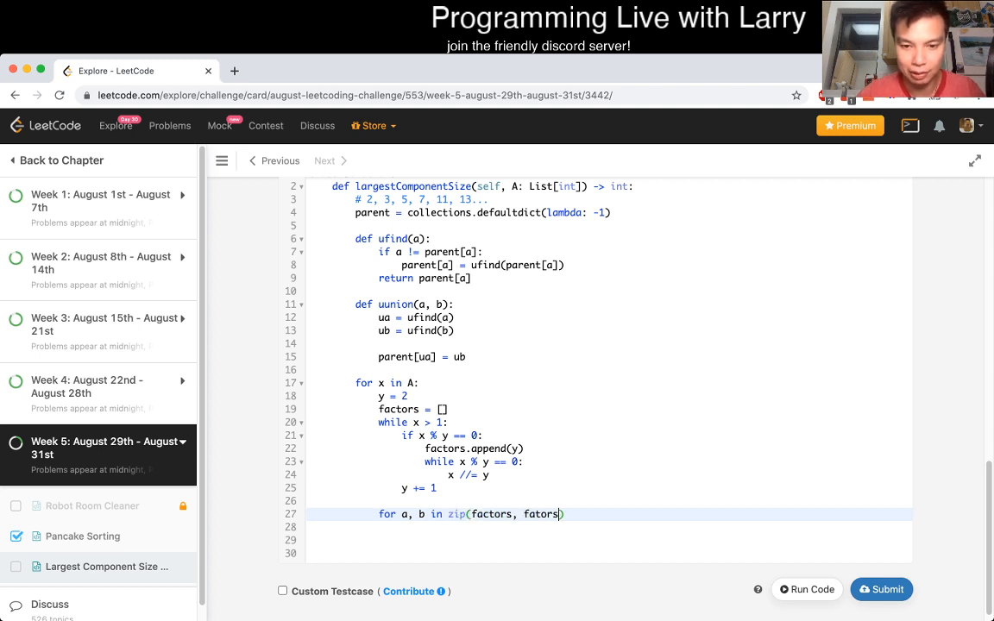
text(factors[1])
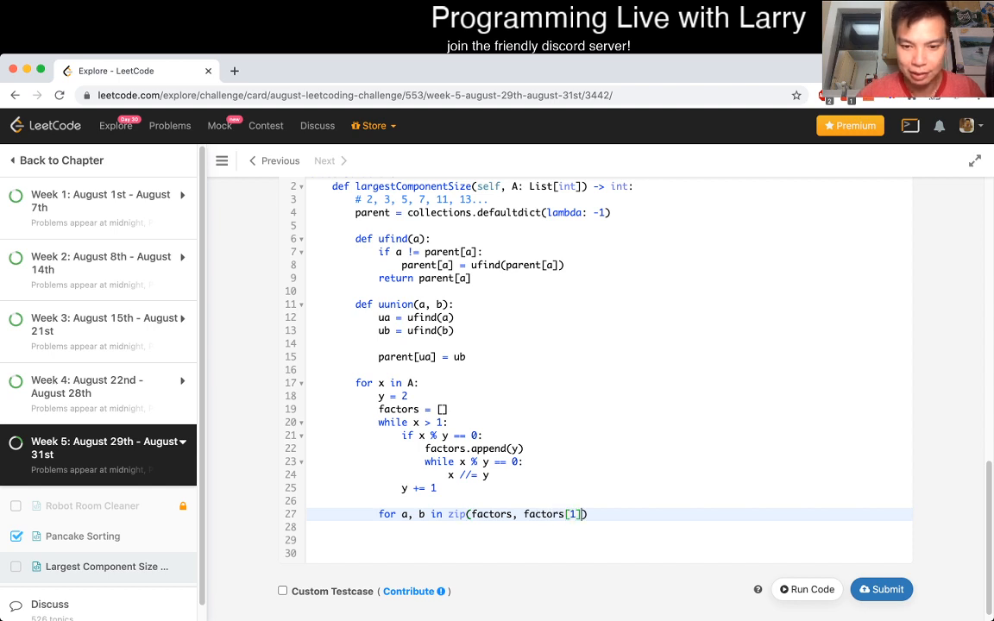
text(:)
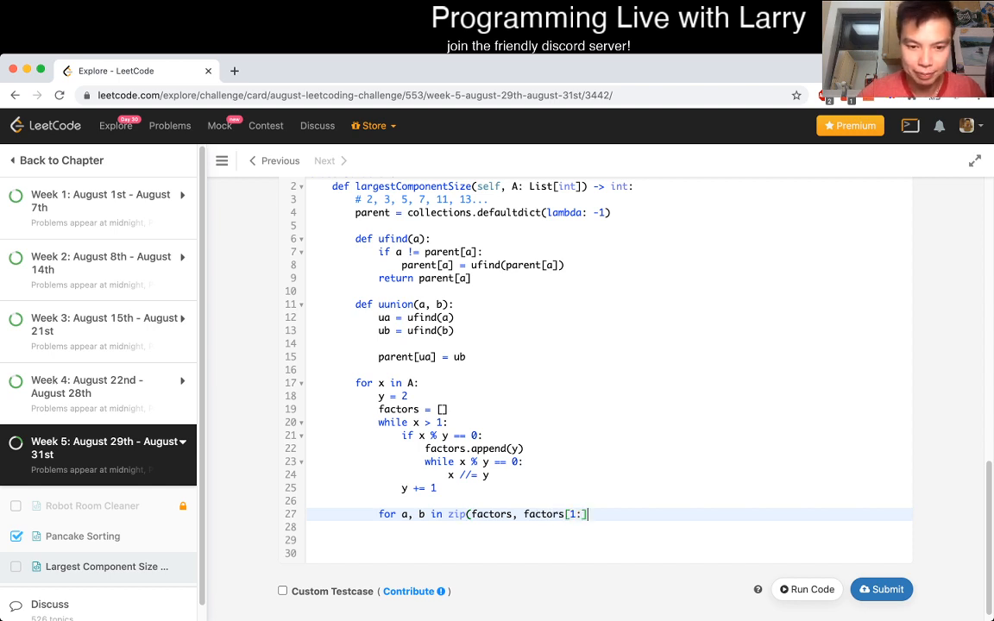
text(:)
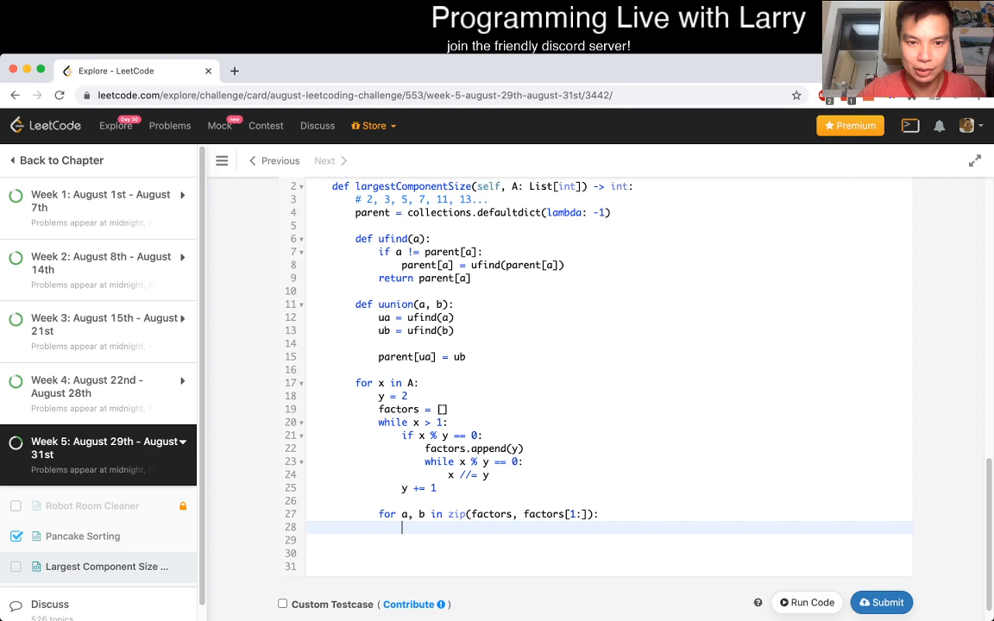
text(uunion(a,b))
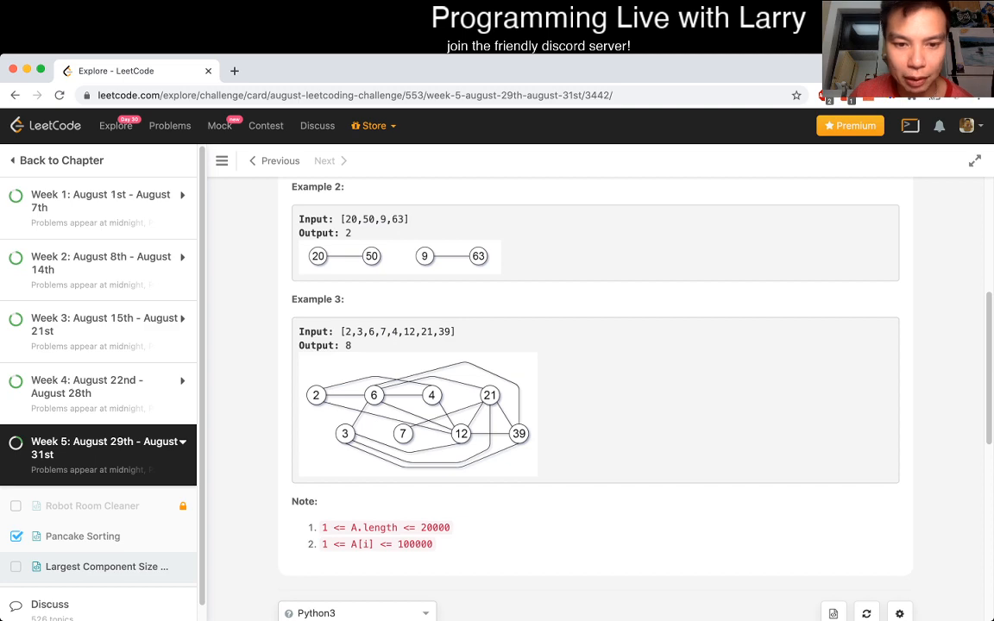
scroll(down, 3)
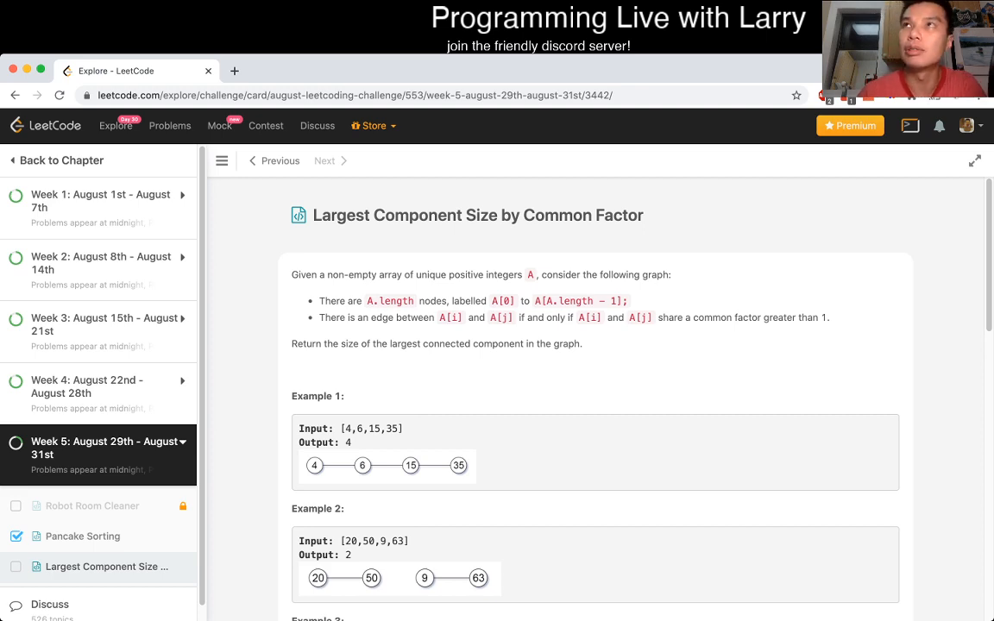
scroll(down, 3)
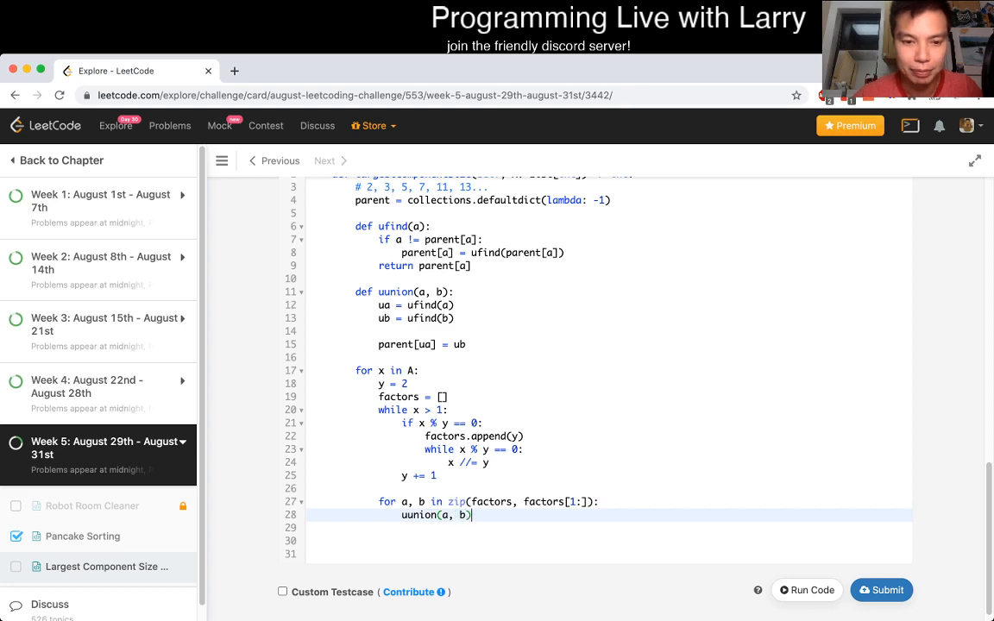
key(Enter)
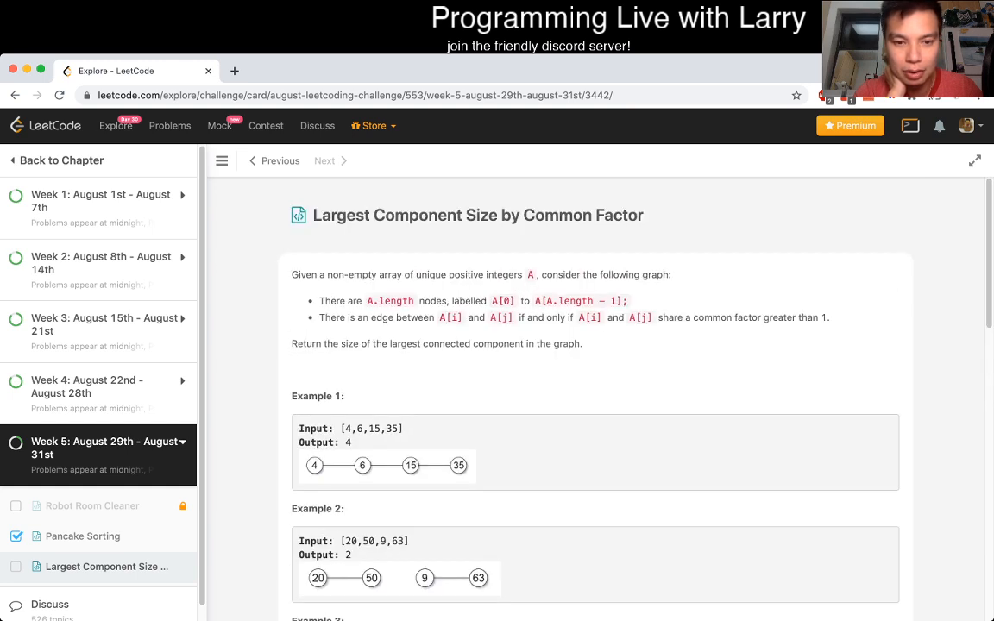
scroll(down, 3)
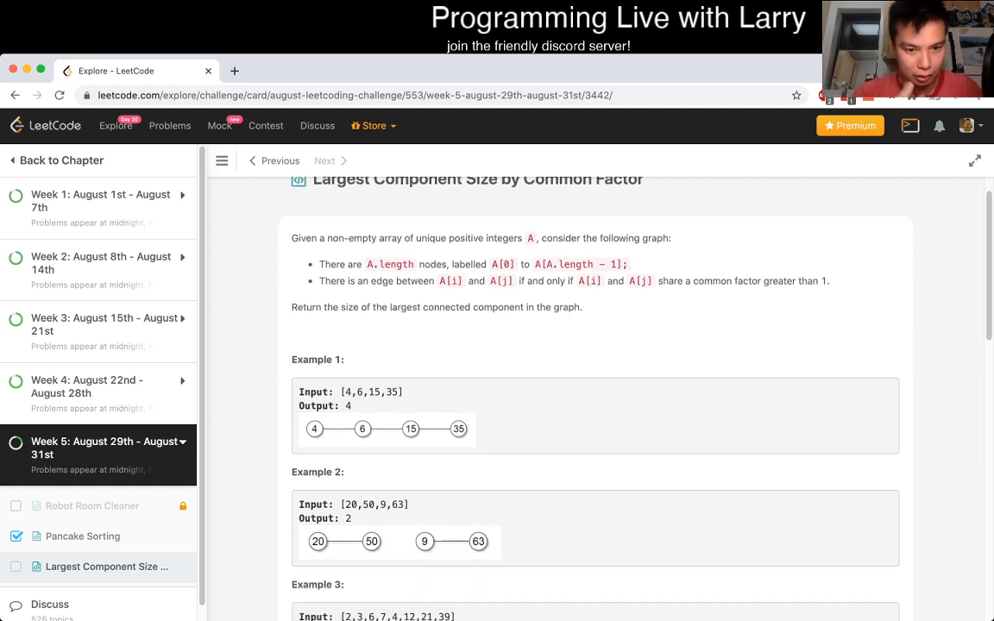
scroll(down, 3)
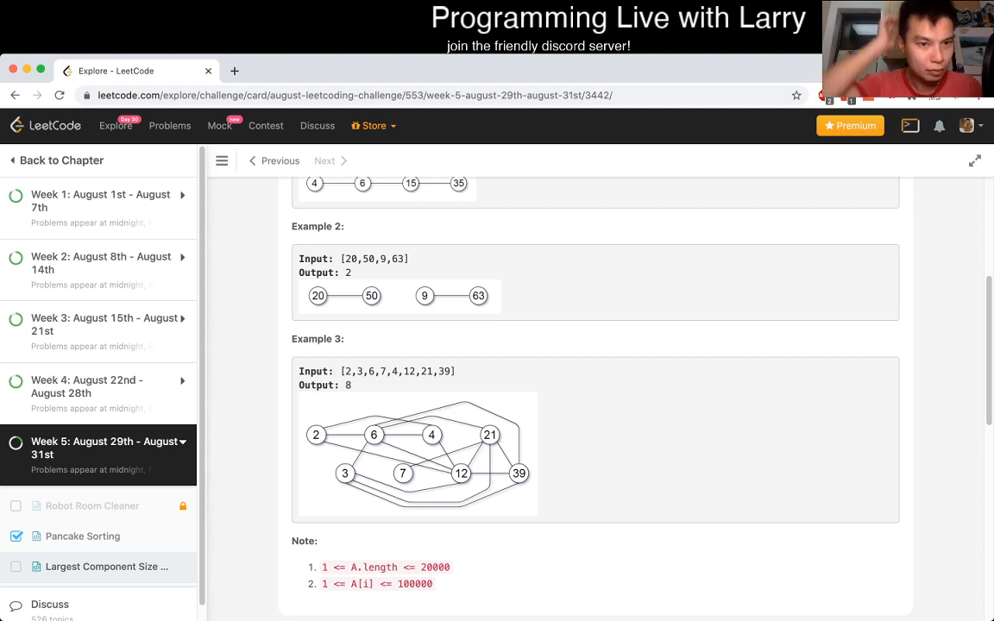
scroll(down, 3)
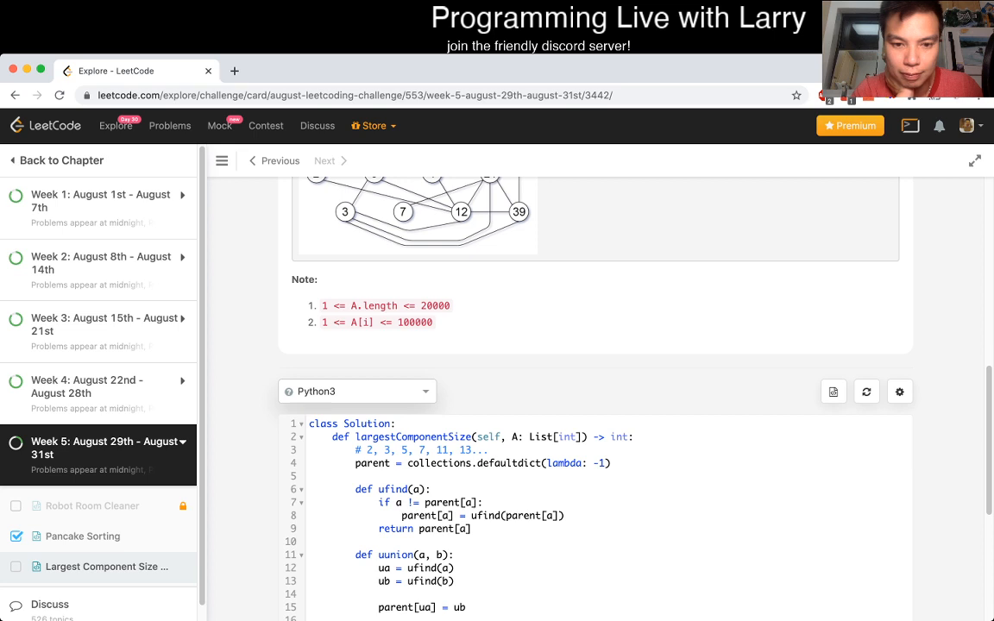
scroll(down, 3)
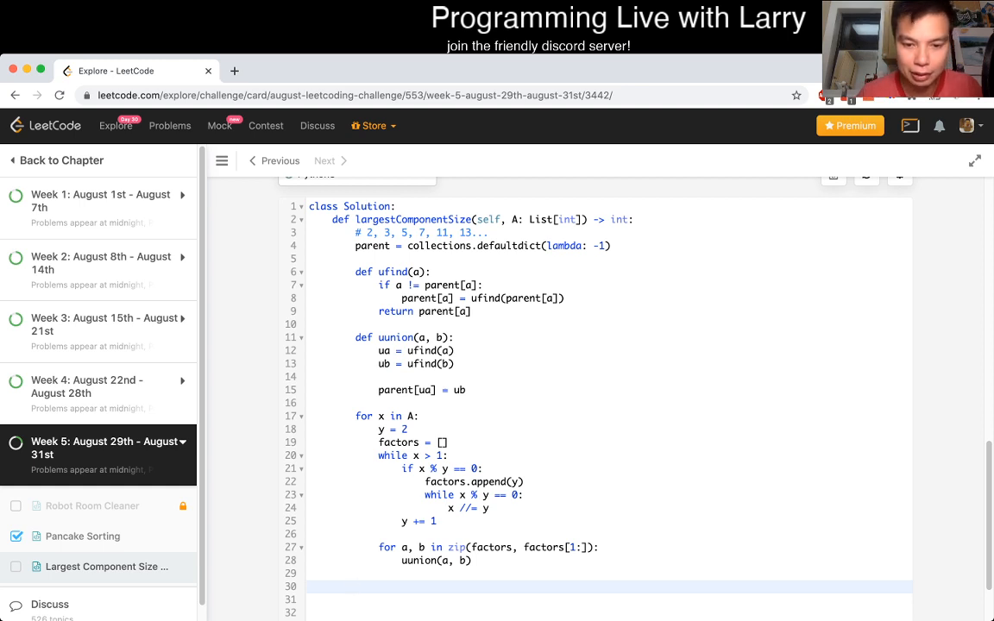
click(417, 416)
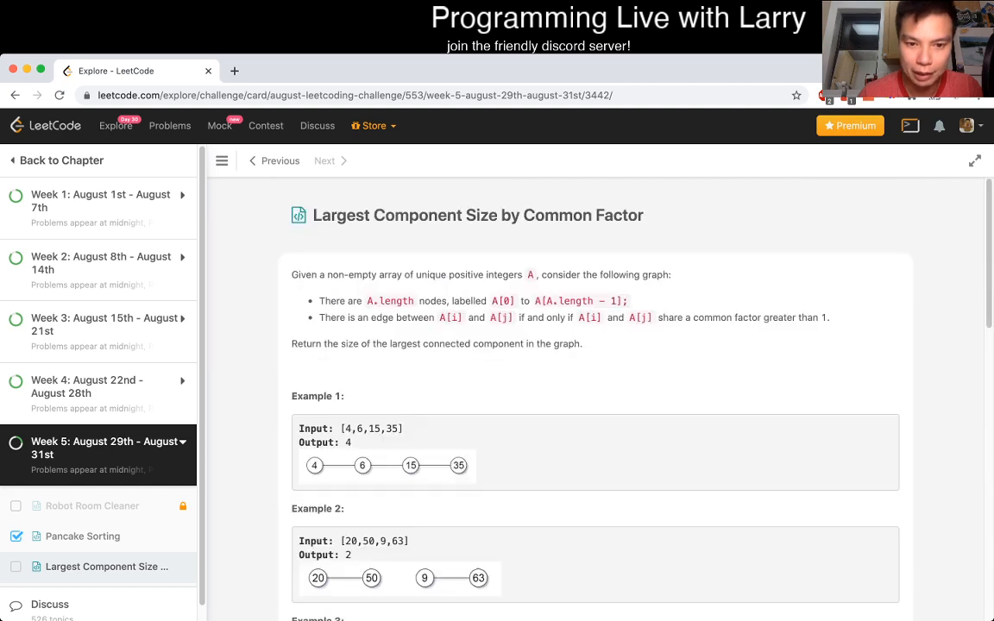
scroll(down, 3)
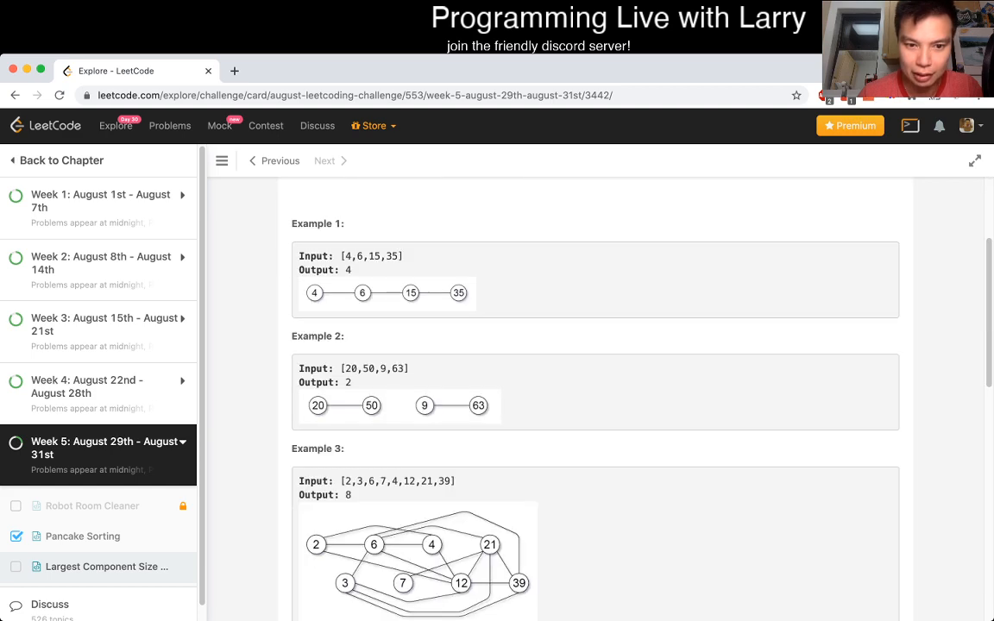
scroll(down, 3)
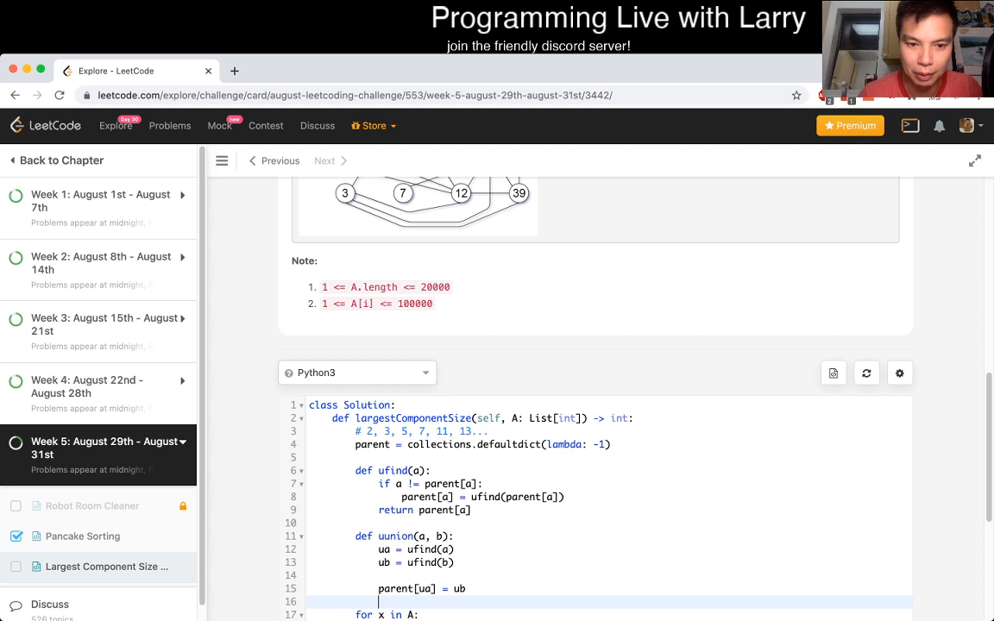
scroll(down, 3)
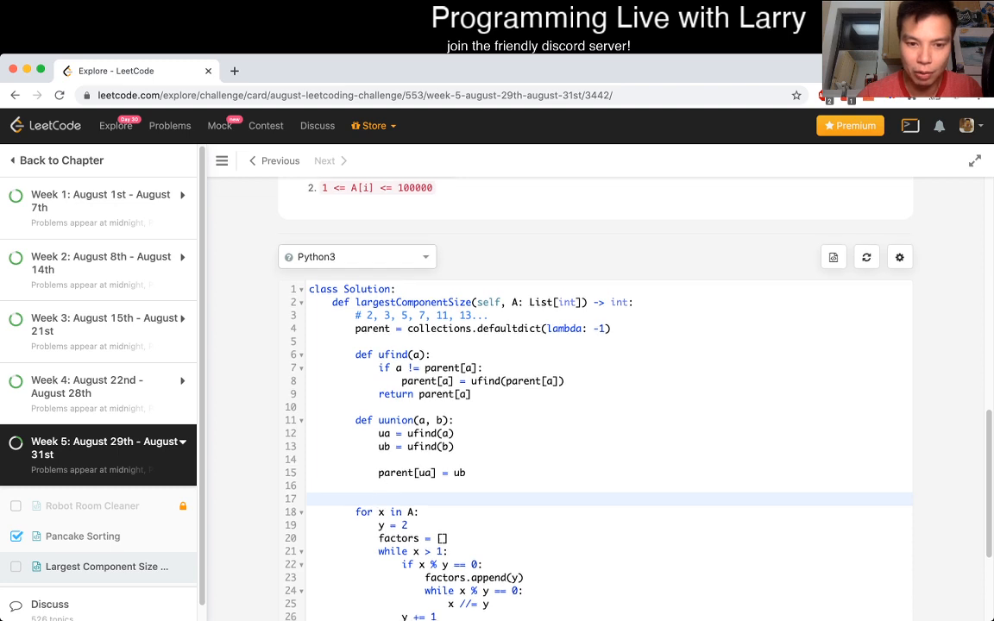
scroll(down, 3)
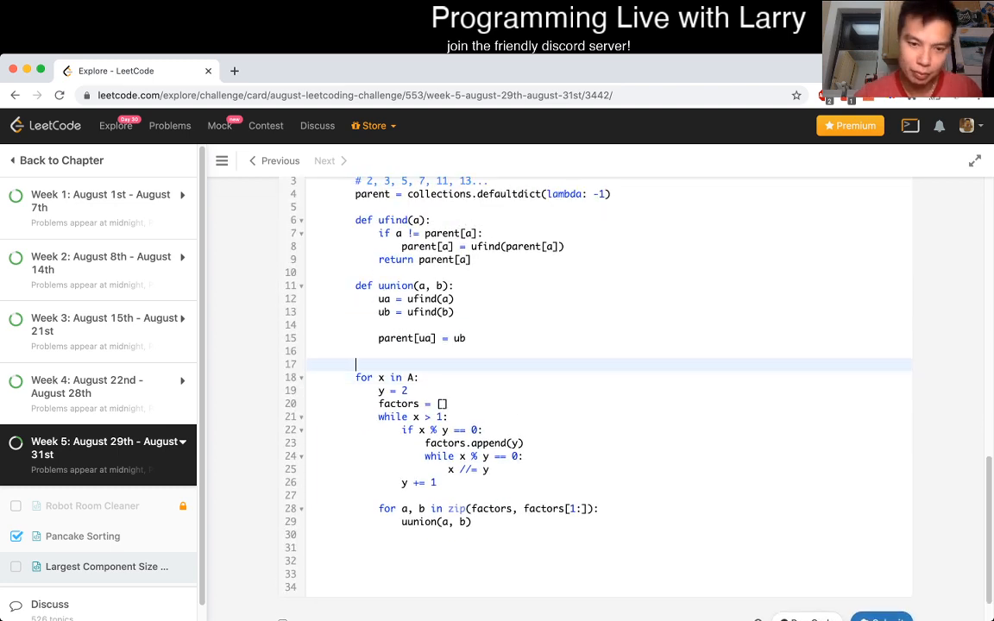
Declare count = collections.defaultdict(int) before the loop.
text(c)
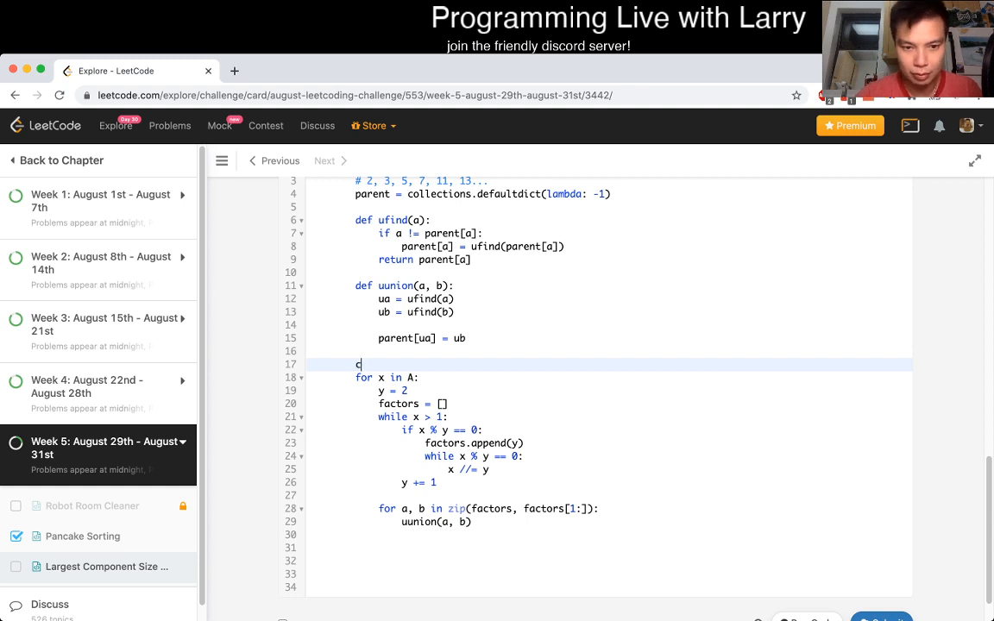
text(ount)
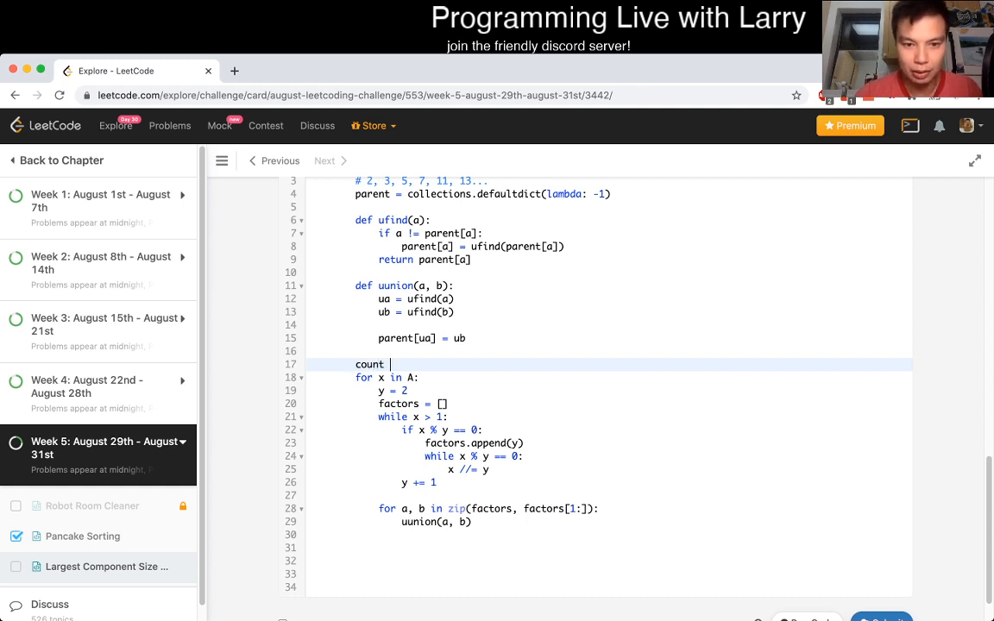
text(= collections.defau)
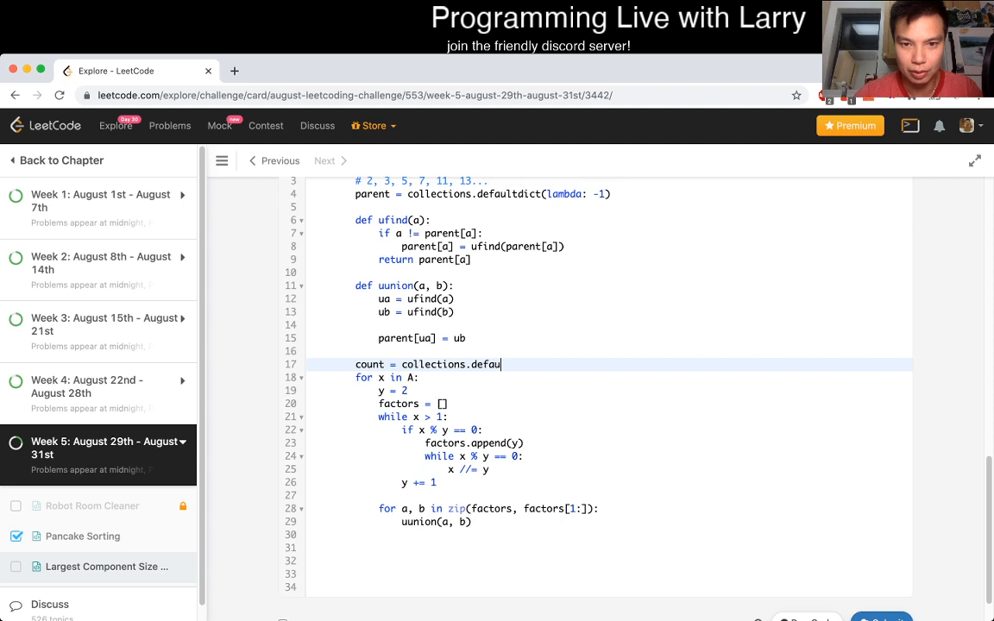
text(ltdict())
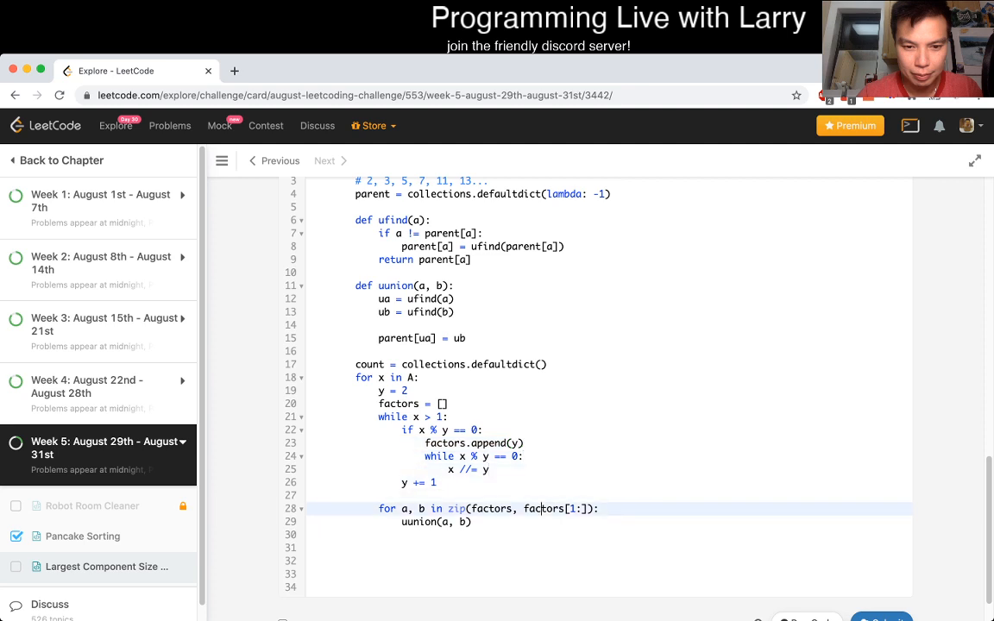
Tally count[factors[0]] += 1 per number and start for key in count.keys():.
text(x)
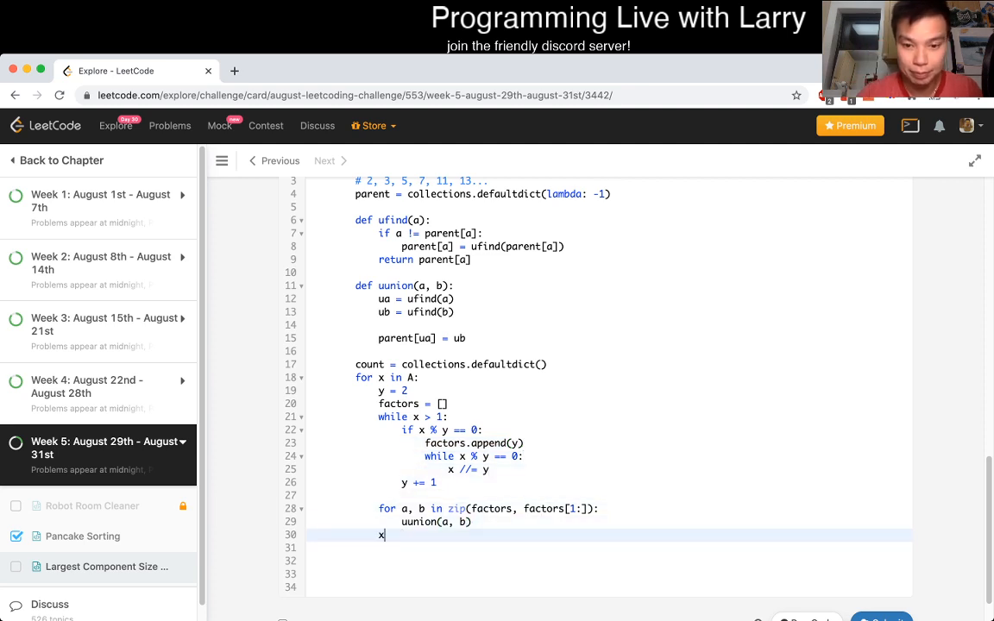
text(ount[])
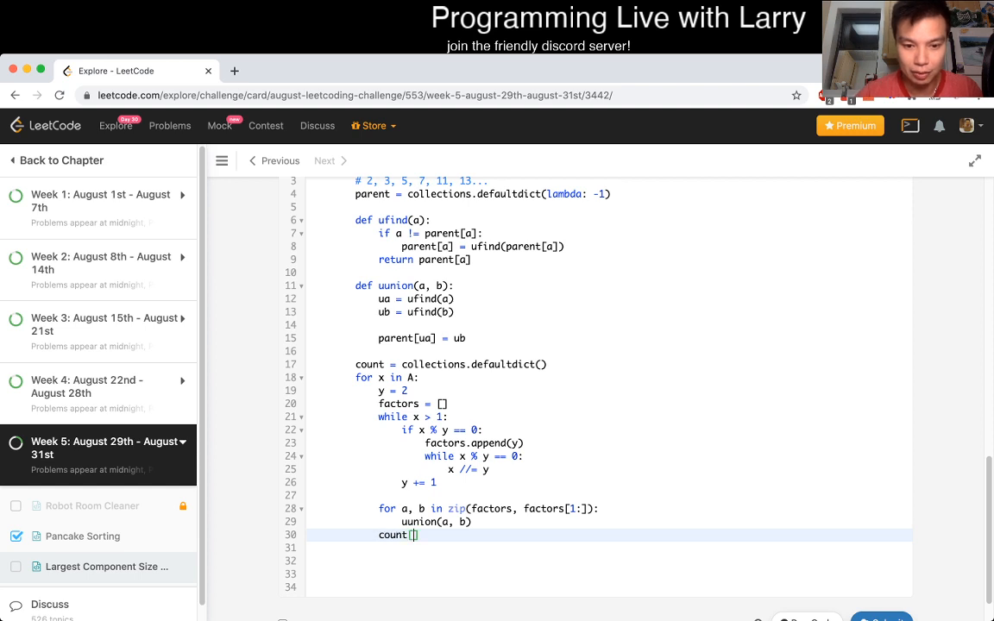
text(fat)
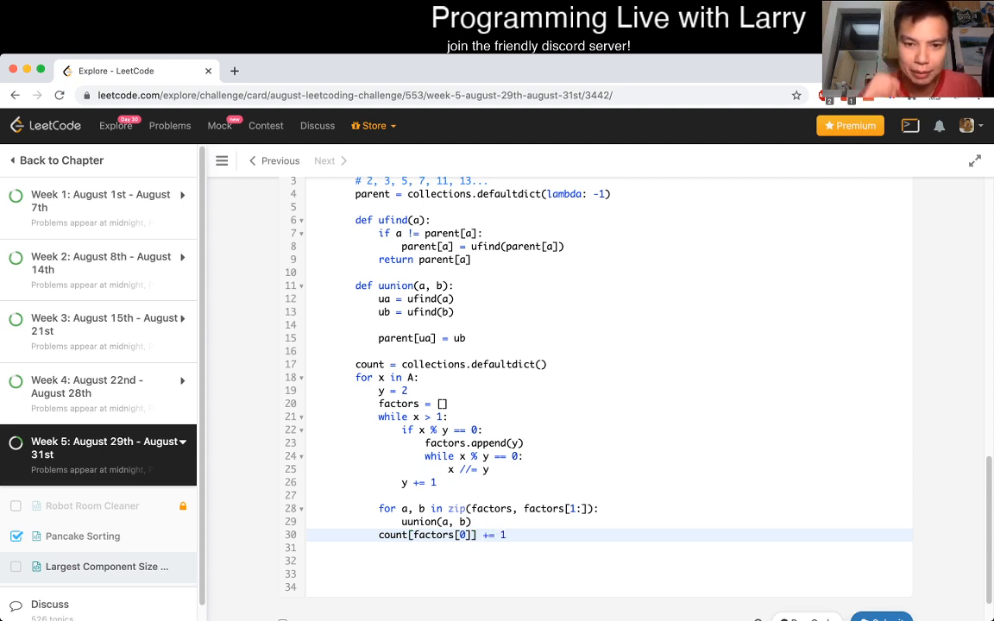
text(int)
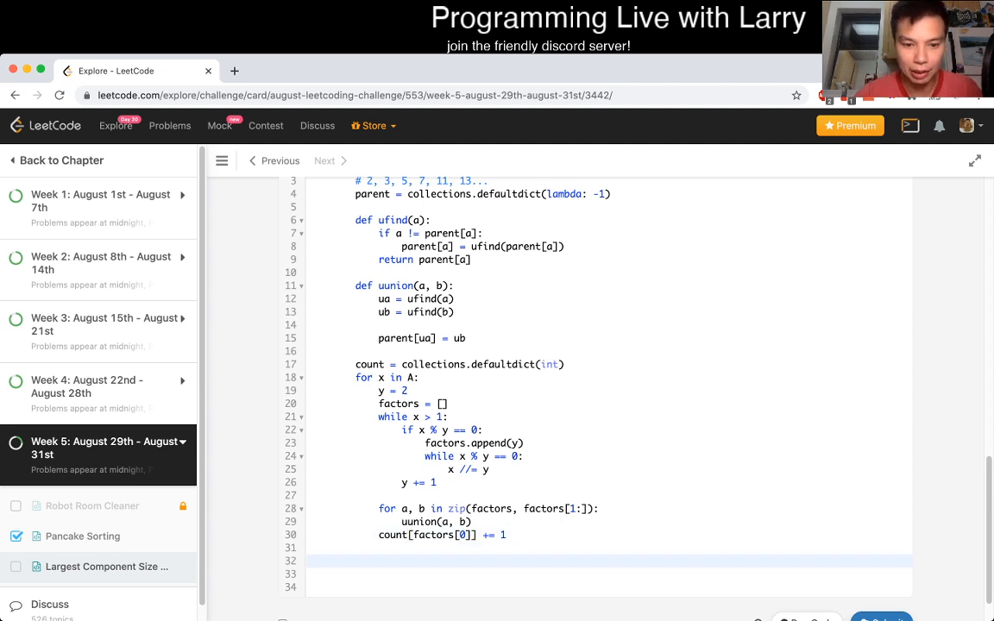
text(for key in co)
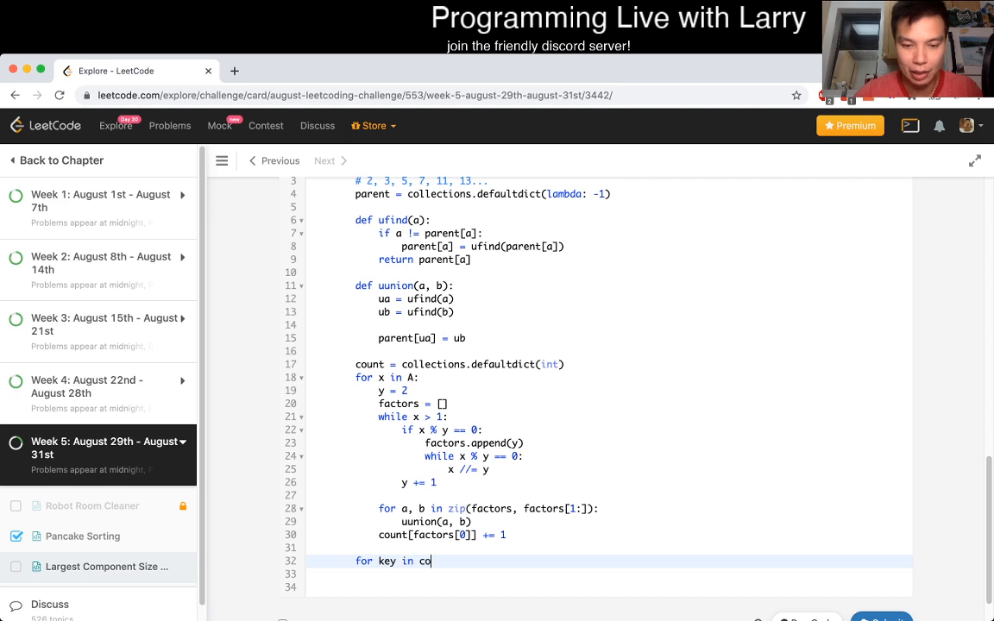
text(unt.keys():)
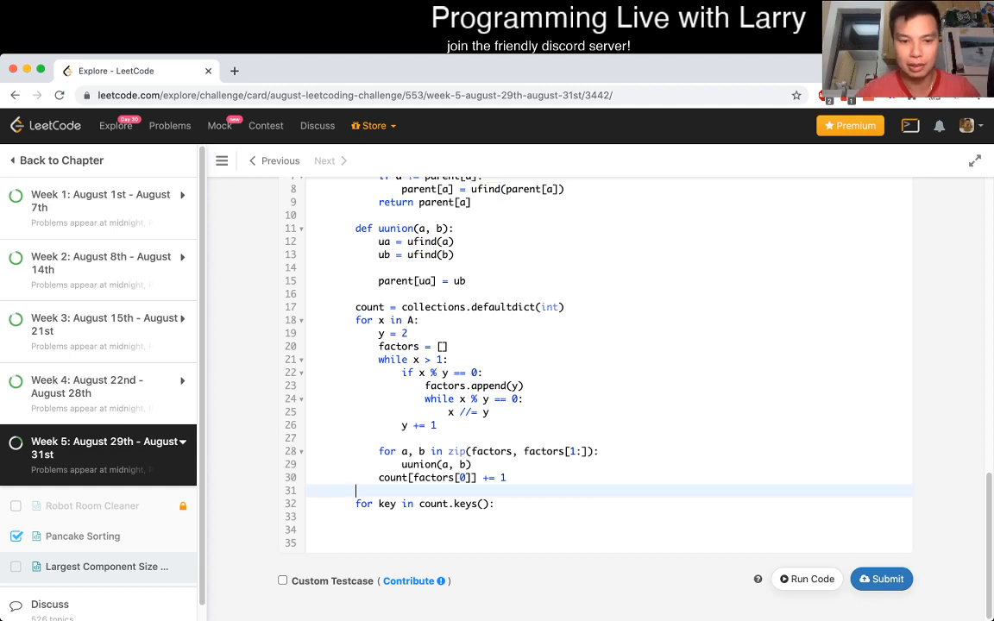
Create final_count as a Counter and accumulate final_count[ufind(key)] += count[key].
key(enter)
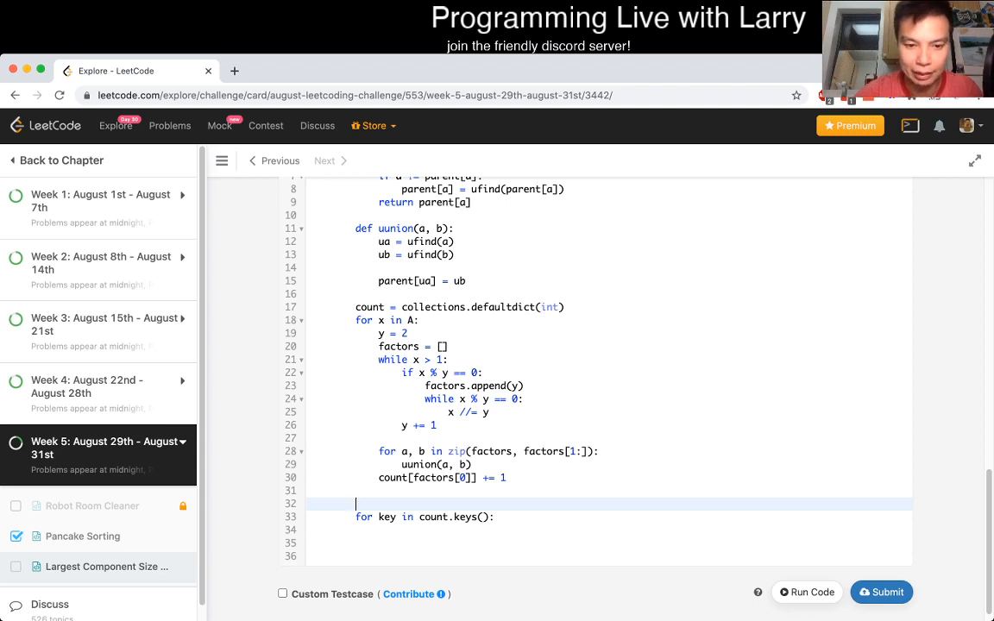
text(final_)
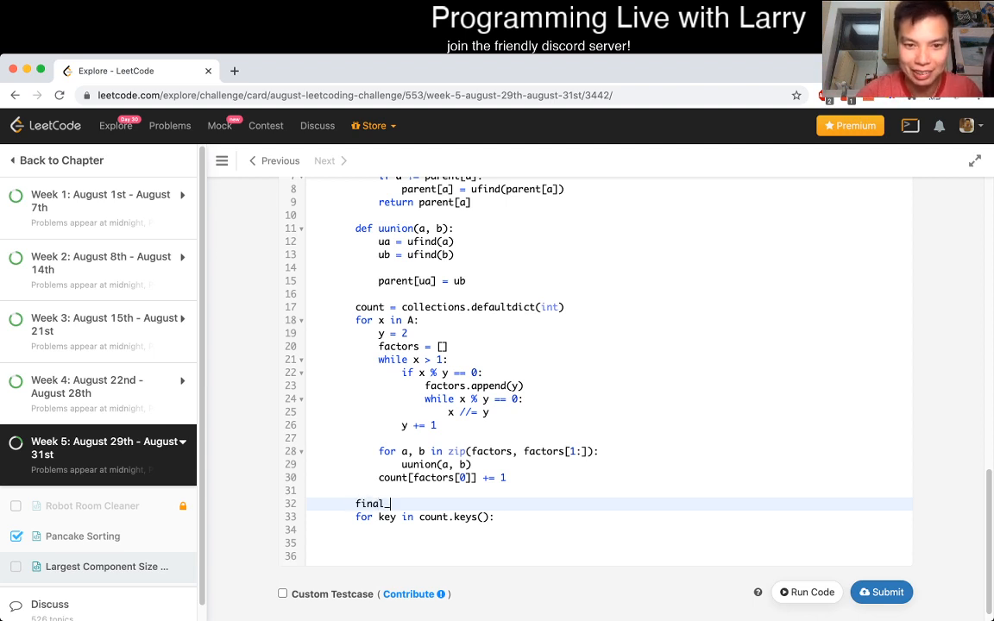
text(count = collections.Counter()
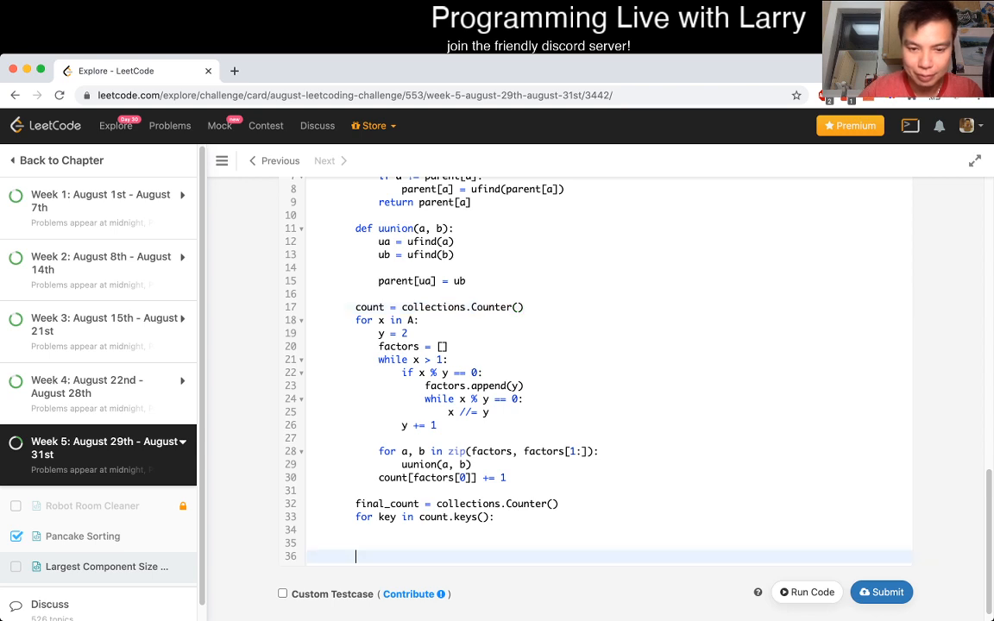
text(final_cou)
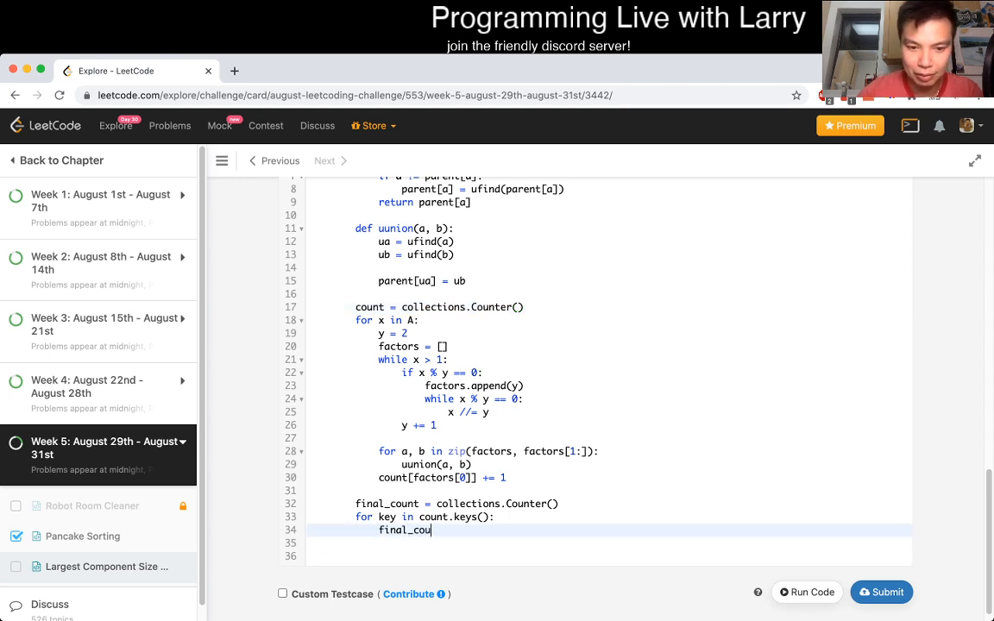
text(nt)
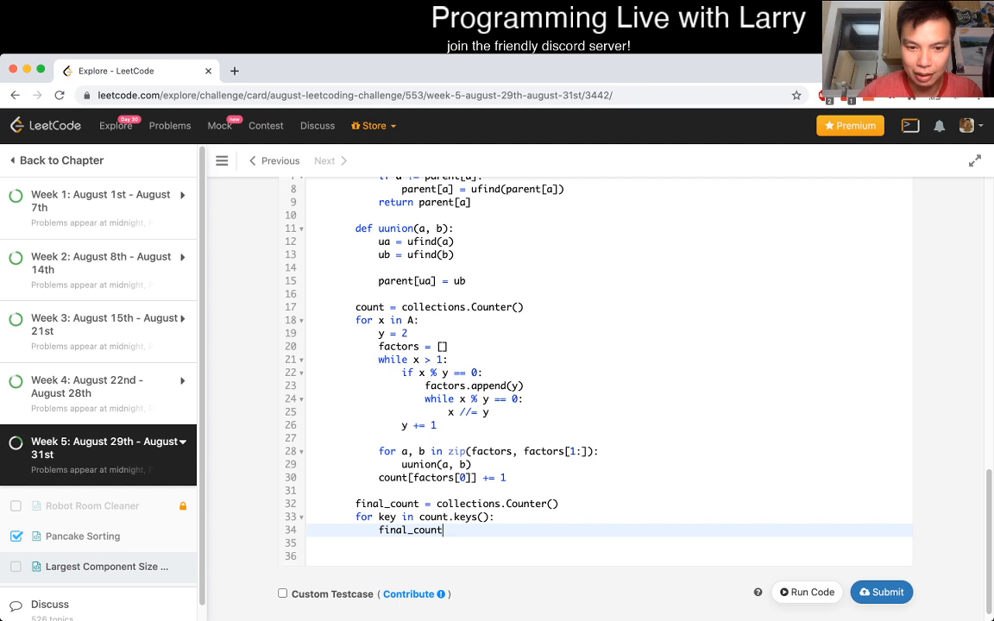
text([])
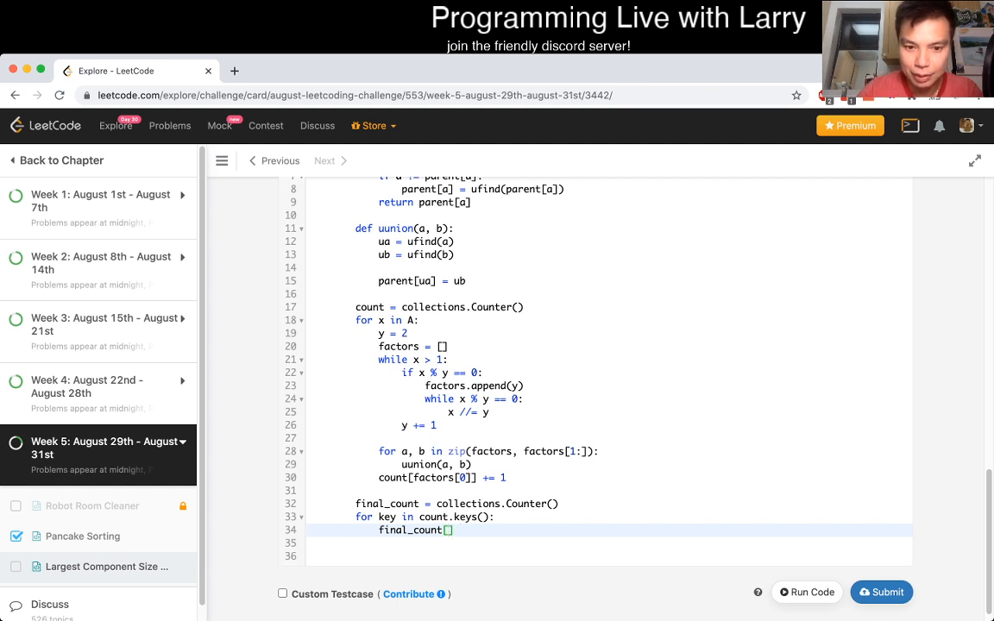
text(ufind()
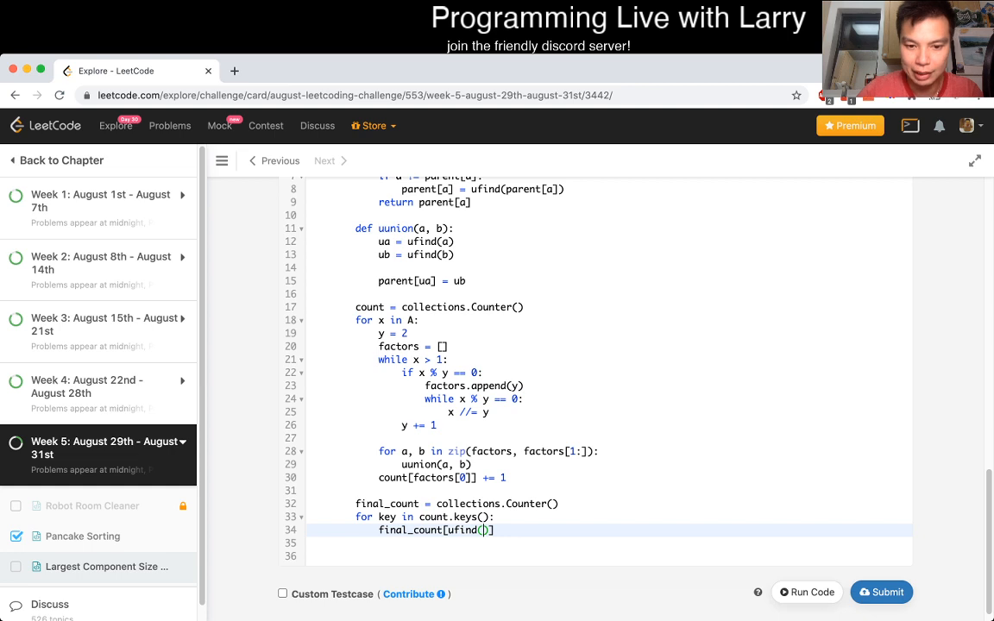
text(key)] +=)
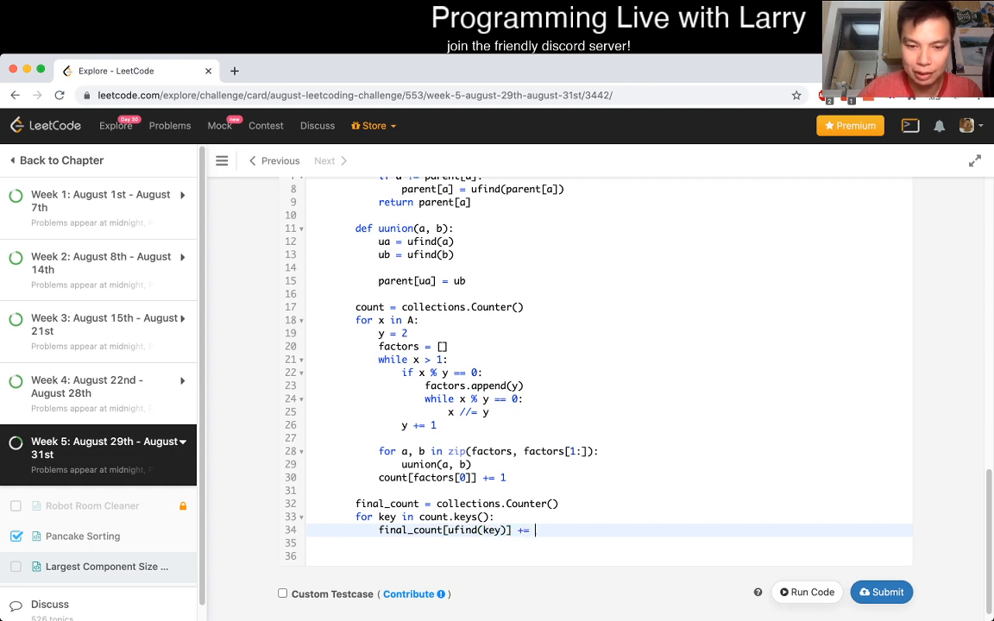
text(count)
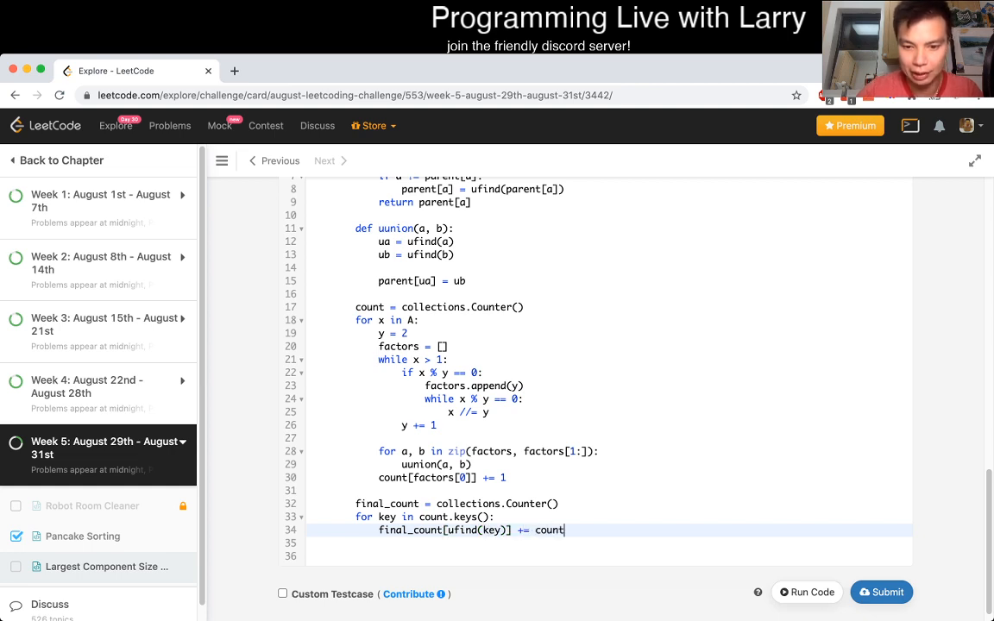
text([key])
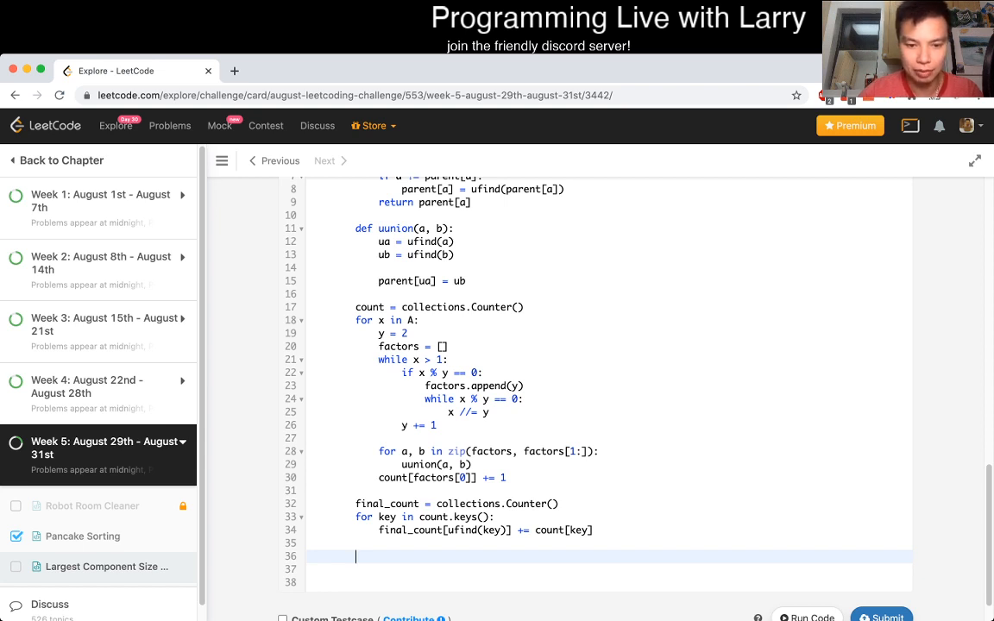
Set best = 0 and take best = max(best, ...) over final_count's keys.
text(for key in final_cou)
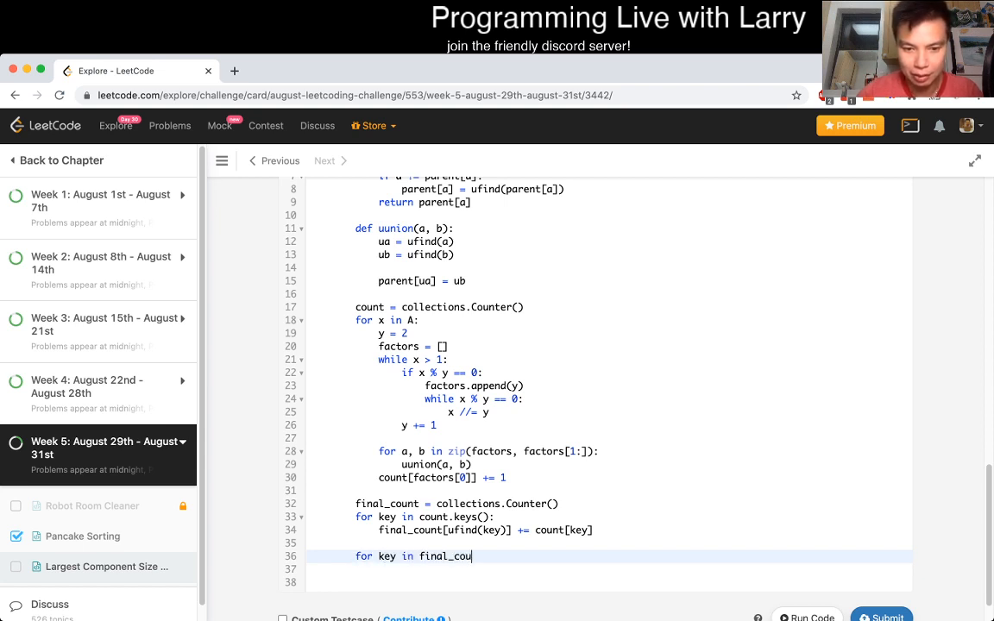
text(nt.keys():)
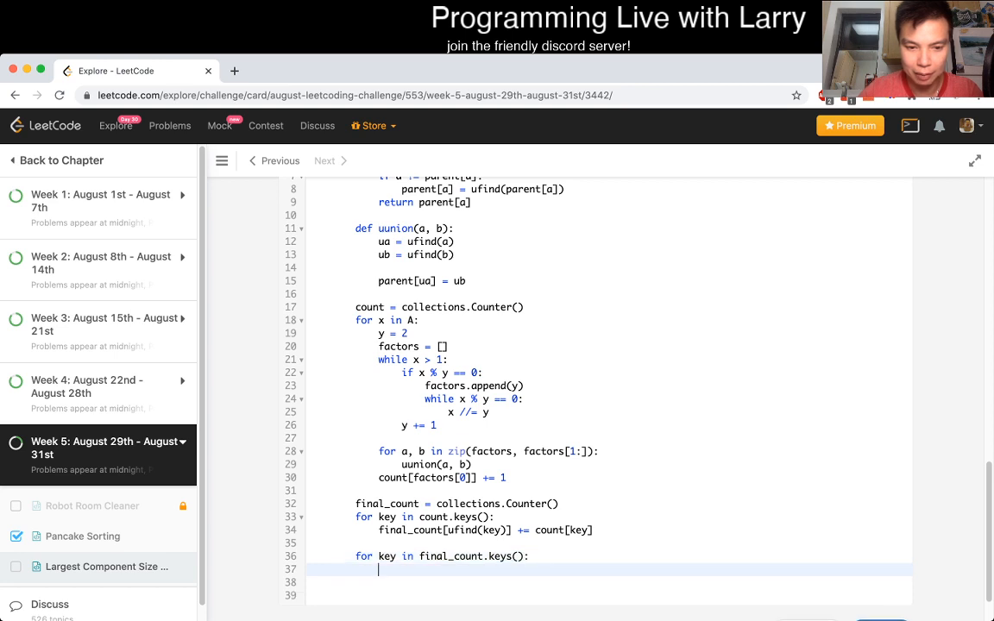
text(best = 0)
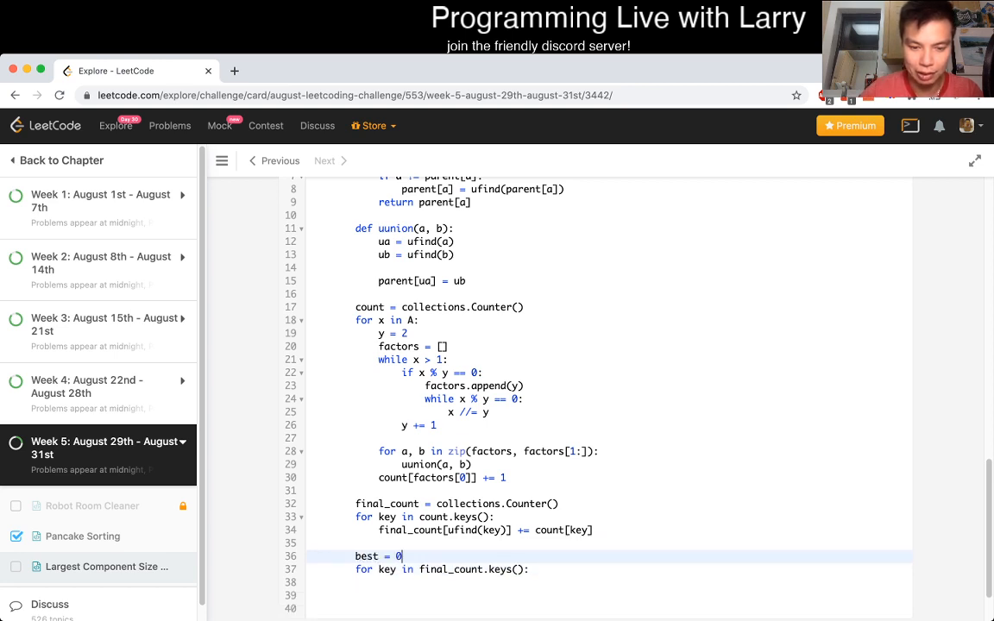
text(best = max(best, final_count[key]))
text(20,50,9,63])
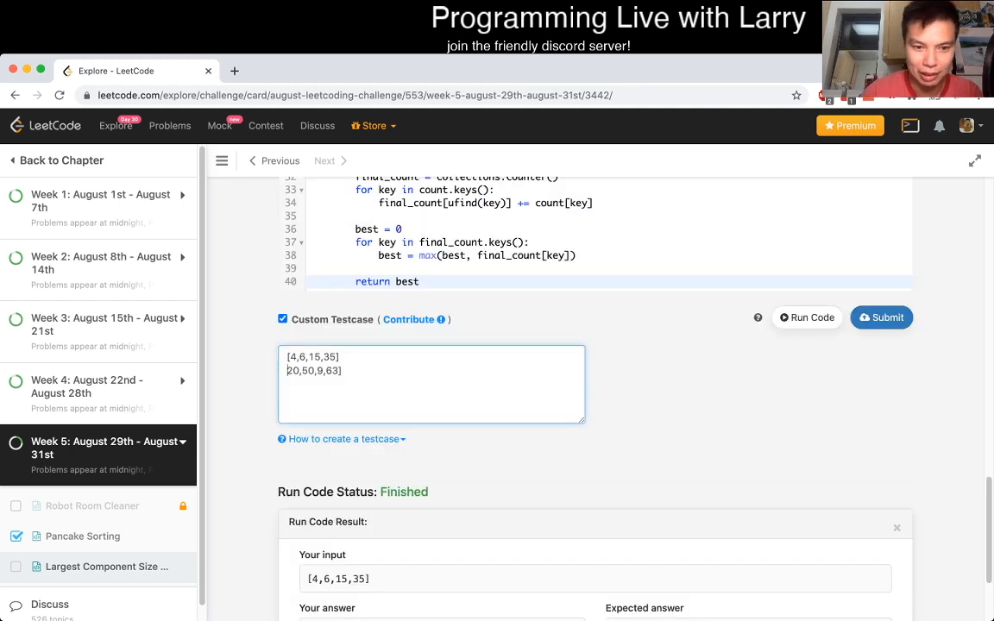
Add the third custom test case [2,3,6,7,4,12,21,39].
text([2,3,6,7,4,12,21,39])
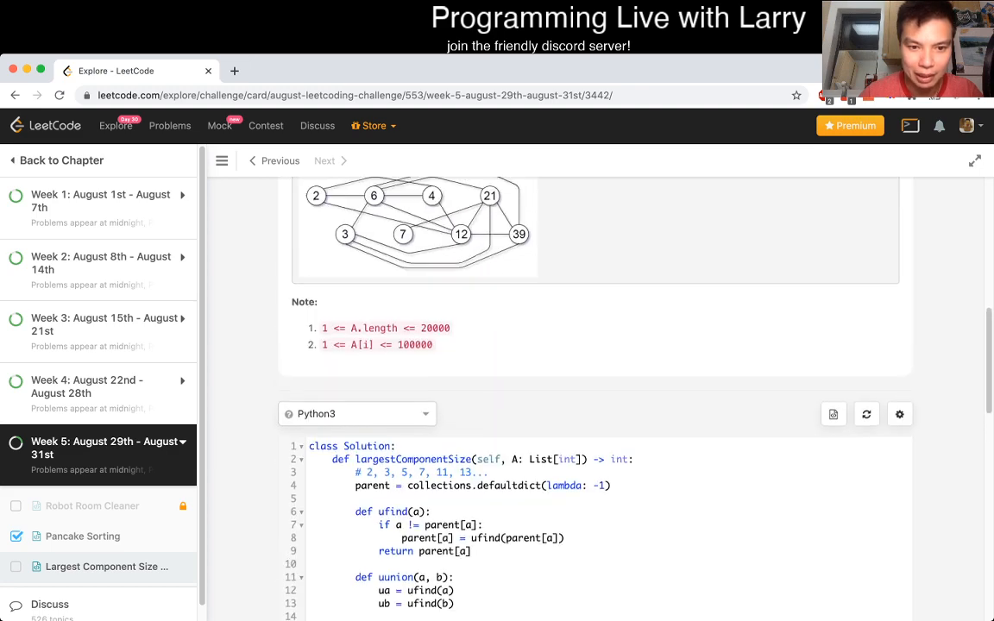
double_click(323, 345)
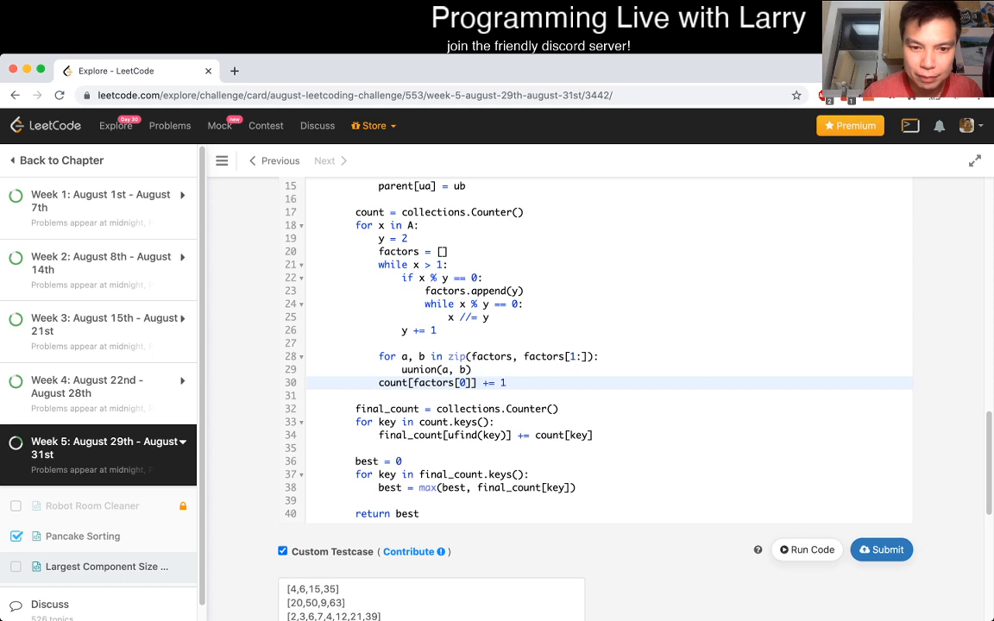
Run the code and review the outputs against expected 4, 2, 8.
text(p)
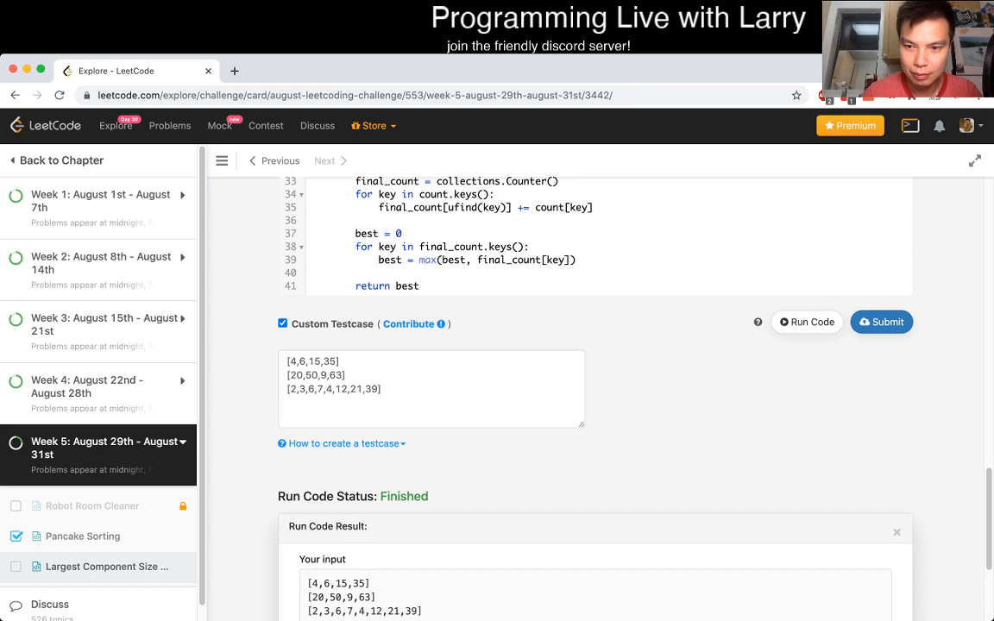
click(806, 323)
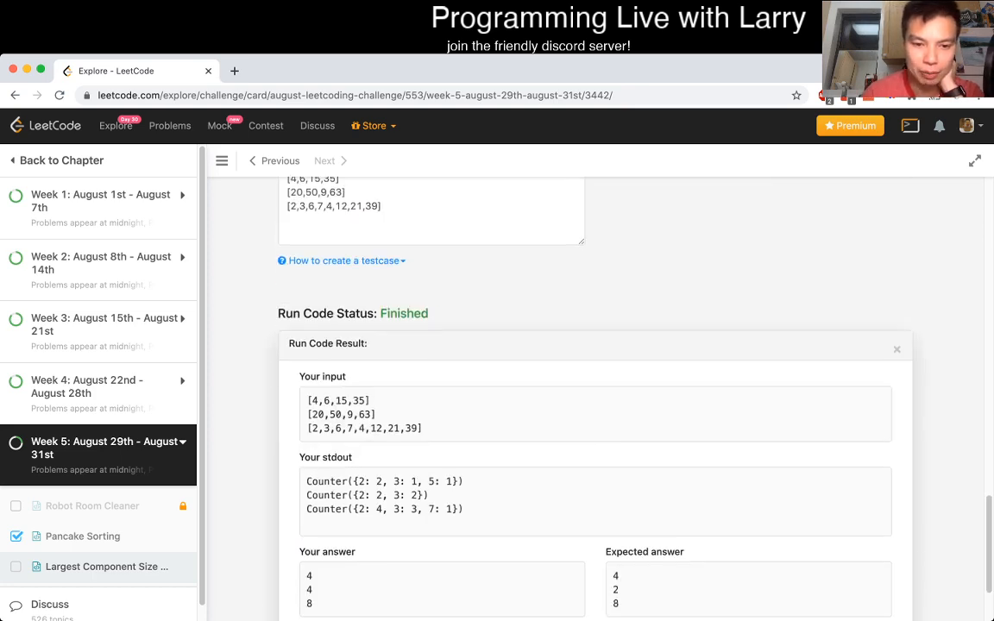
scroll(down, 3)
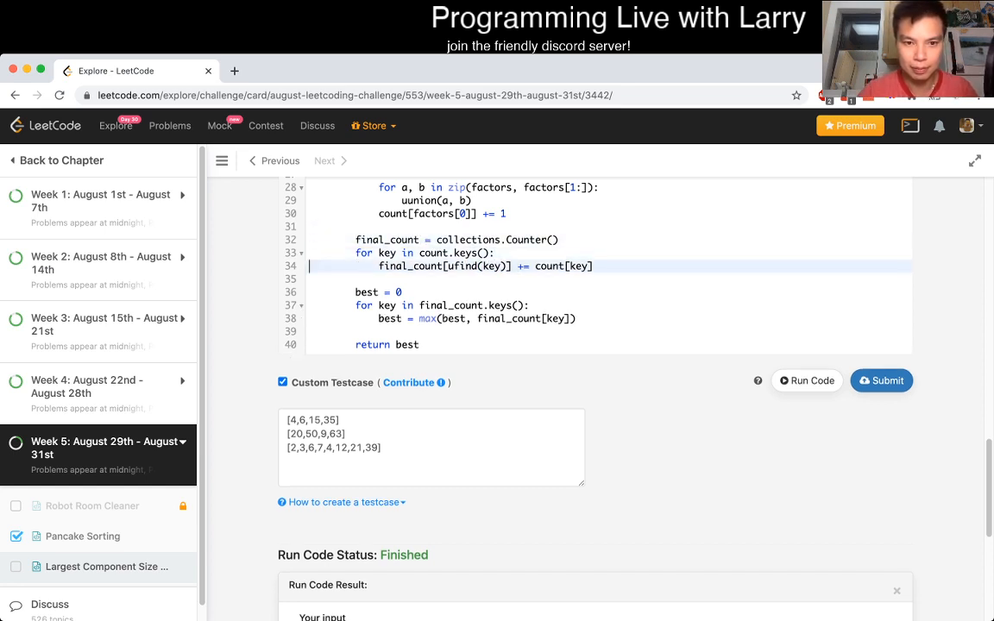
Add a print(count, final_count) debug line above best = 0.
text(print(count))
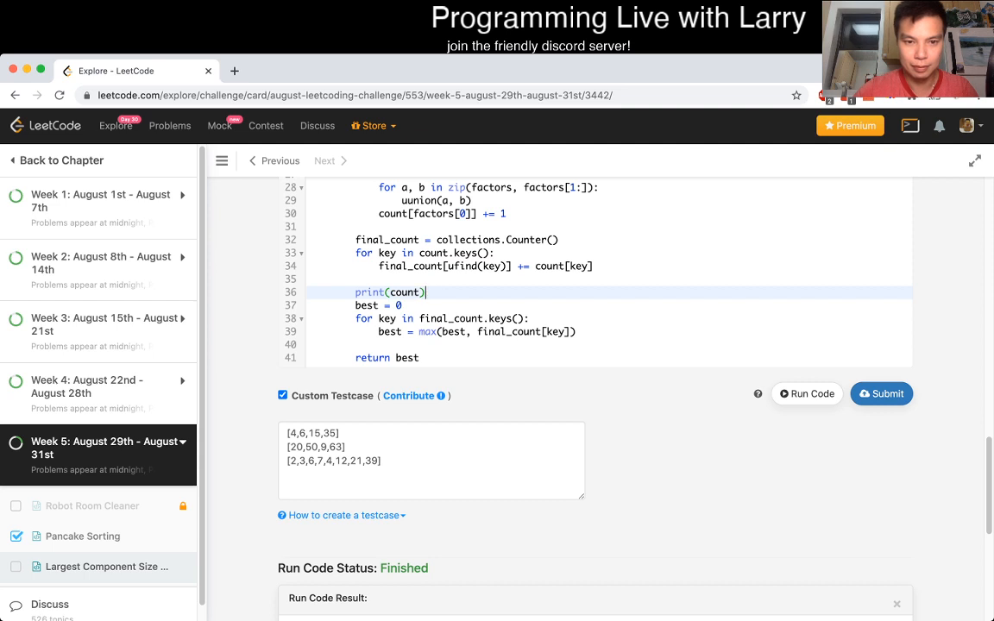
text(,final_count)
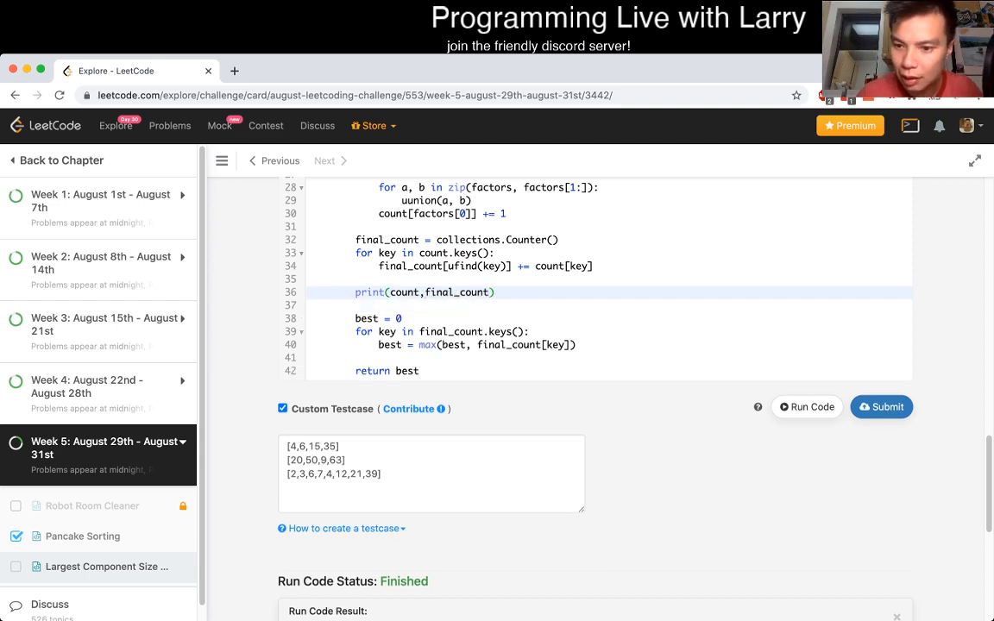
click(806, 407)
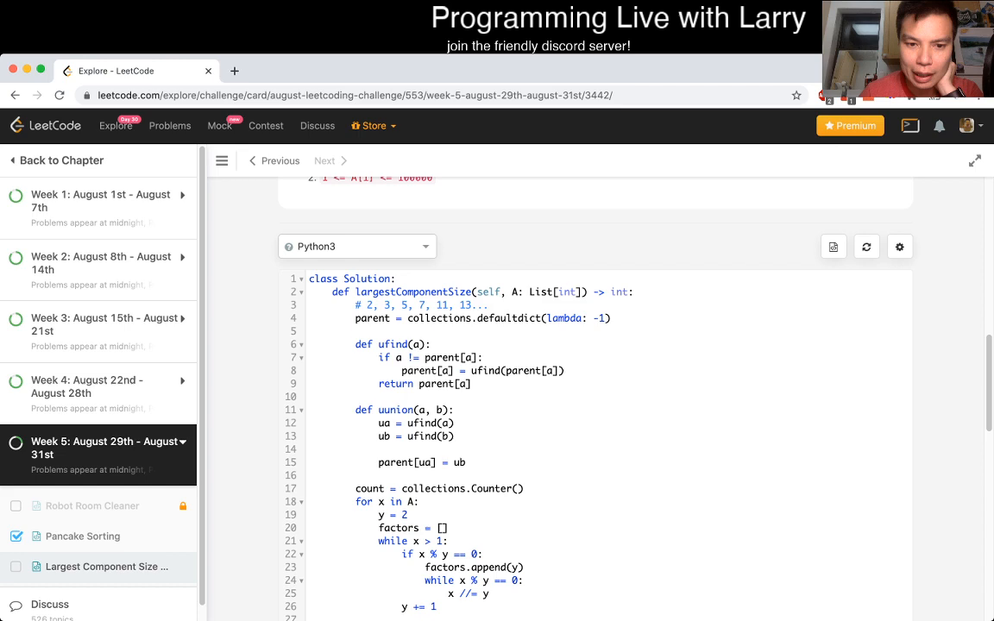
Make parent a plain dict initialised on first lookup in ufind, and run the tests.
scroll(down, 3)
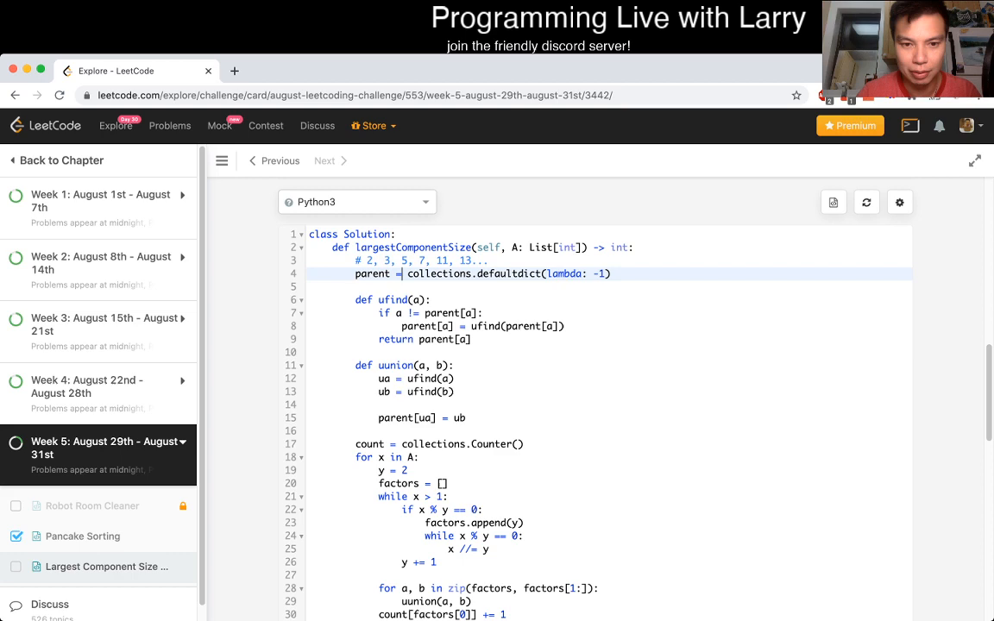
text({})
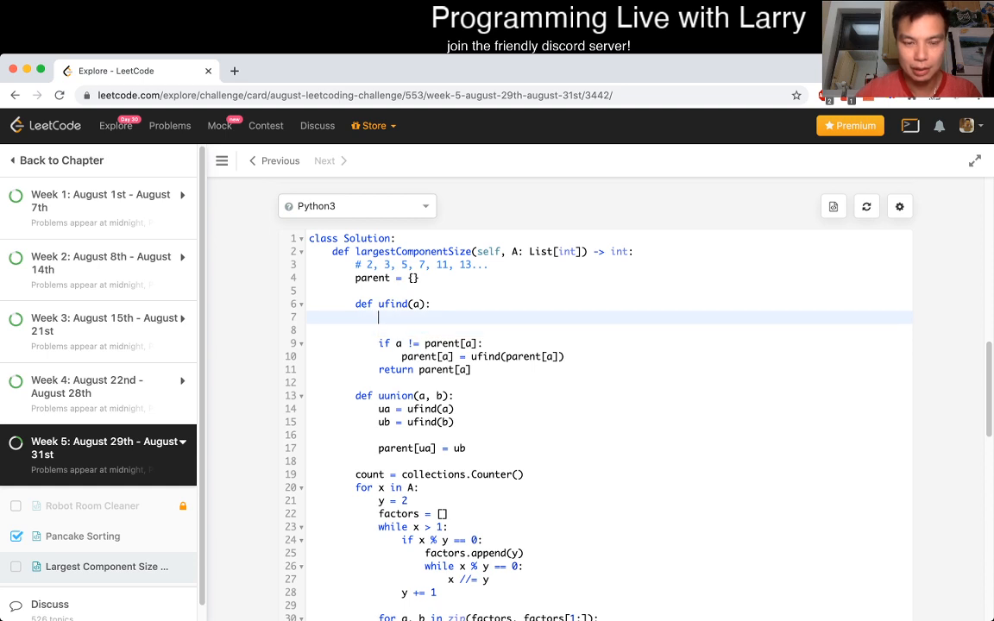
text(if a not in parent:)
text(parent[a] = a)
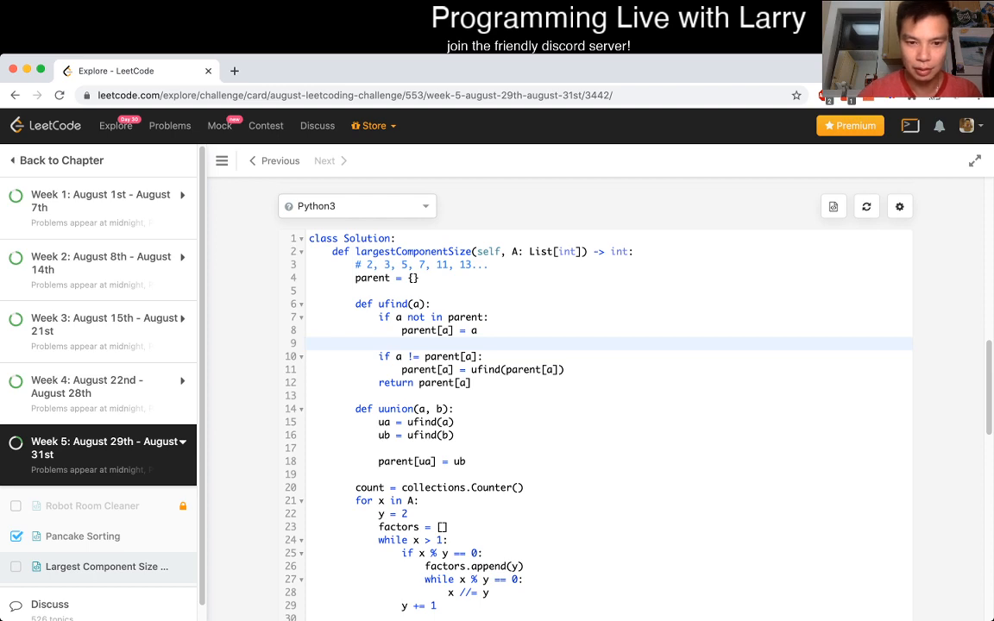
click(812, 193)
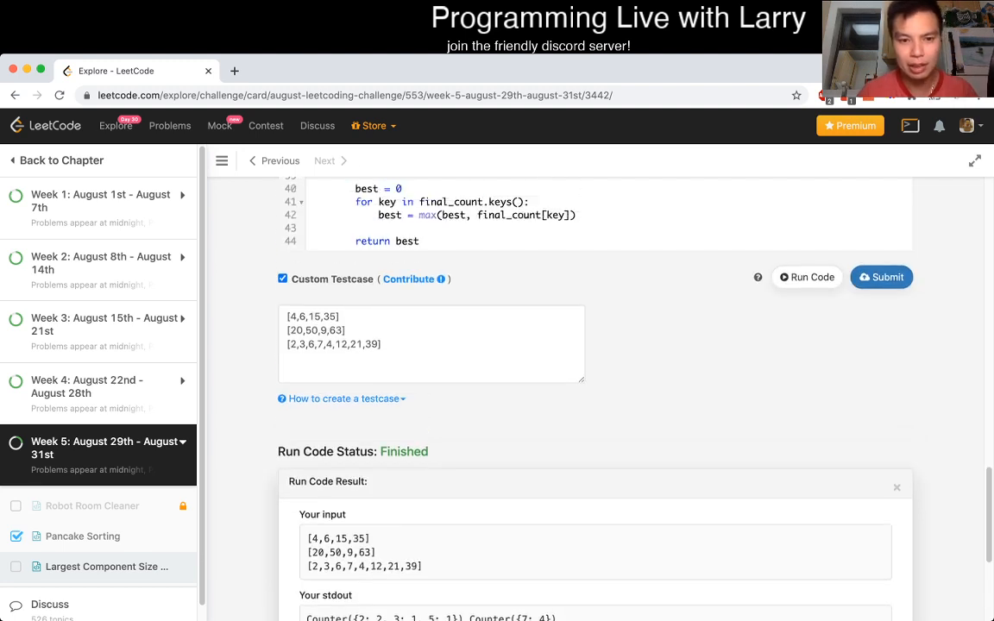
Add the test case [1,2,3,6,7,4,12,21,39] and run the code on it.
click(423, 357)
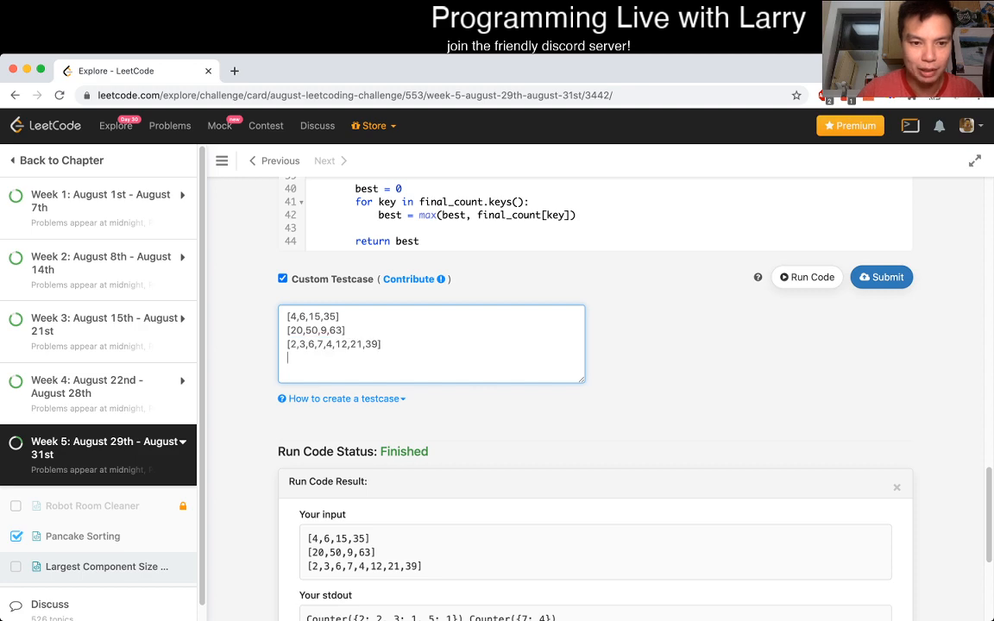
text([1,2,3,6,7,4,12,21,39])
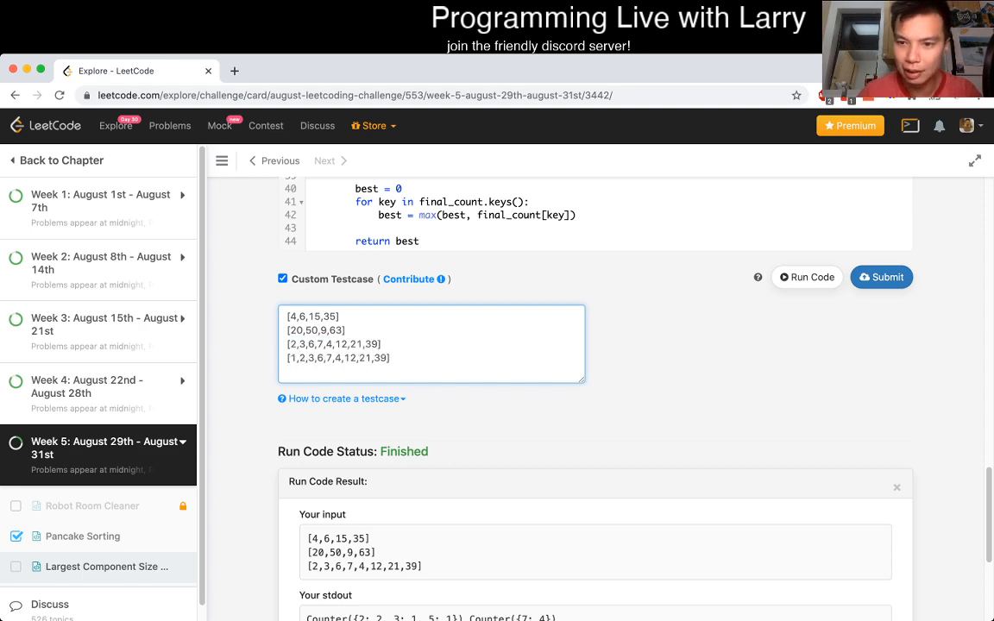
click(806, 276)
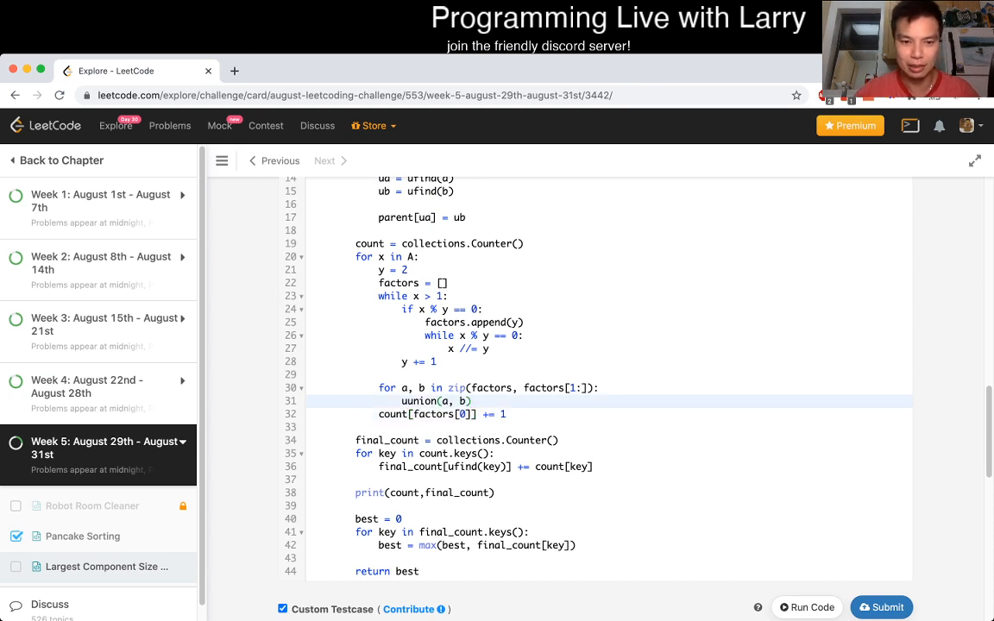
Guard the count update with 'if len(factors) > 0:' and begin commenting out the debug print.
text(if fa)
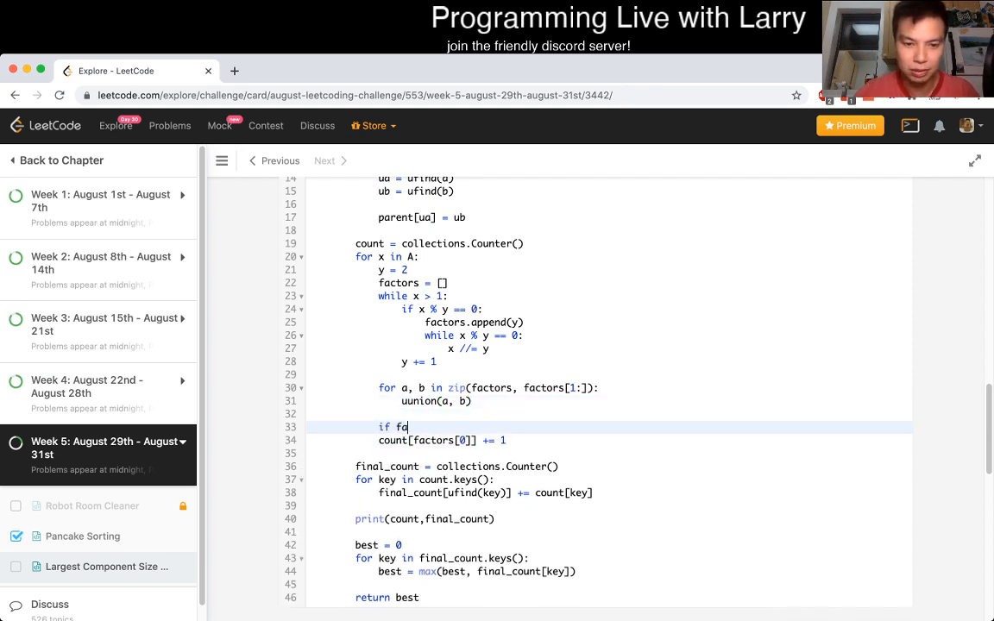
text(en(factor))
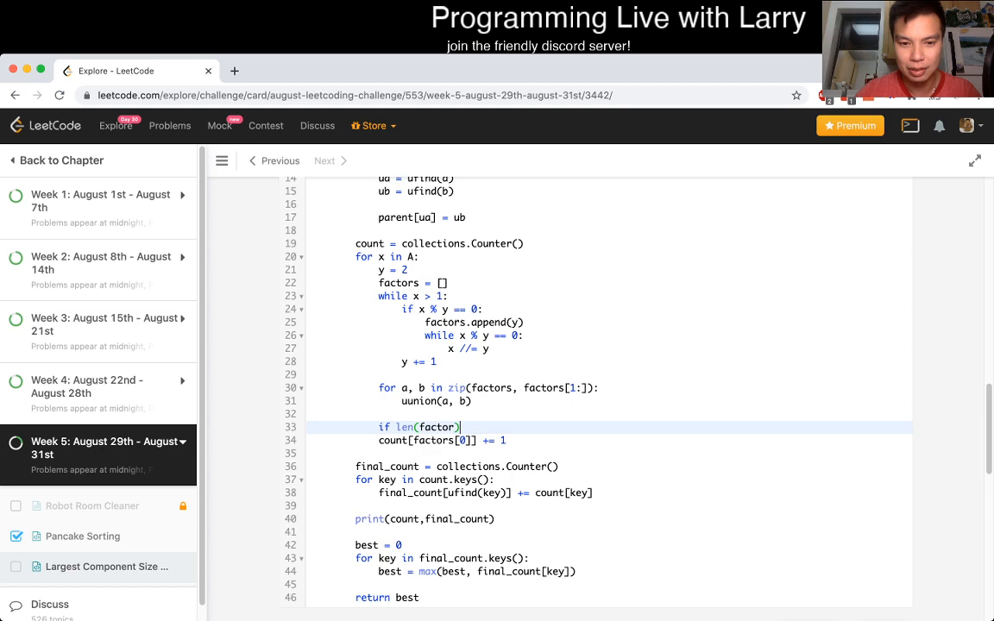
text(> 0:)
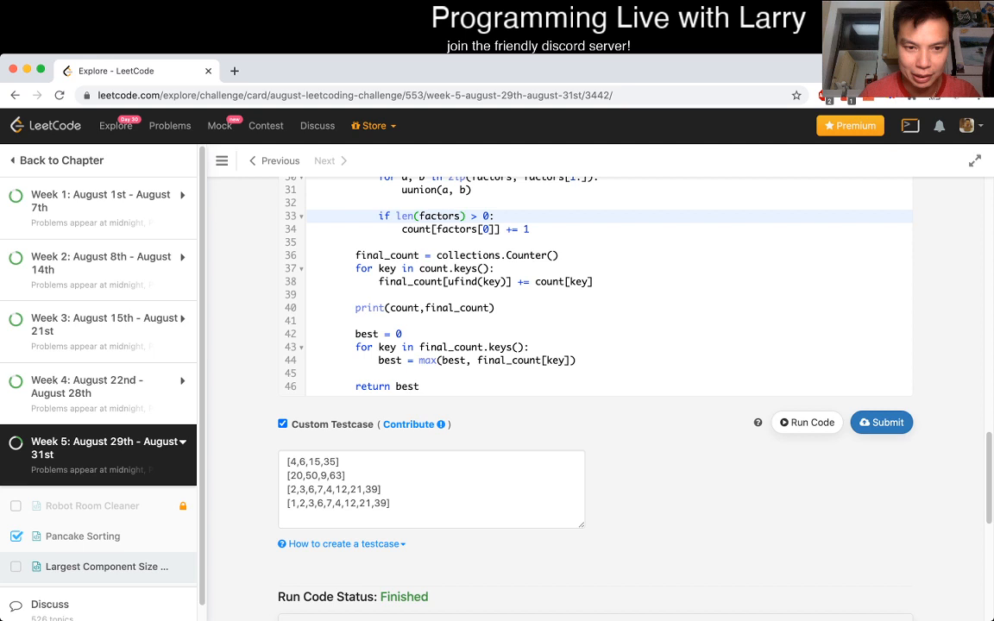
text(#)
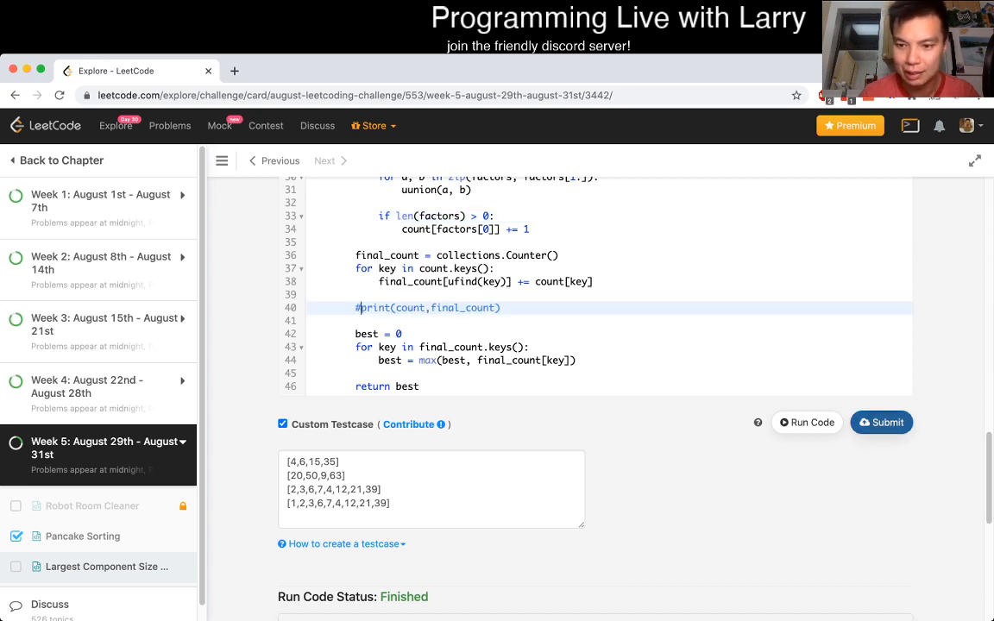
Comment out print(count,final_count) and start a new line after the divisor increment.
click(881, 421)
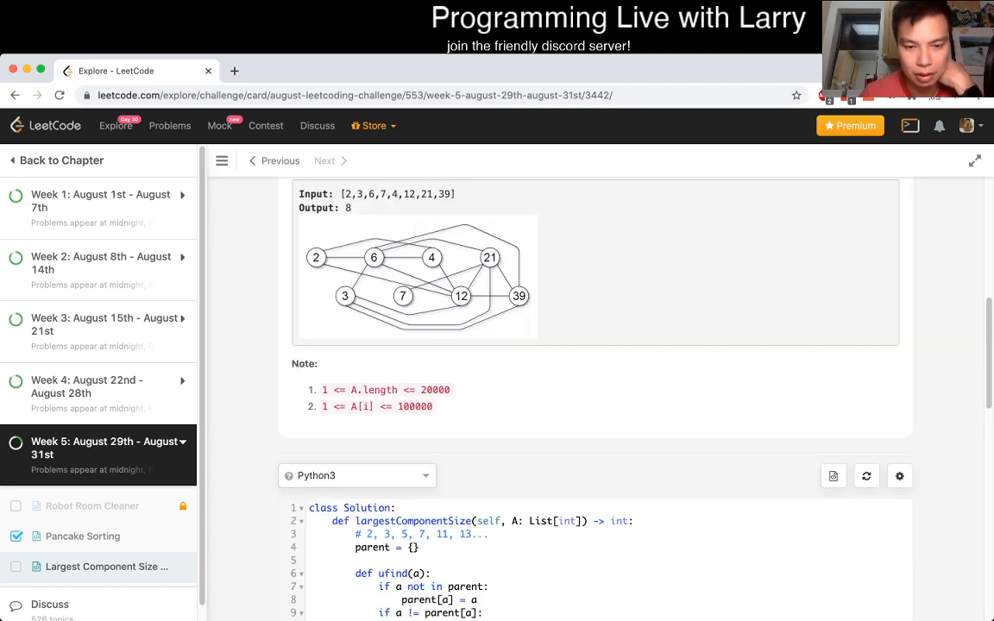
scroll(down, 3)
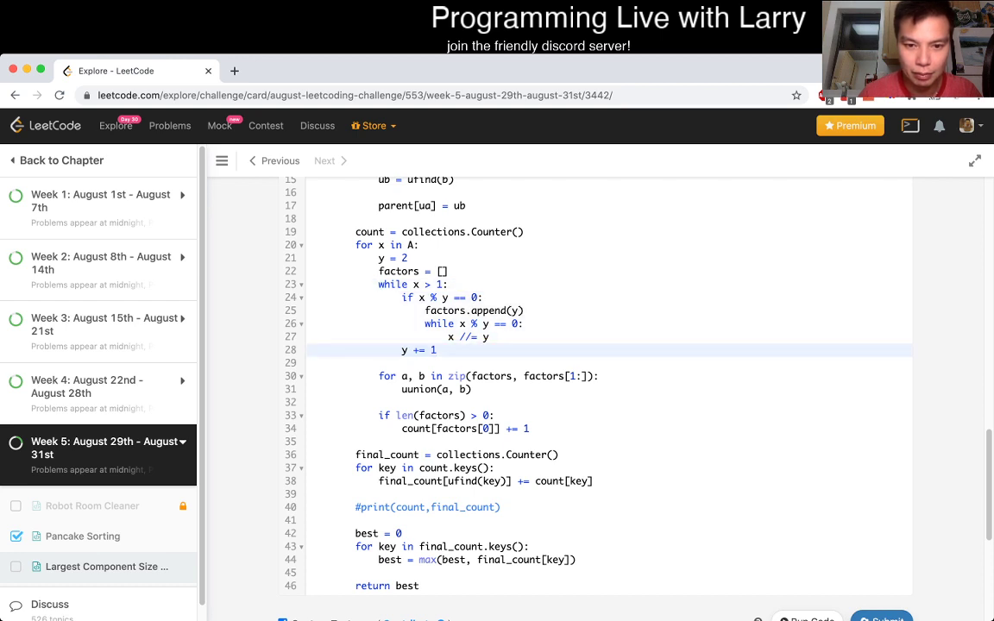
click(880, 320)
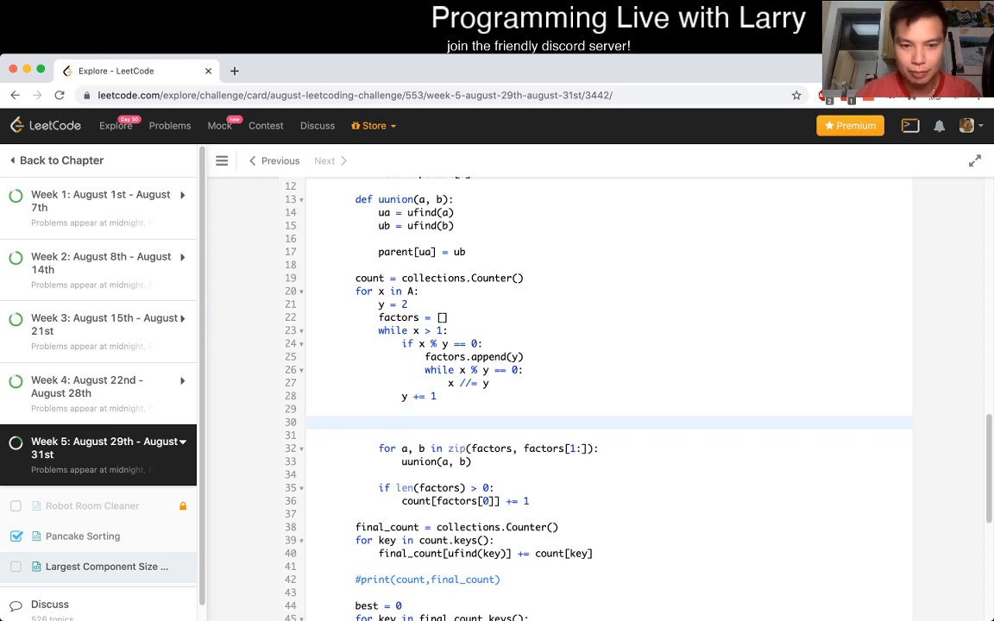
Add 'if y > x: y = x' after 'y += 1' and paste a large-number test input.
text(if y > x:)
click(610, 435)
text(y = x)
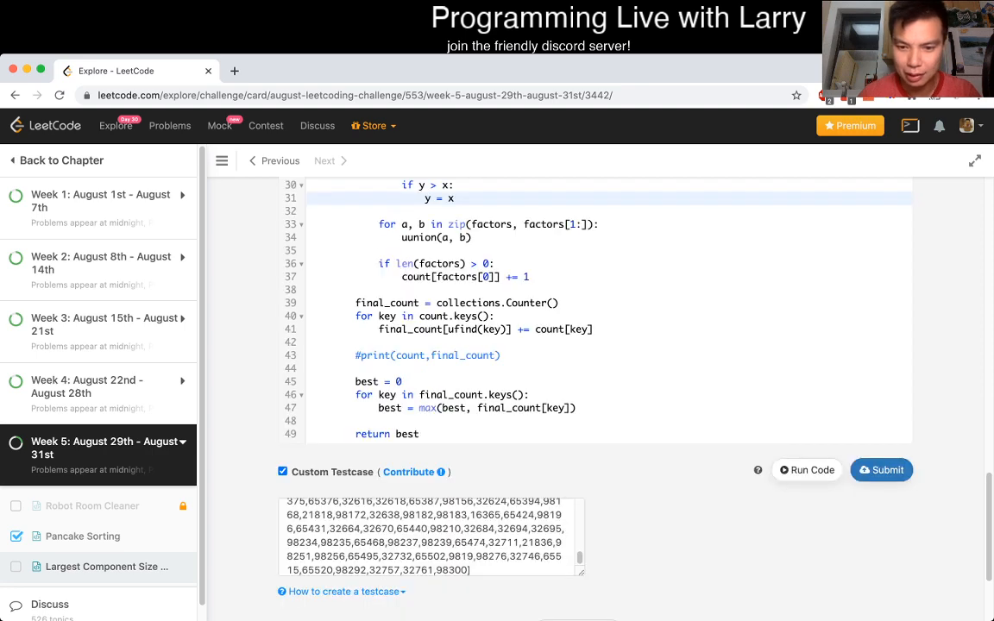
click(806, 469)
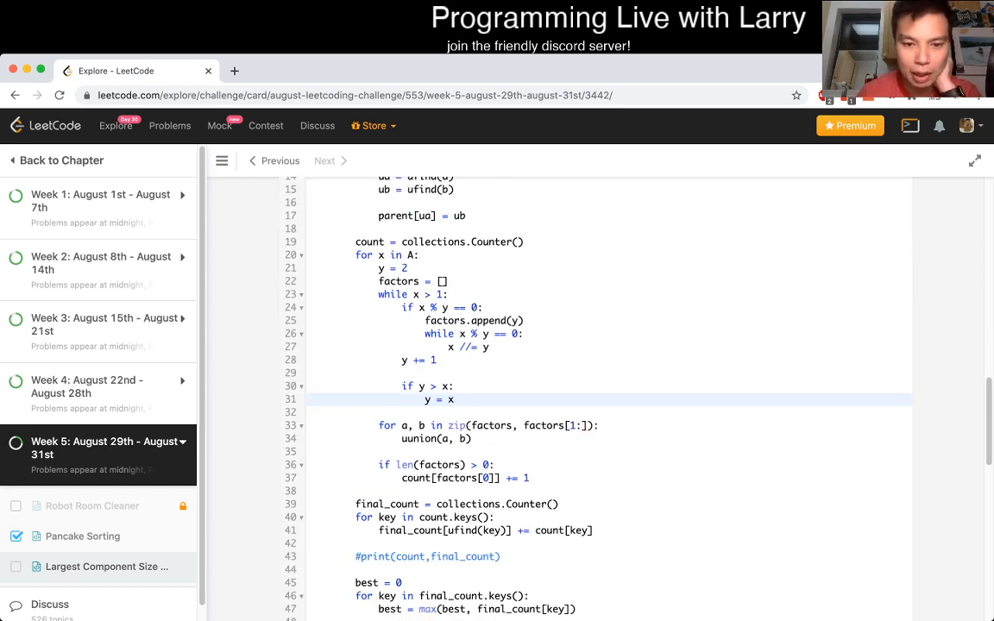
click(113, 566)
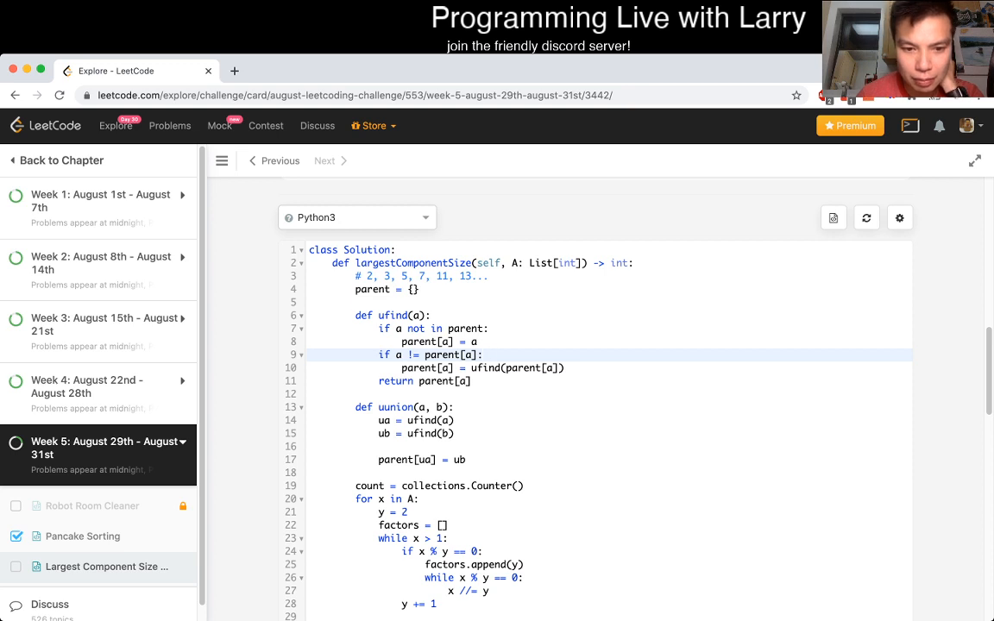
scroll(down, 3)
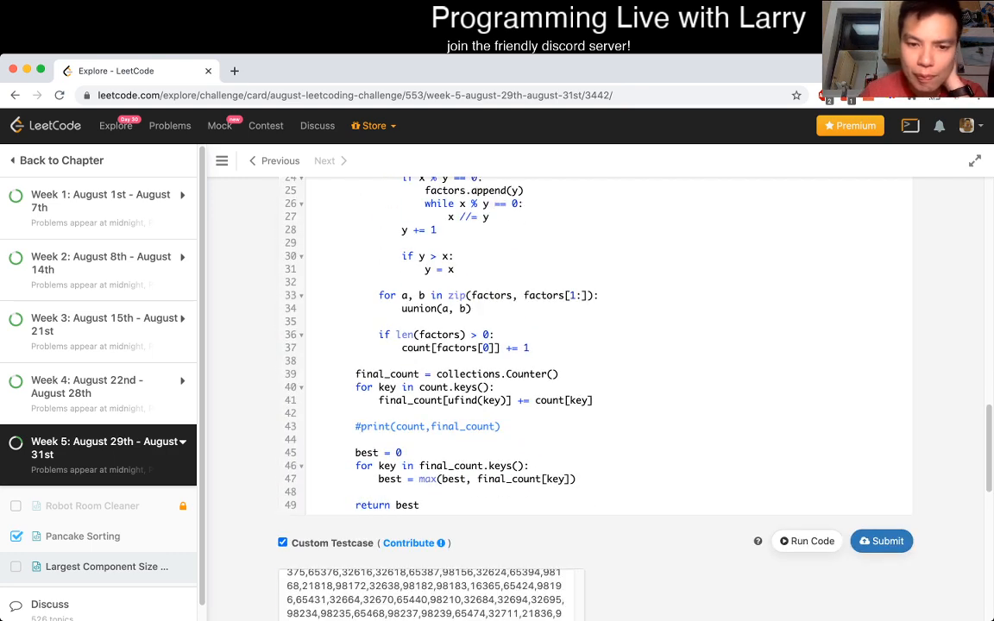
click(806, 541)
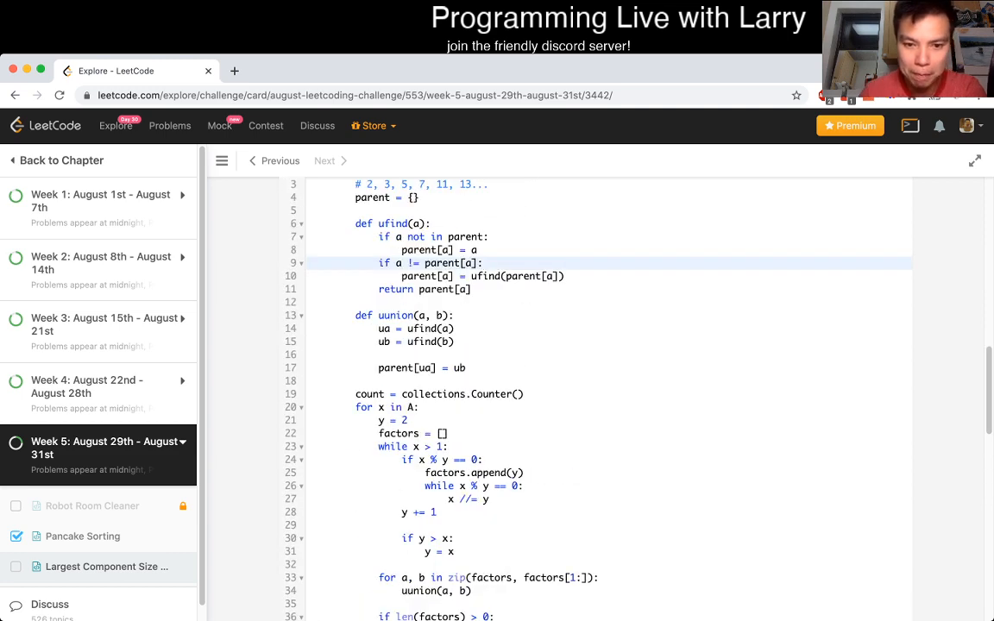
scroll(down, 3)
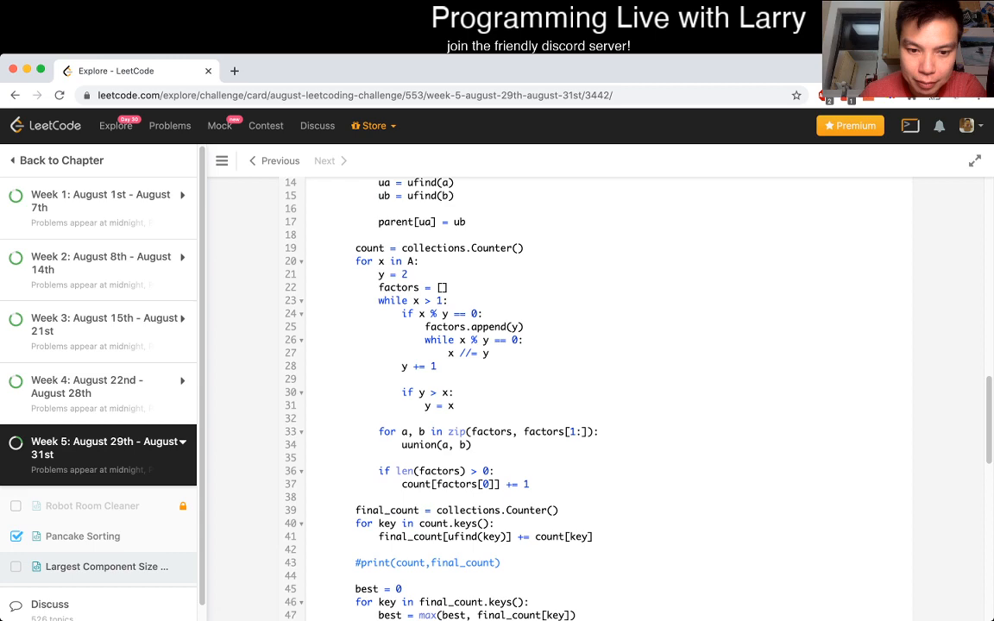
scroll(down, 3)
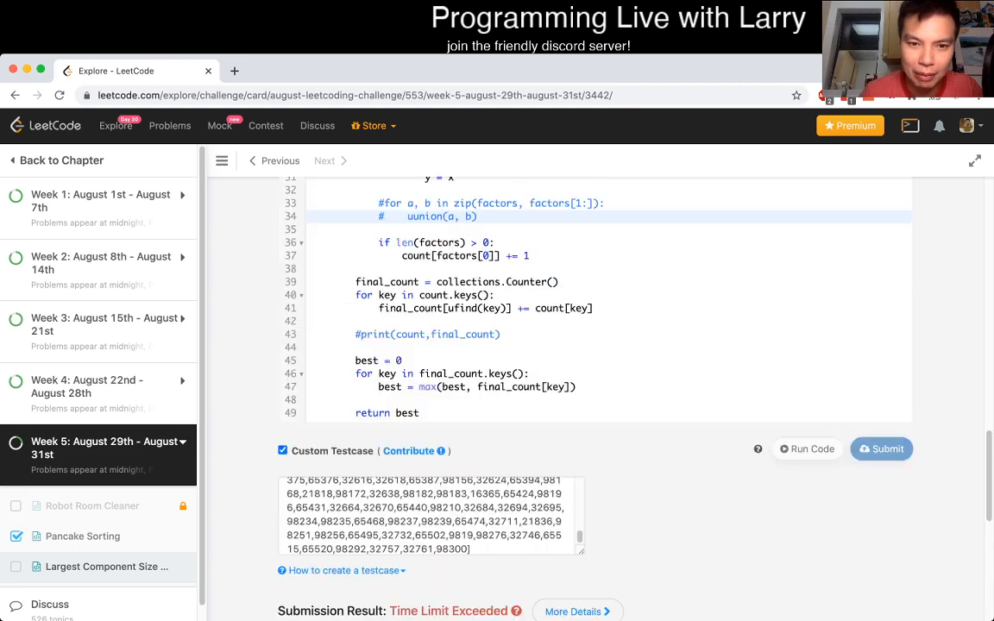
click(806, 448)
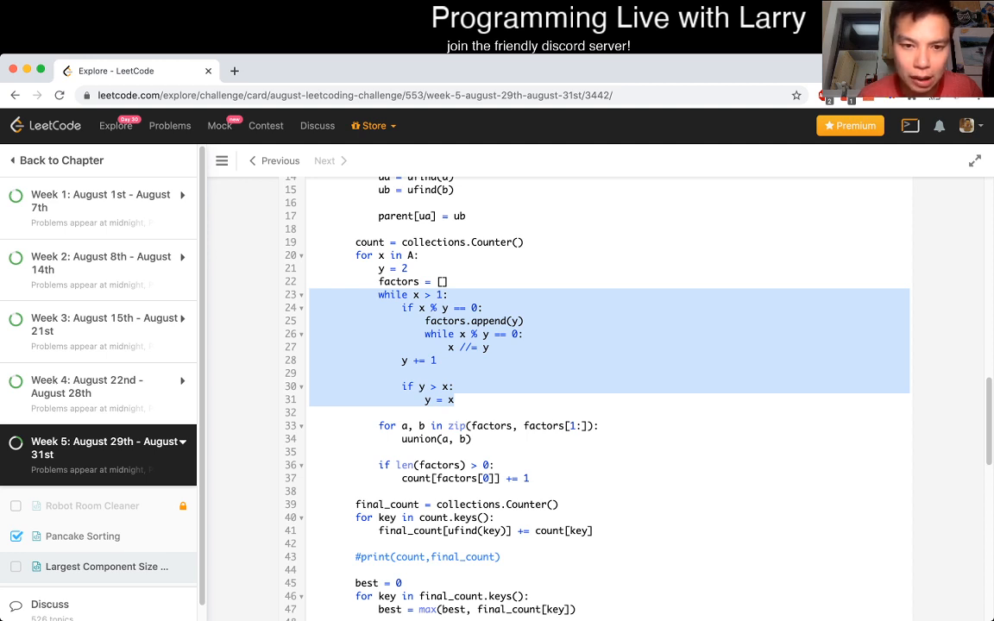
Change the loop to 'while x >= y * y', drop the 'if y > x' block, and start a new if check.
click(414, 294)
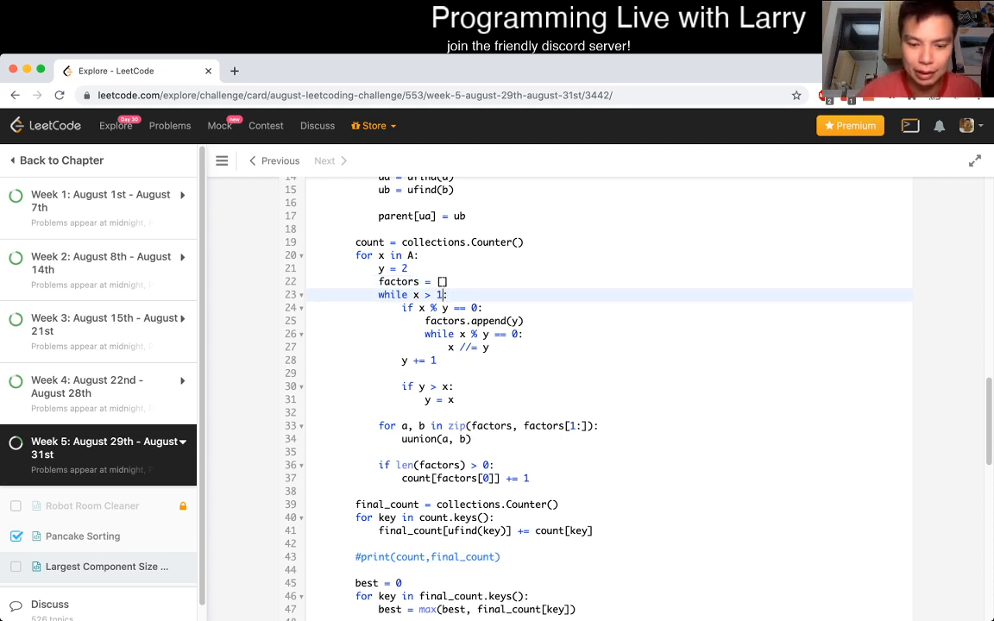
key(Backspace)
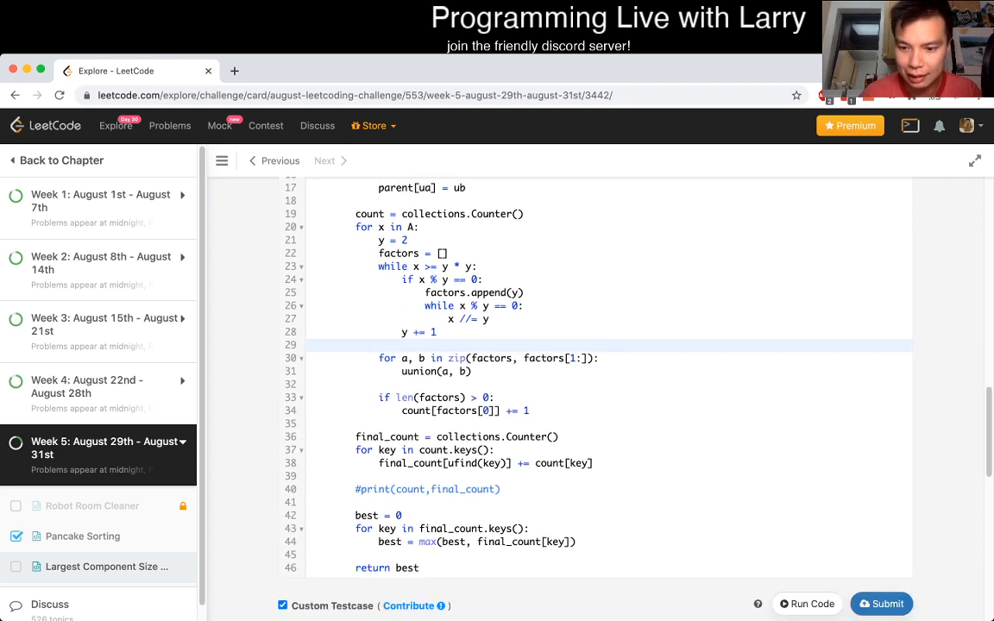
click(807, 604)
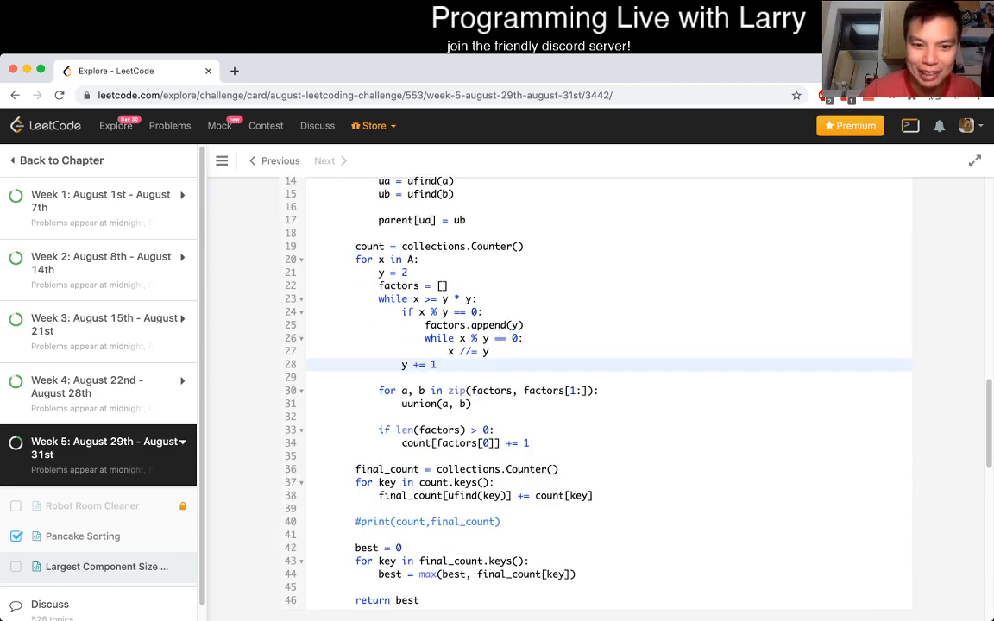
text(if)
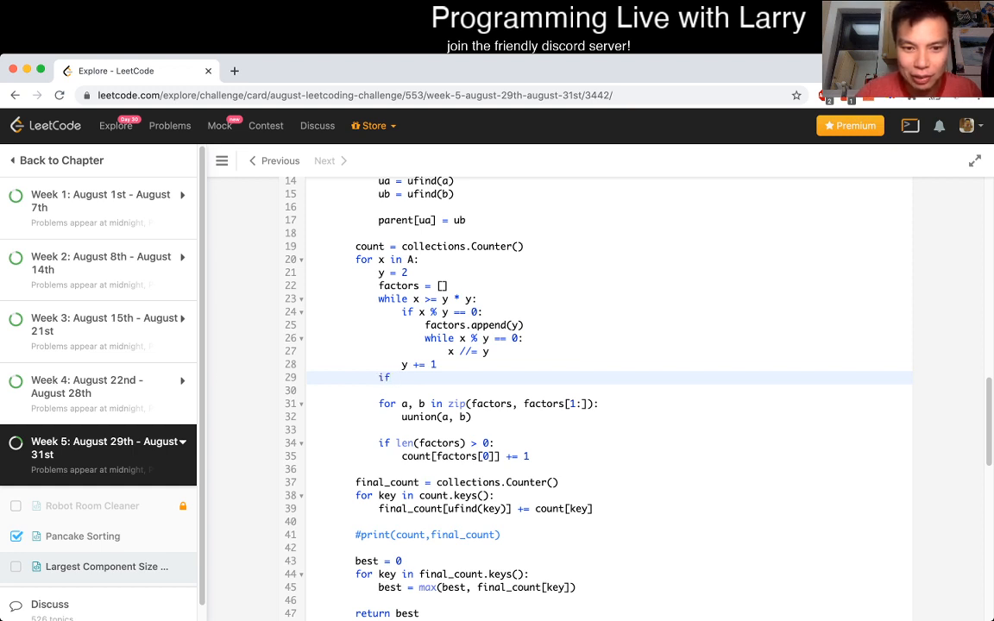
text(x <)
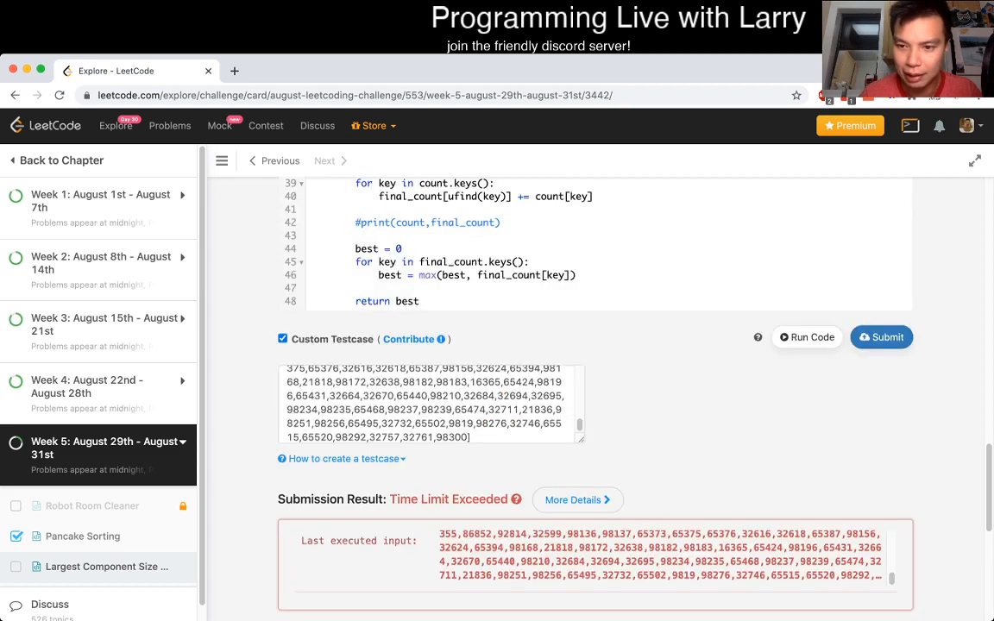
Add 'if x > 1: factors.append(x)' after the trial-division loop.
click(880, 337)
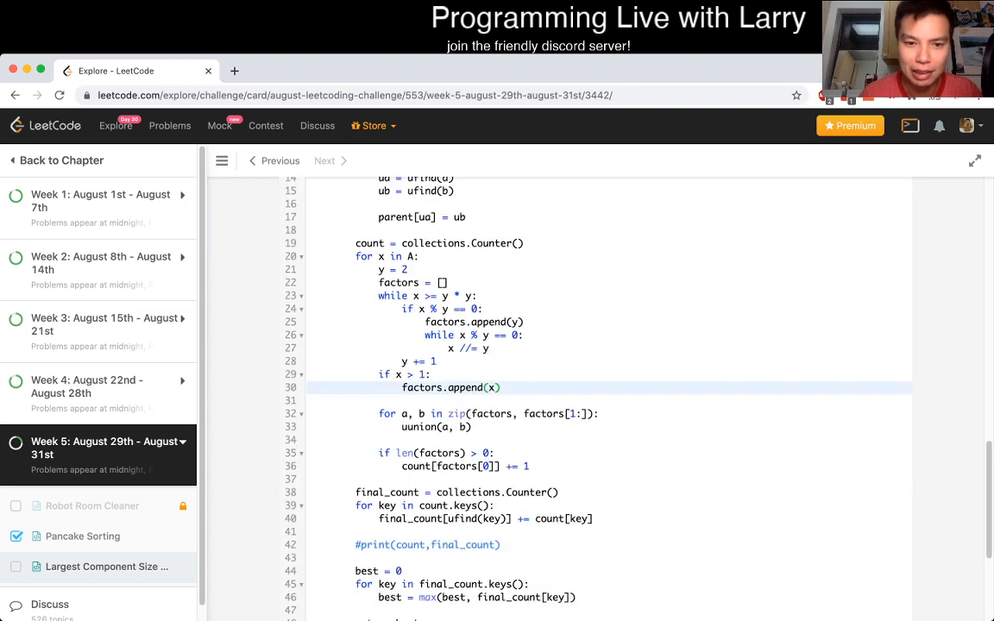
click(880, 438)
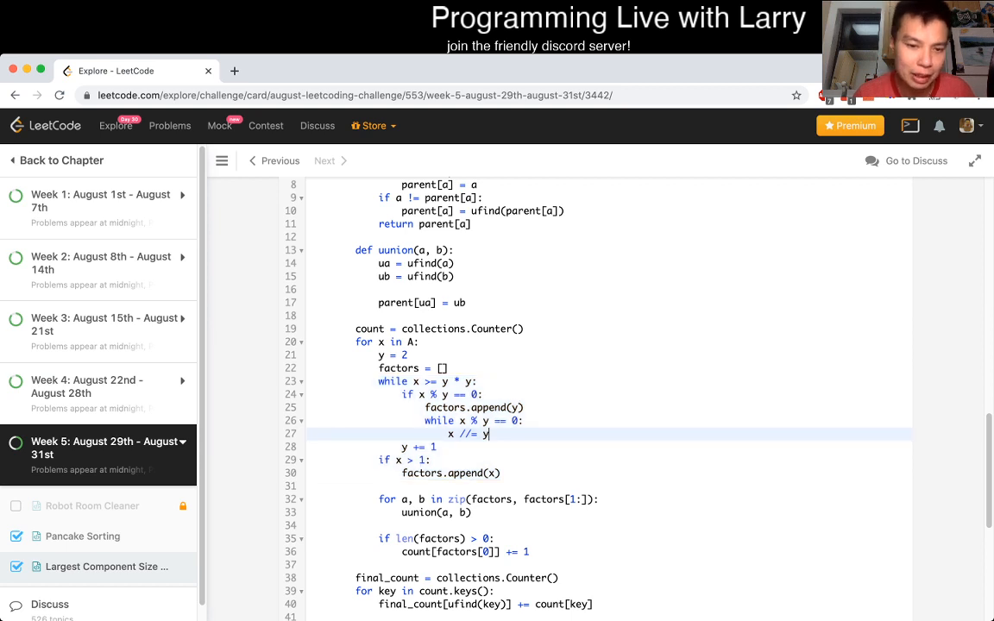
drag(380, 382, 500, 473)
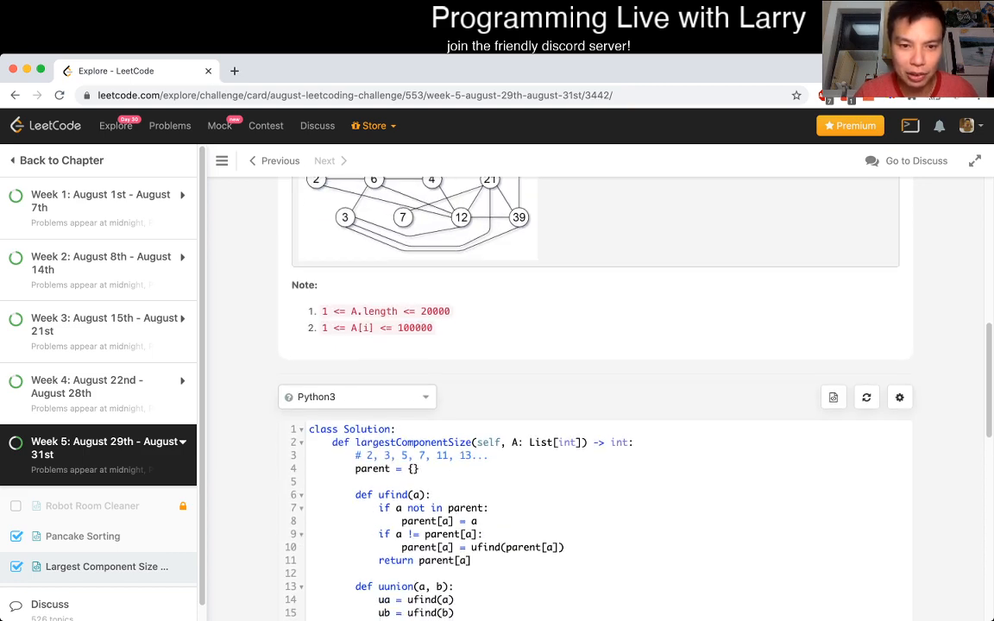
scroll(down, 3)
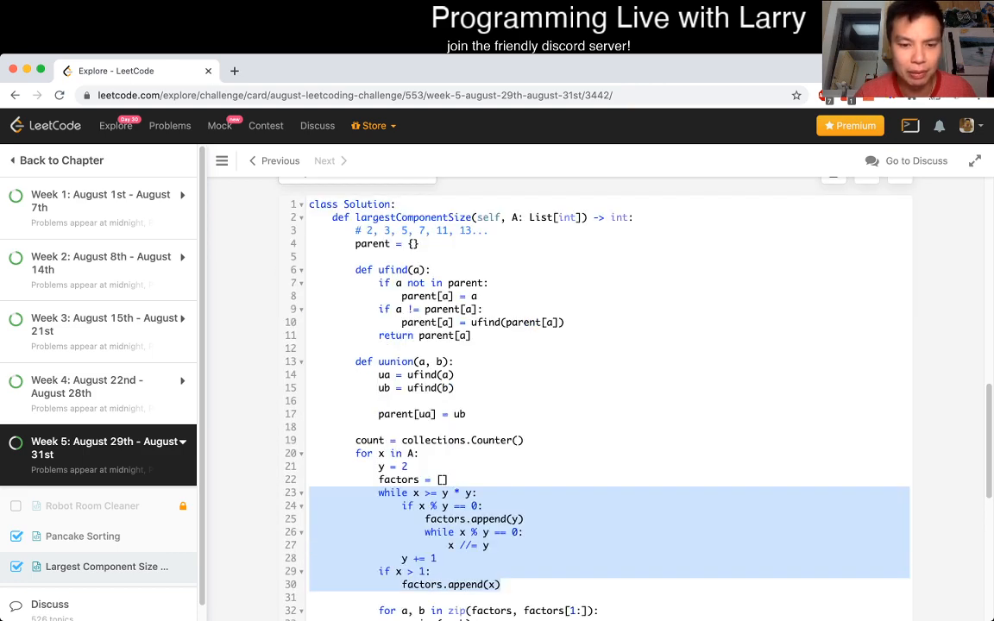
scroll(down, 3)
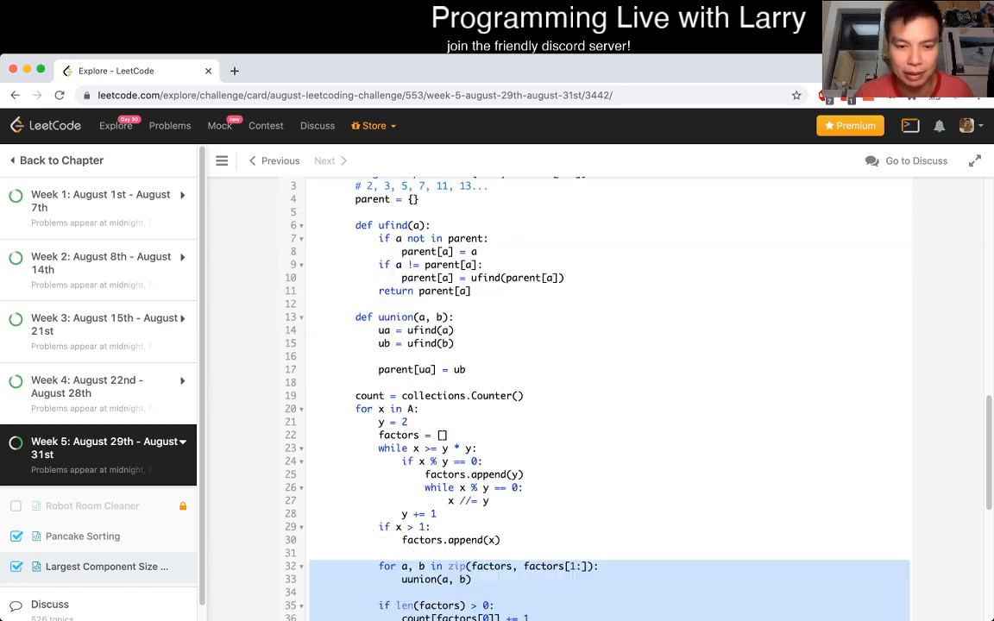
scroll(up, 3)
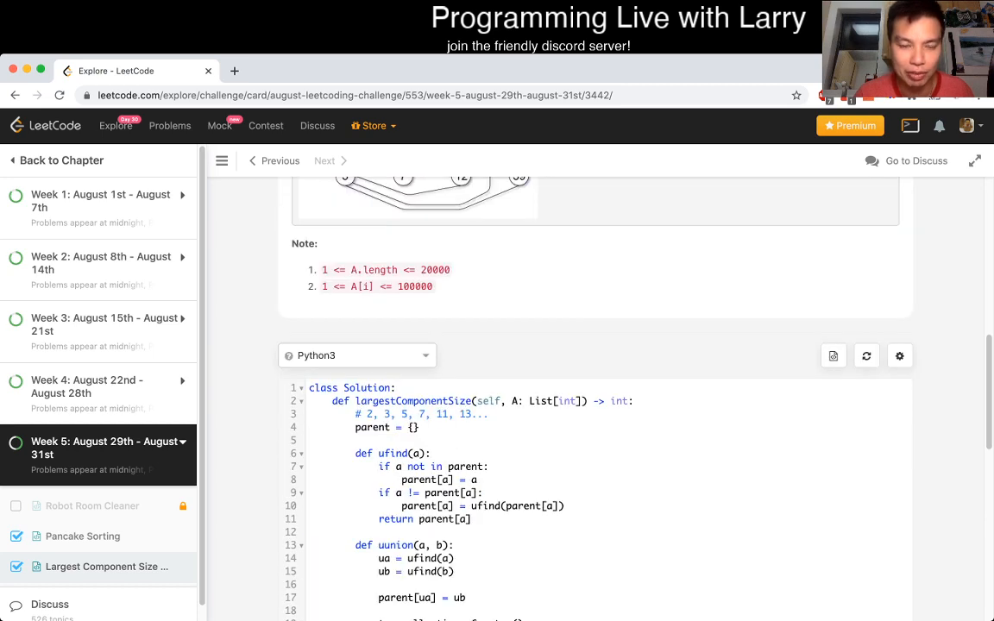
double_click(415, 287)
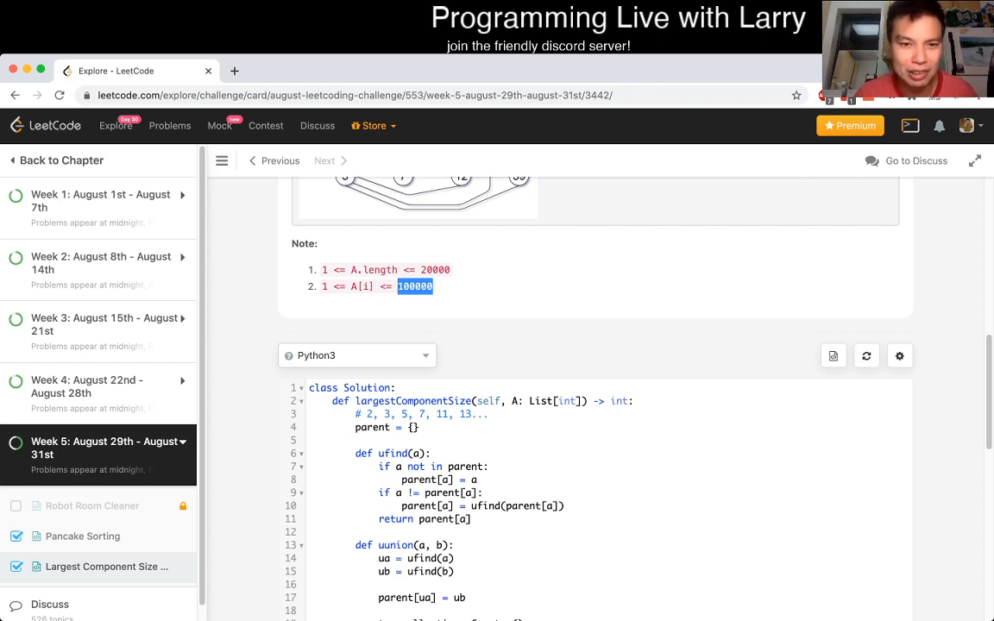
scroll(down, 3)
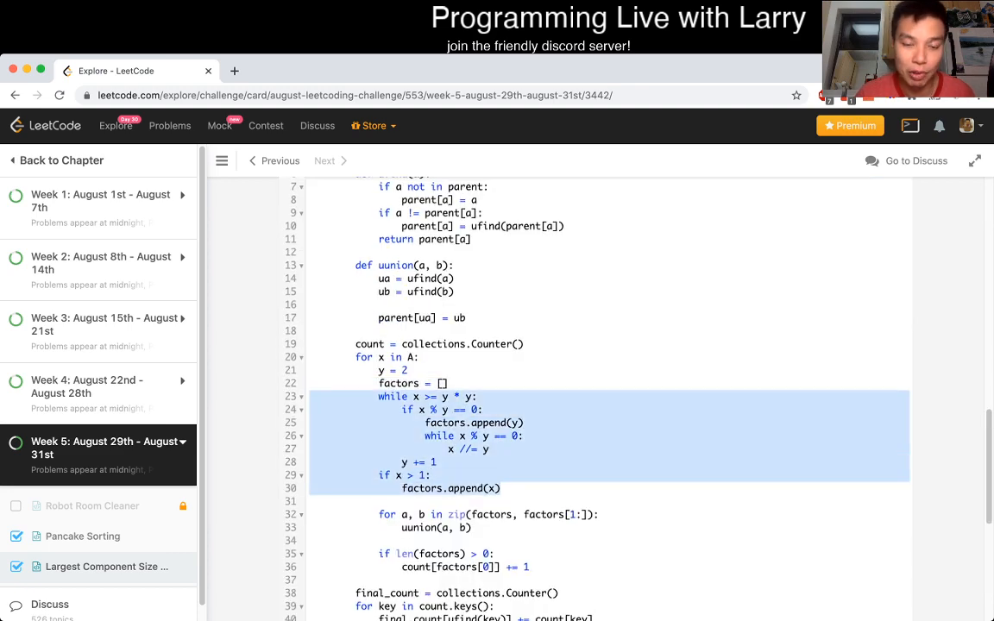
scroll(down, 3)
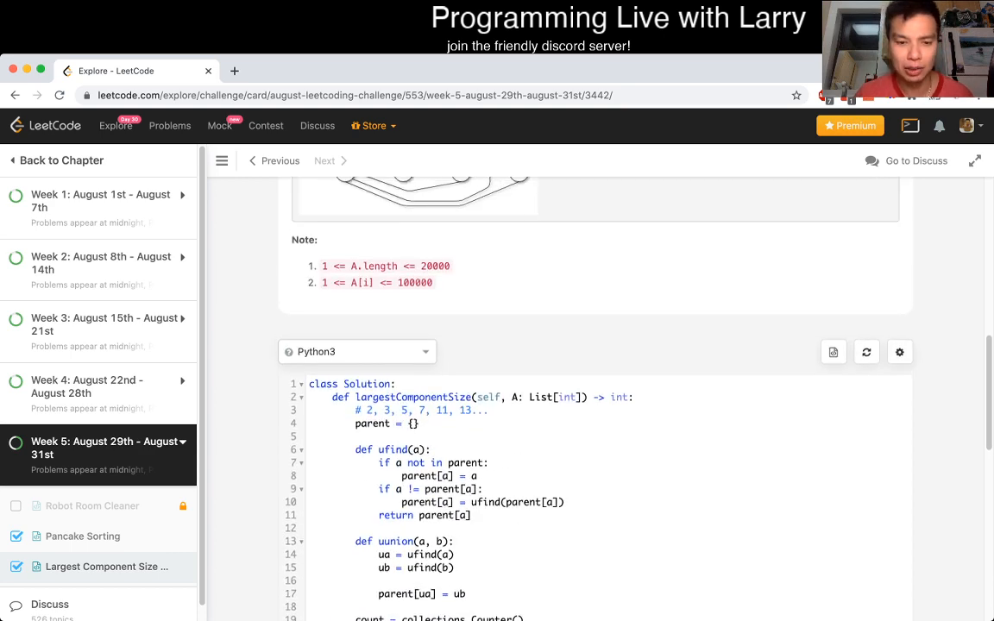
scroll(down, 3)
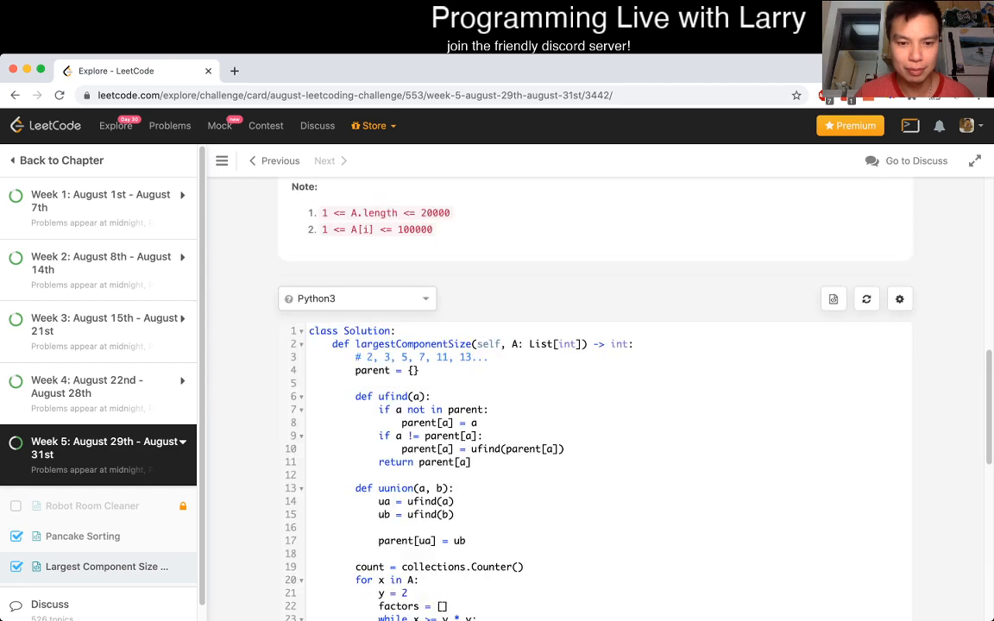
scroll(down, 3)
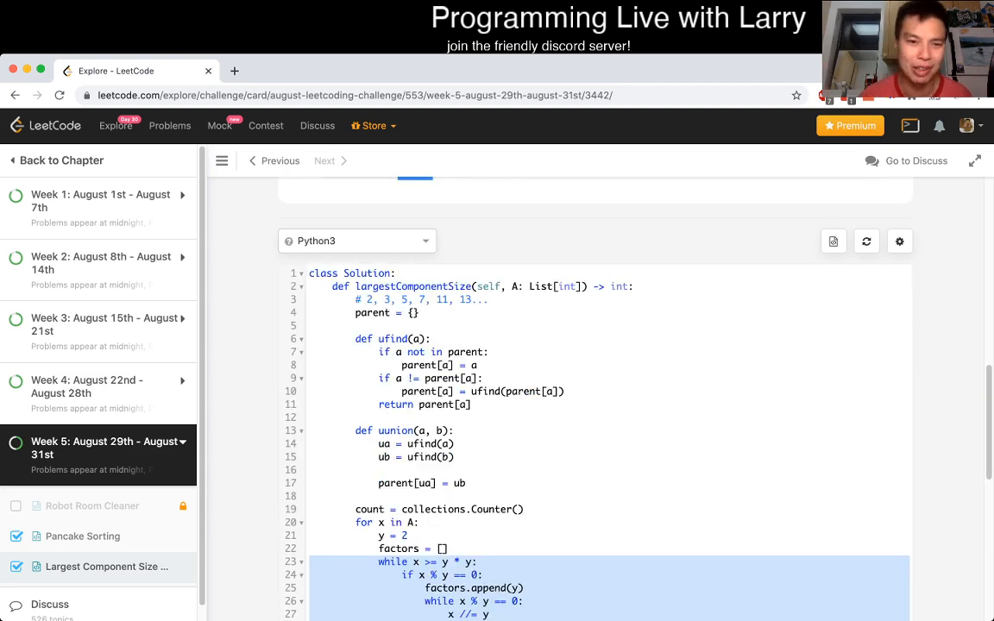
scroll(down, 3)
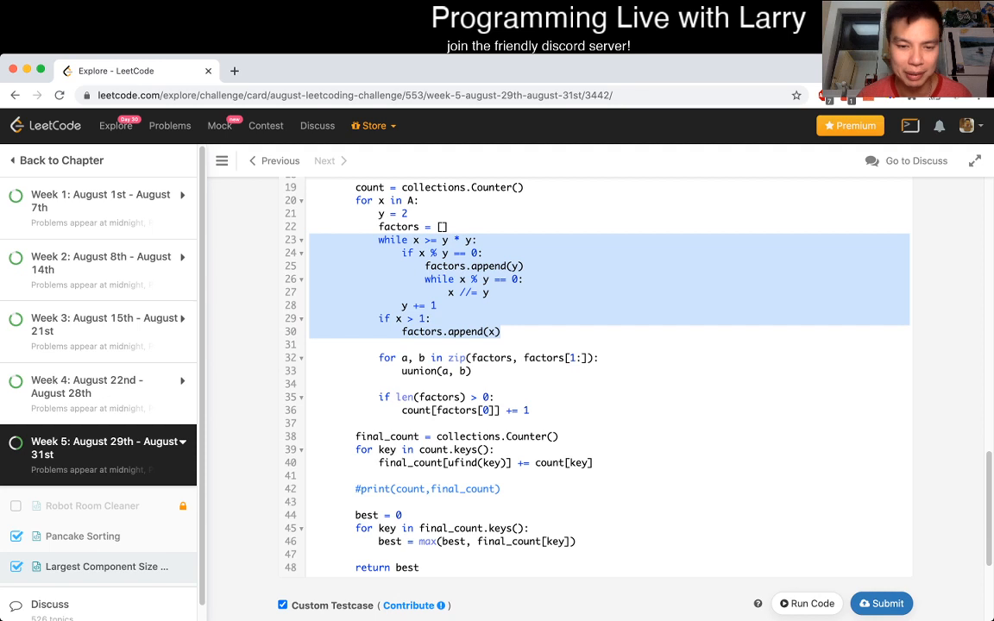
click(593, 463)
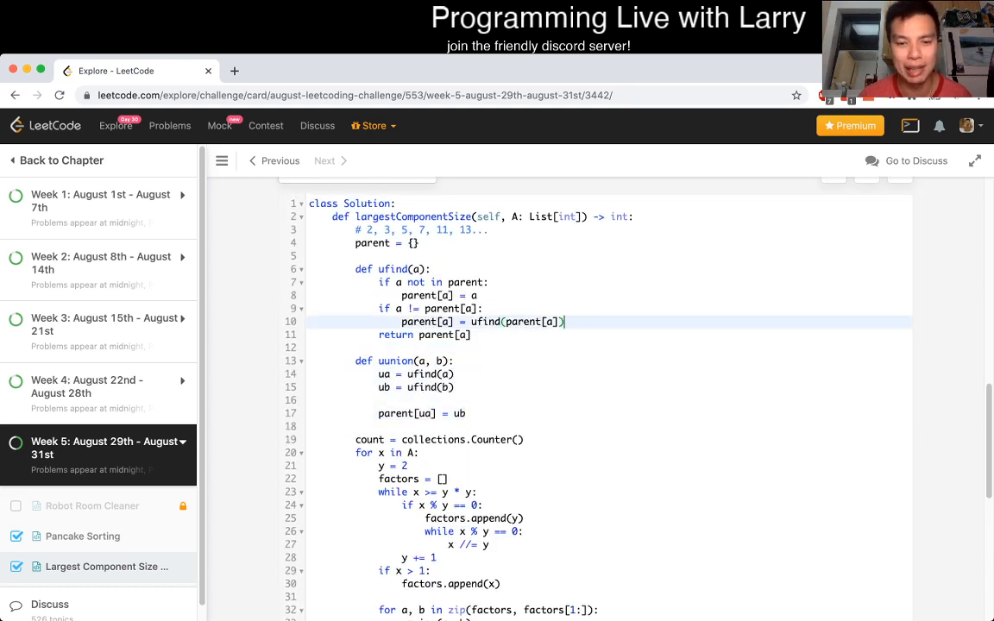
scroll(down, 3)
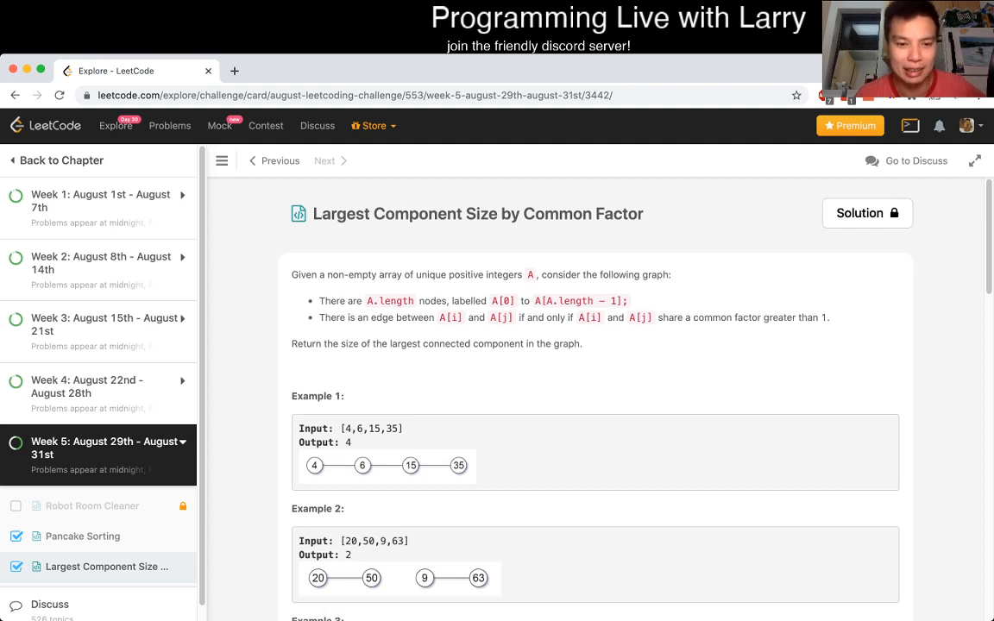
scroll(down, 3)
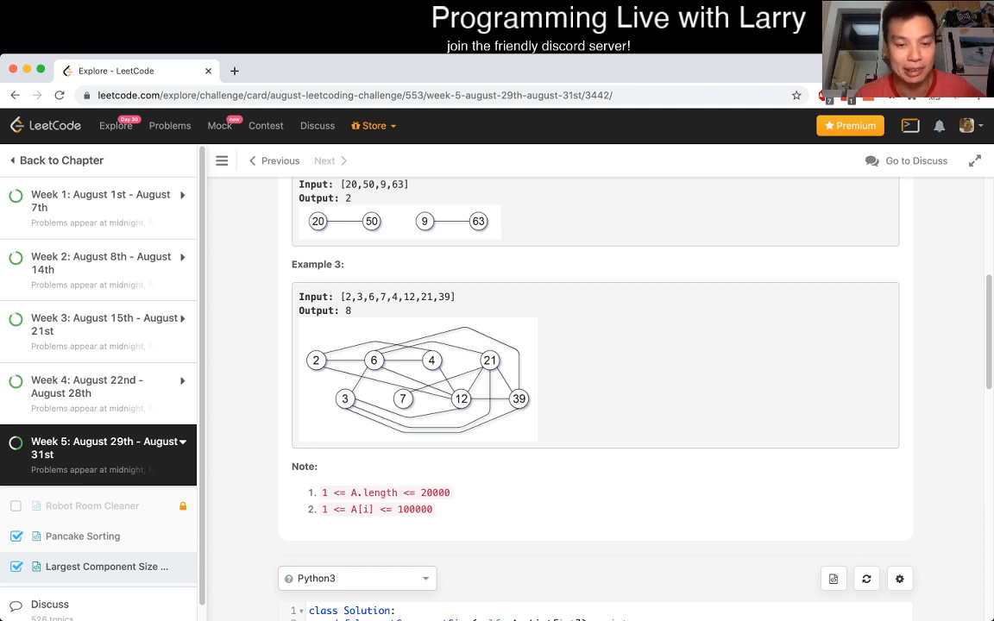
double_click(434, 493)
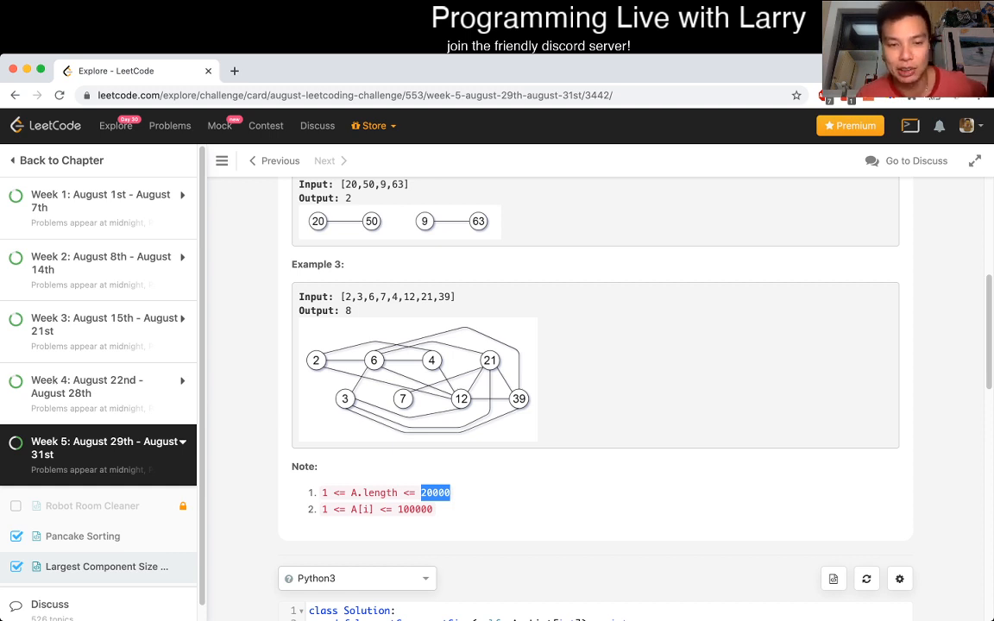
scroll(down, 3)
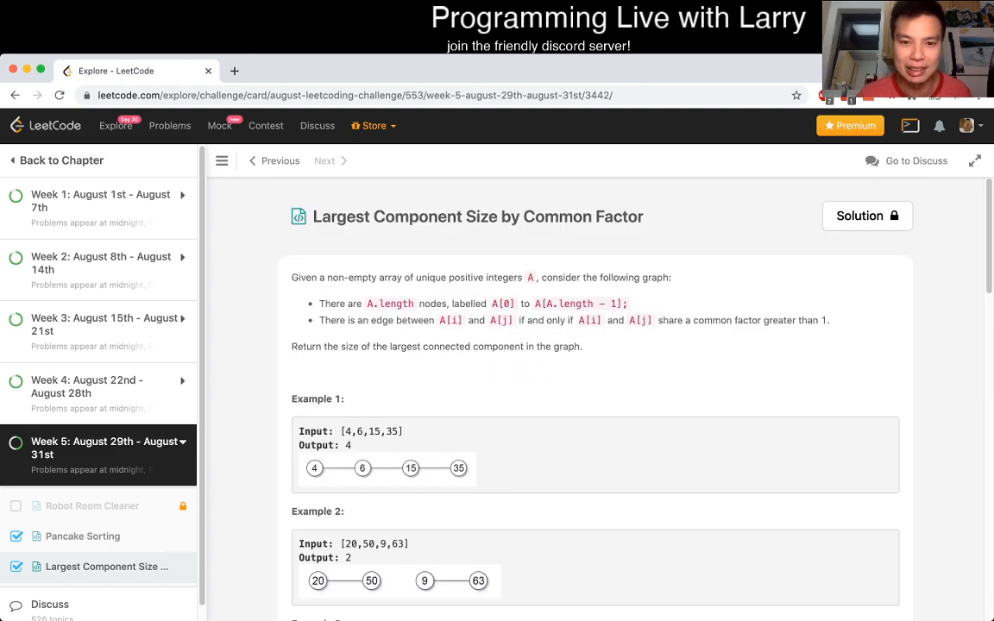
scroll(down, 3)
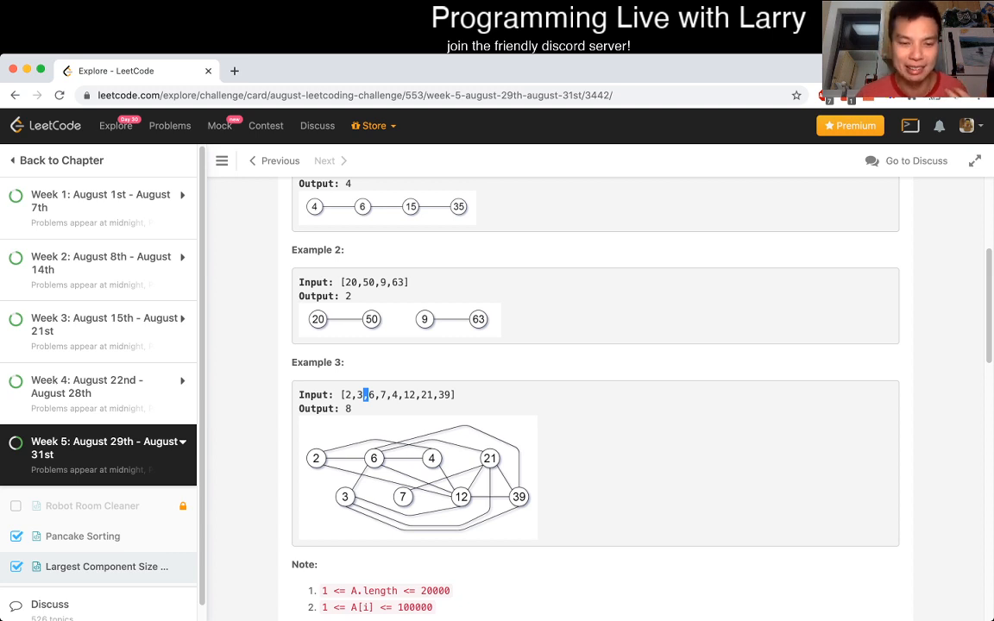
scroll(down, 3)
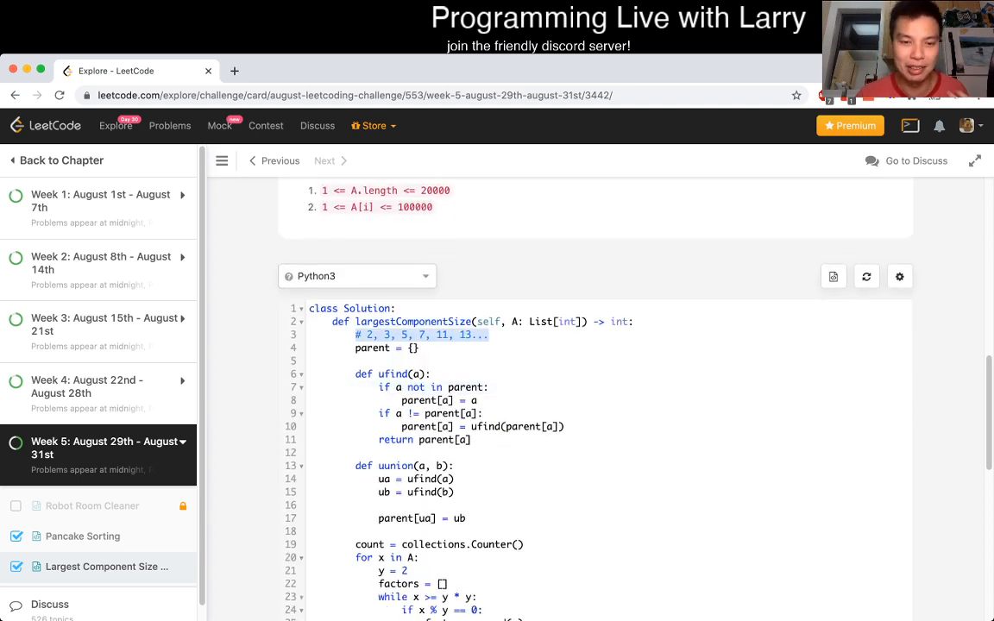